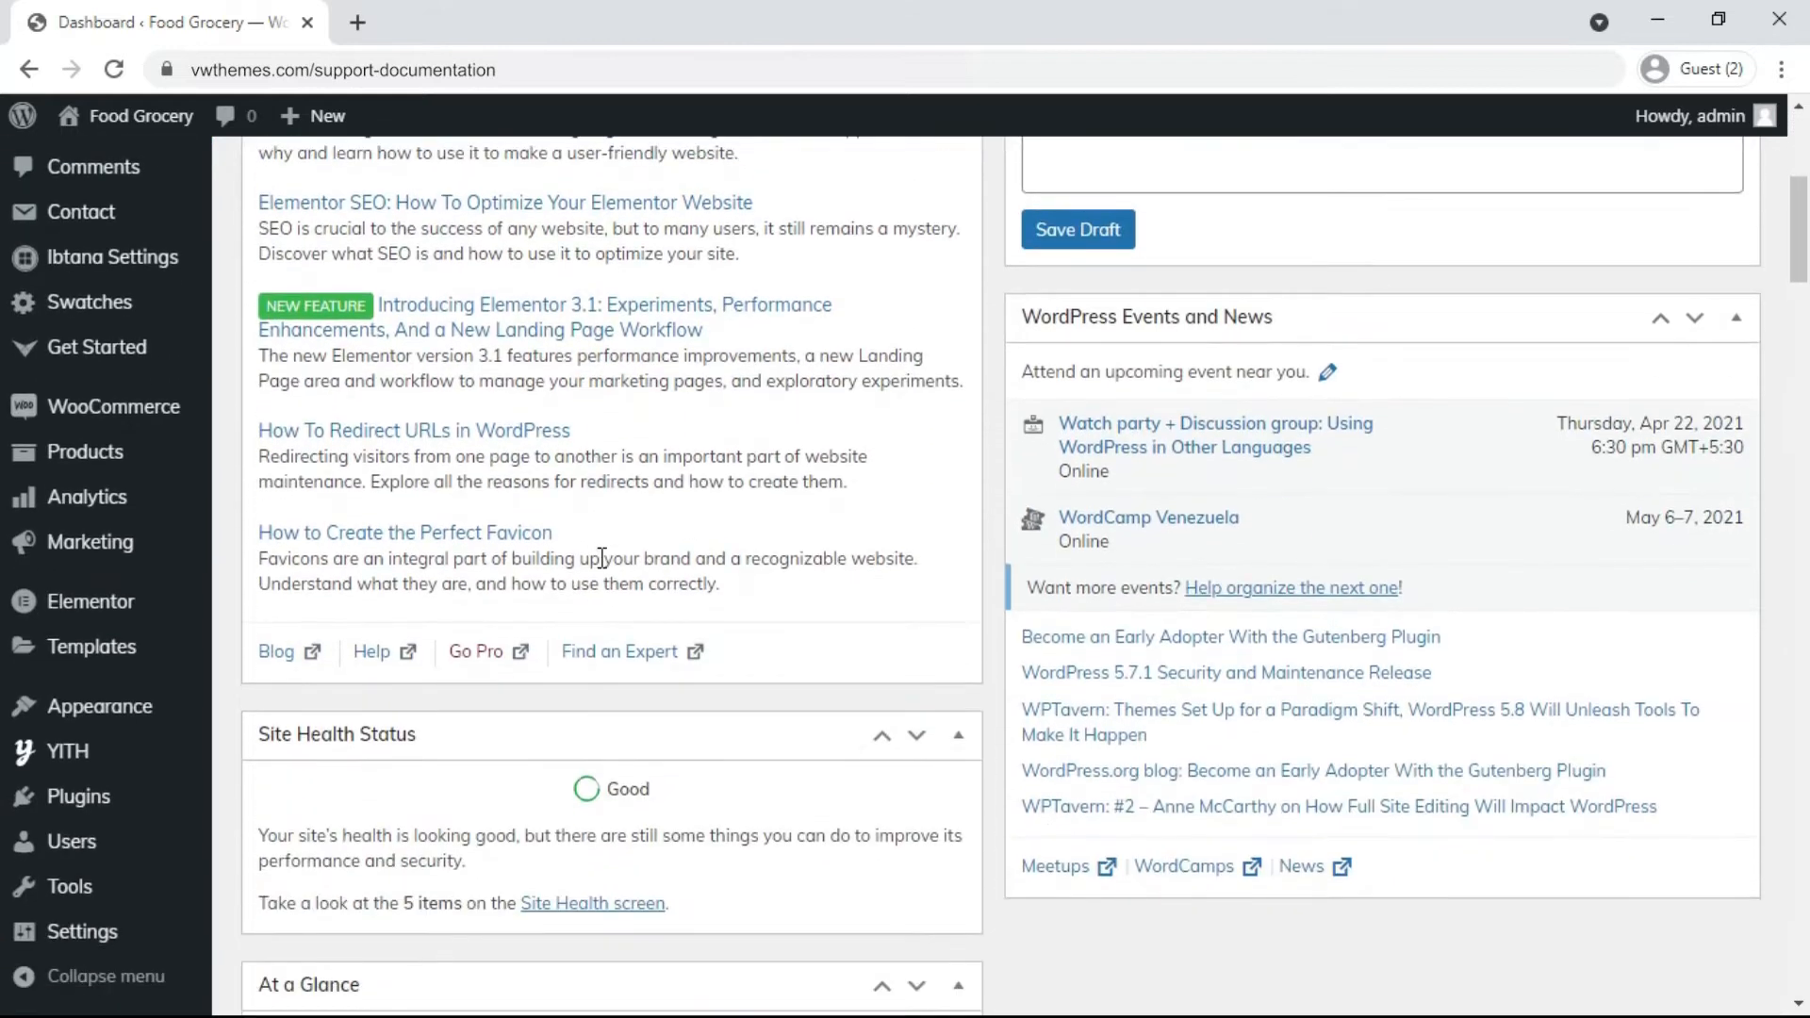
mouse_move(77, 796)
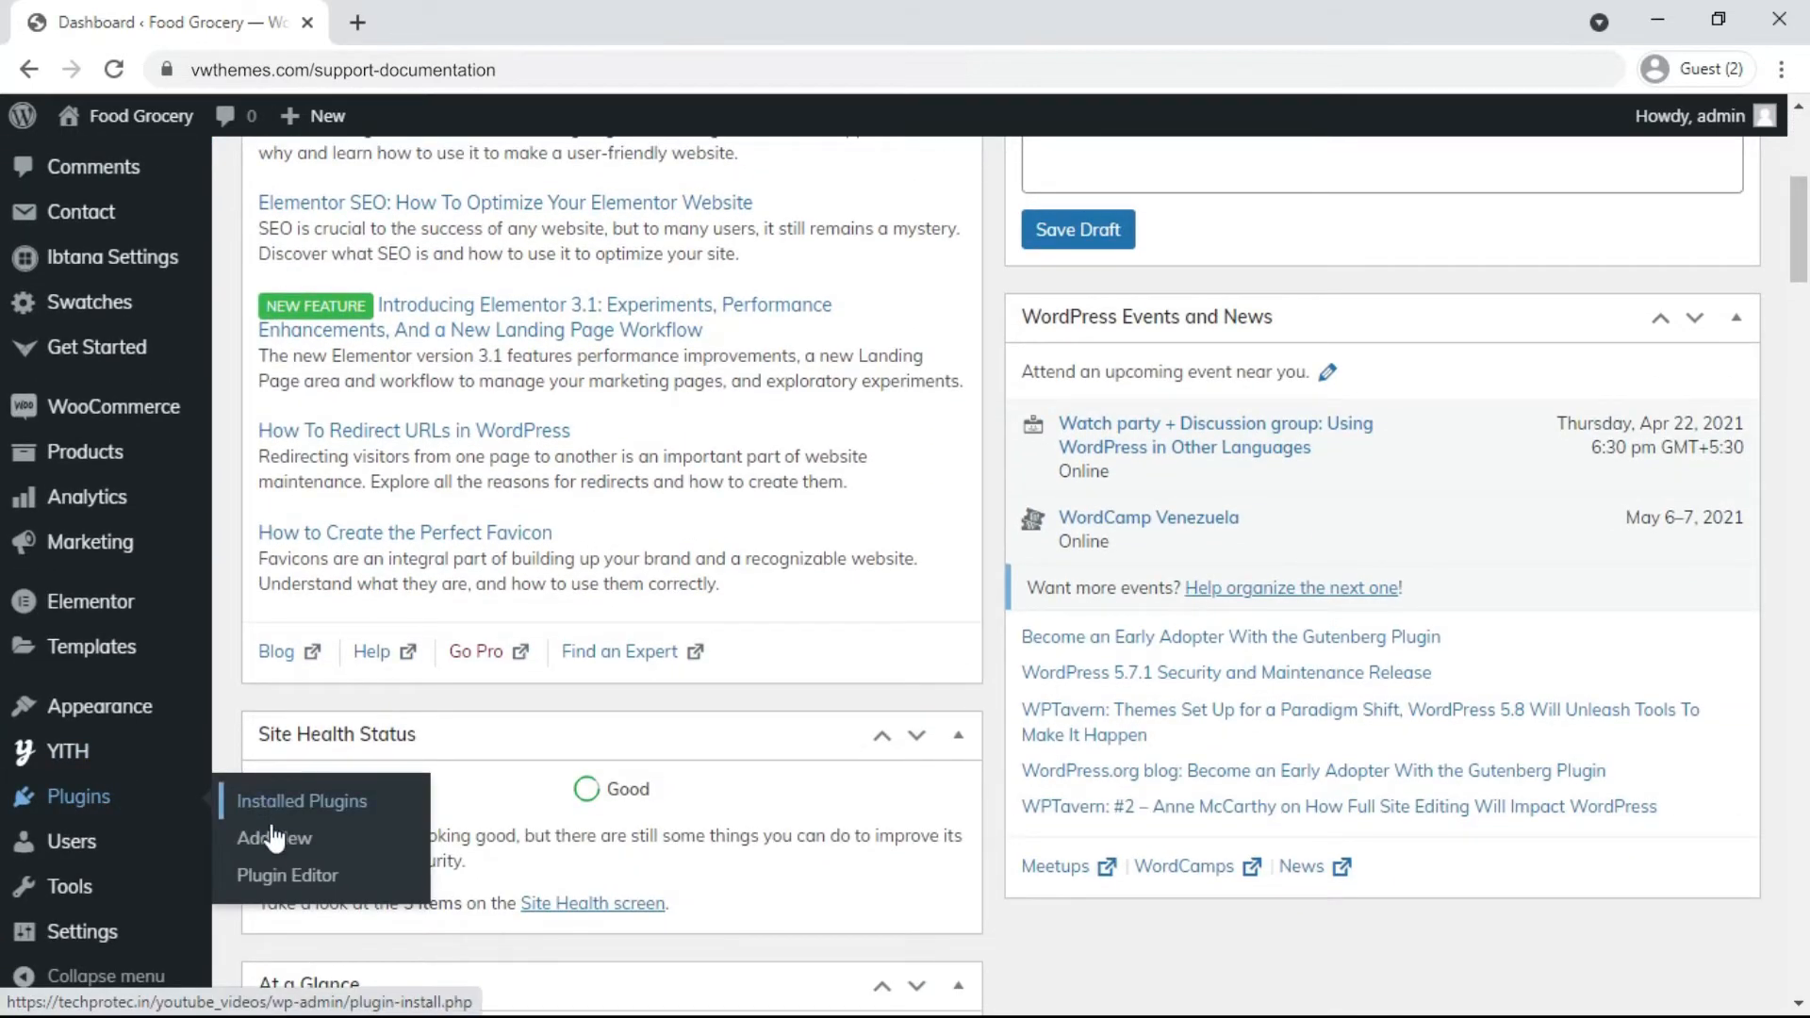
- Go to Plugins > Add New from the Dashboard sidebar
left_click(274, 838)
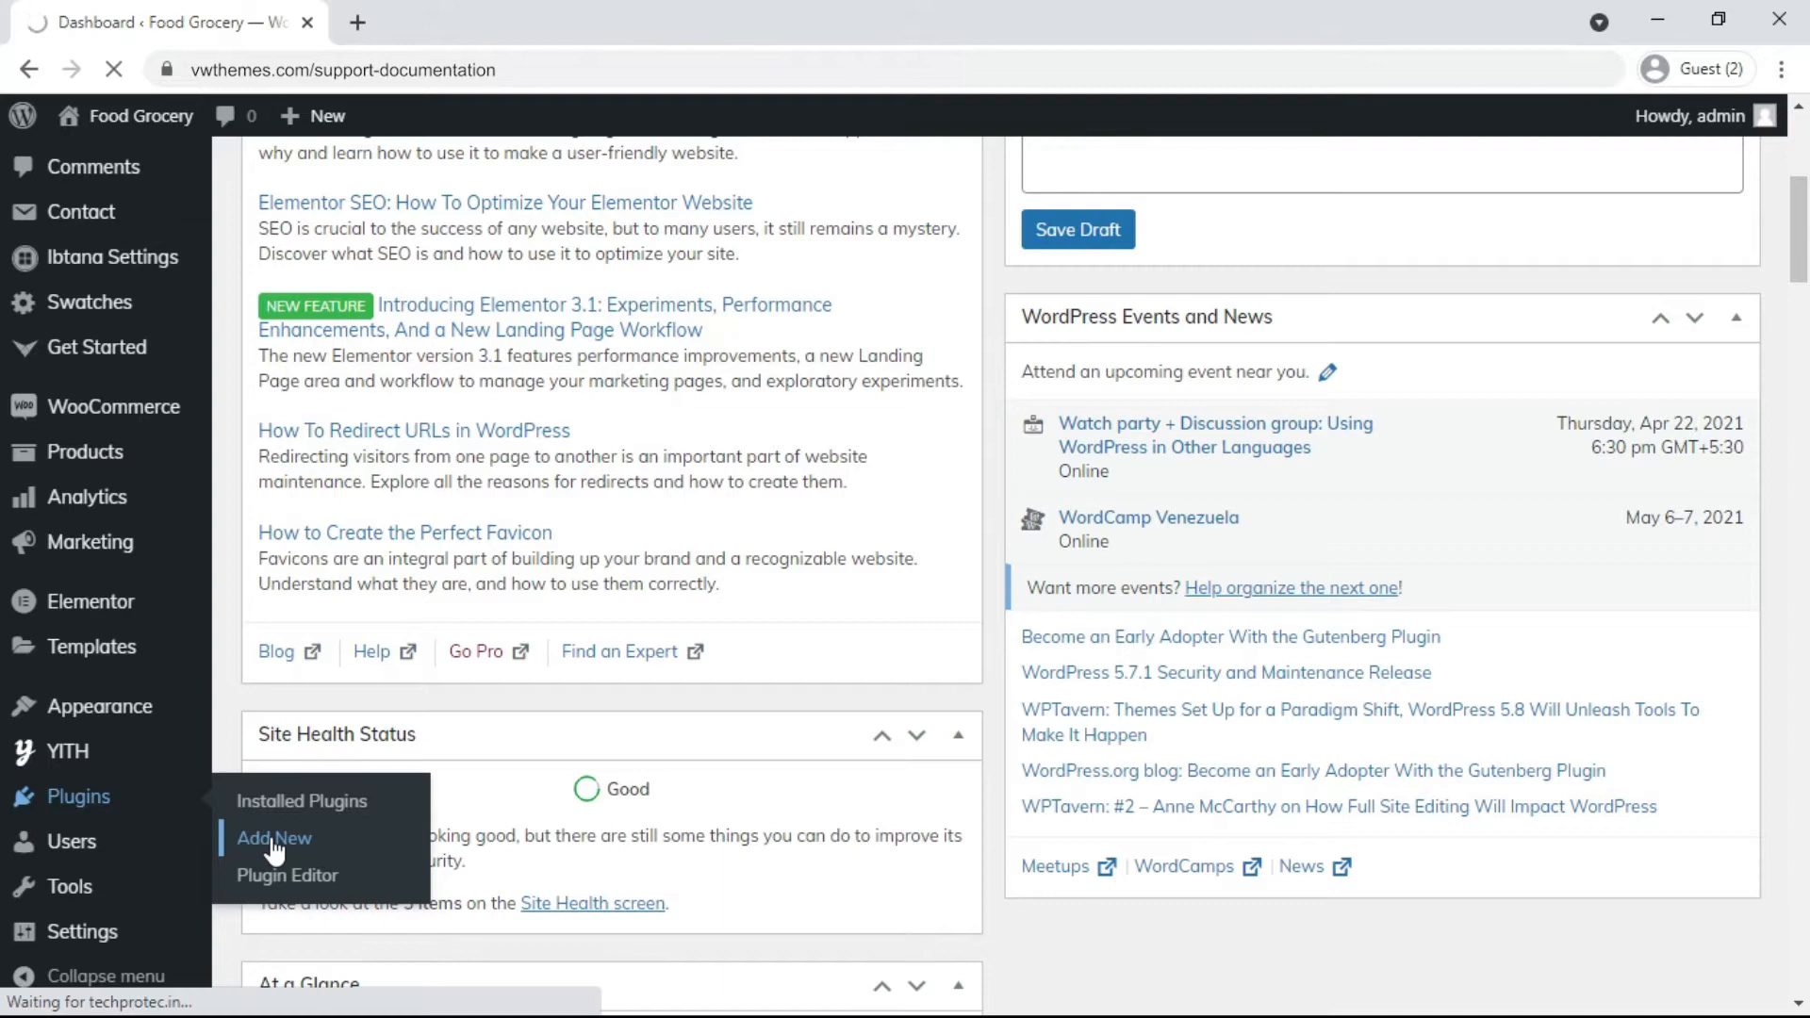
left_click(273, 837)
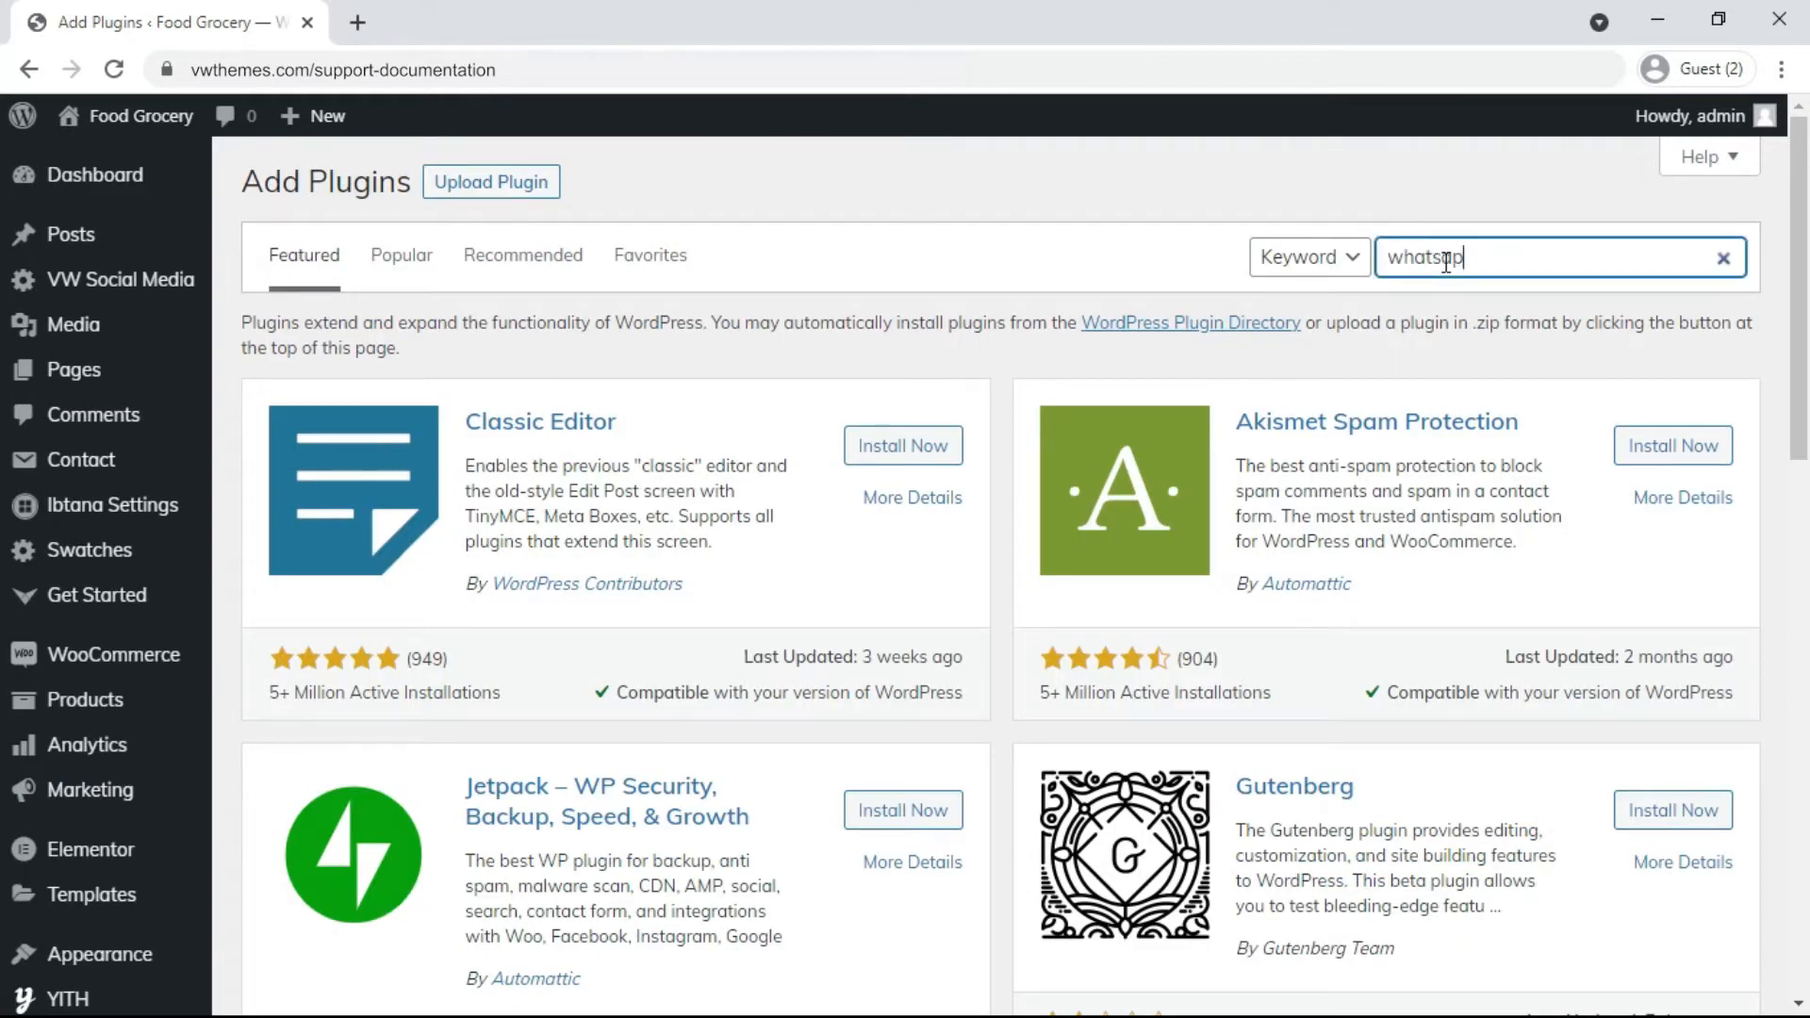
- Search plugins for 'whatsapp', then install and activate Click to Chat
type("p")
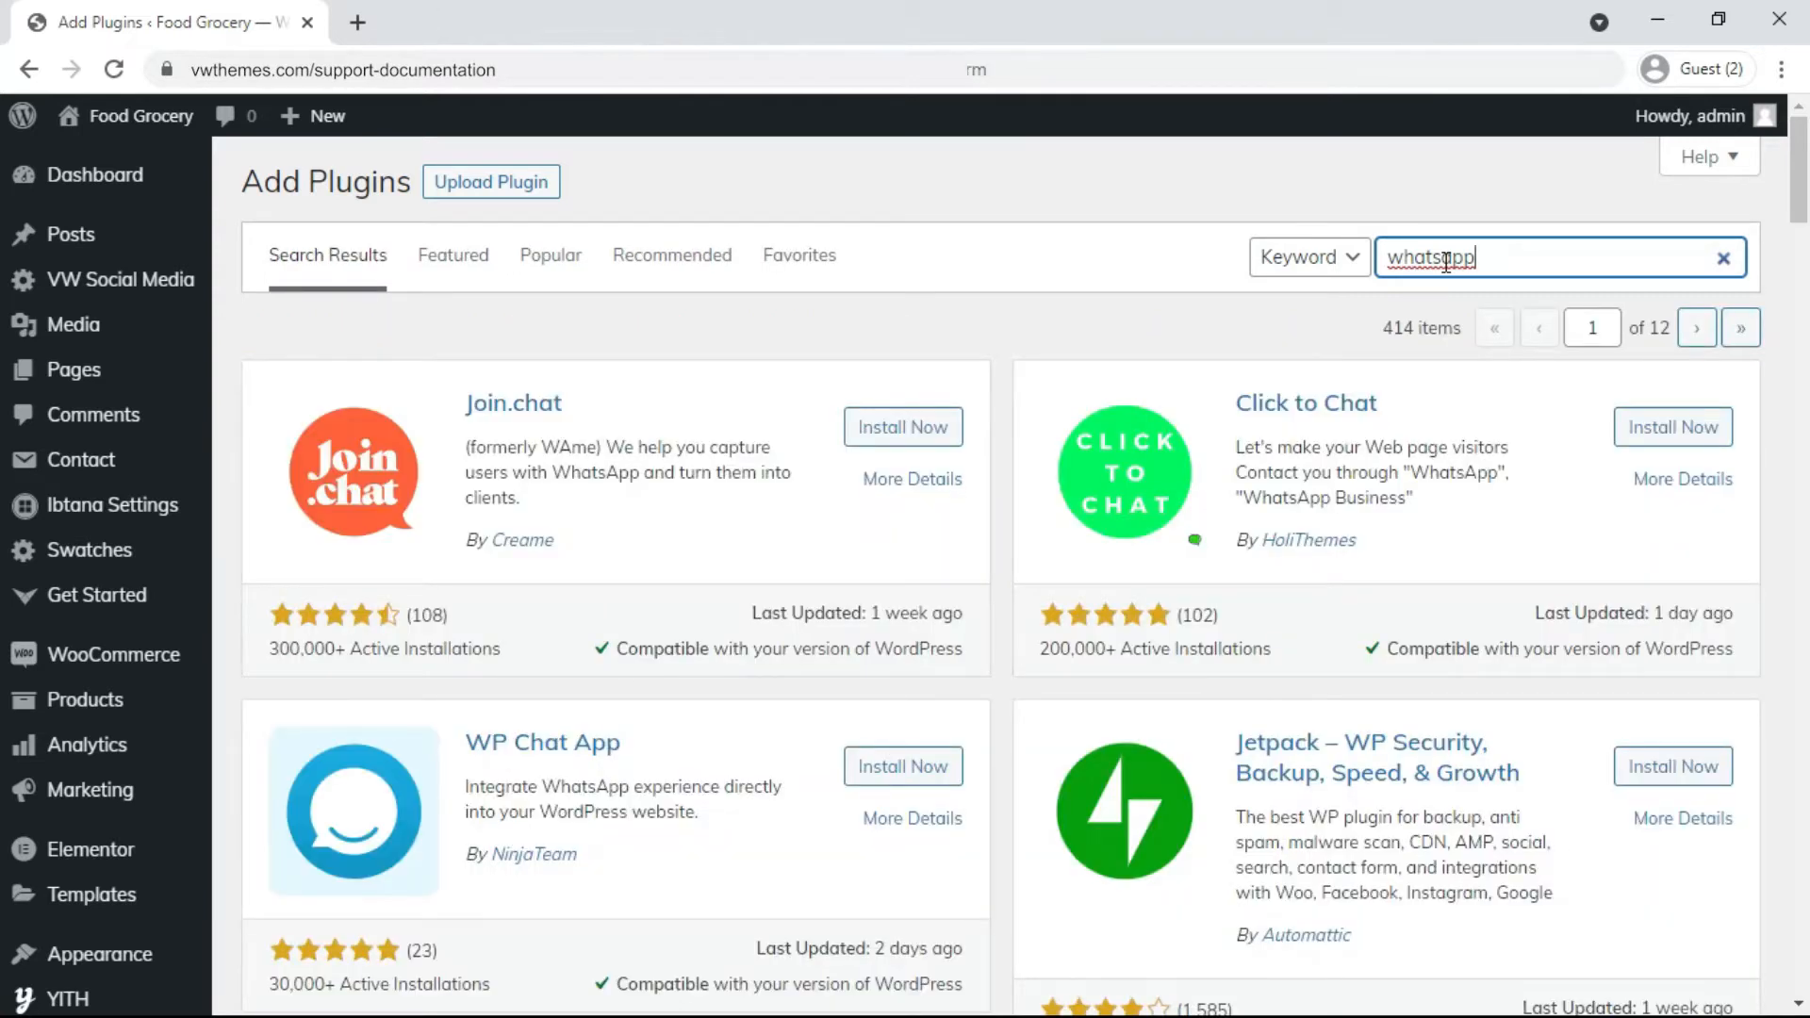
scroll("down", 3)
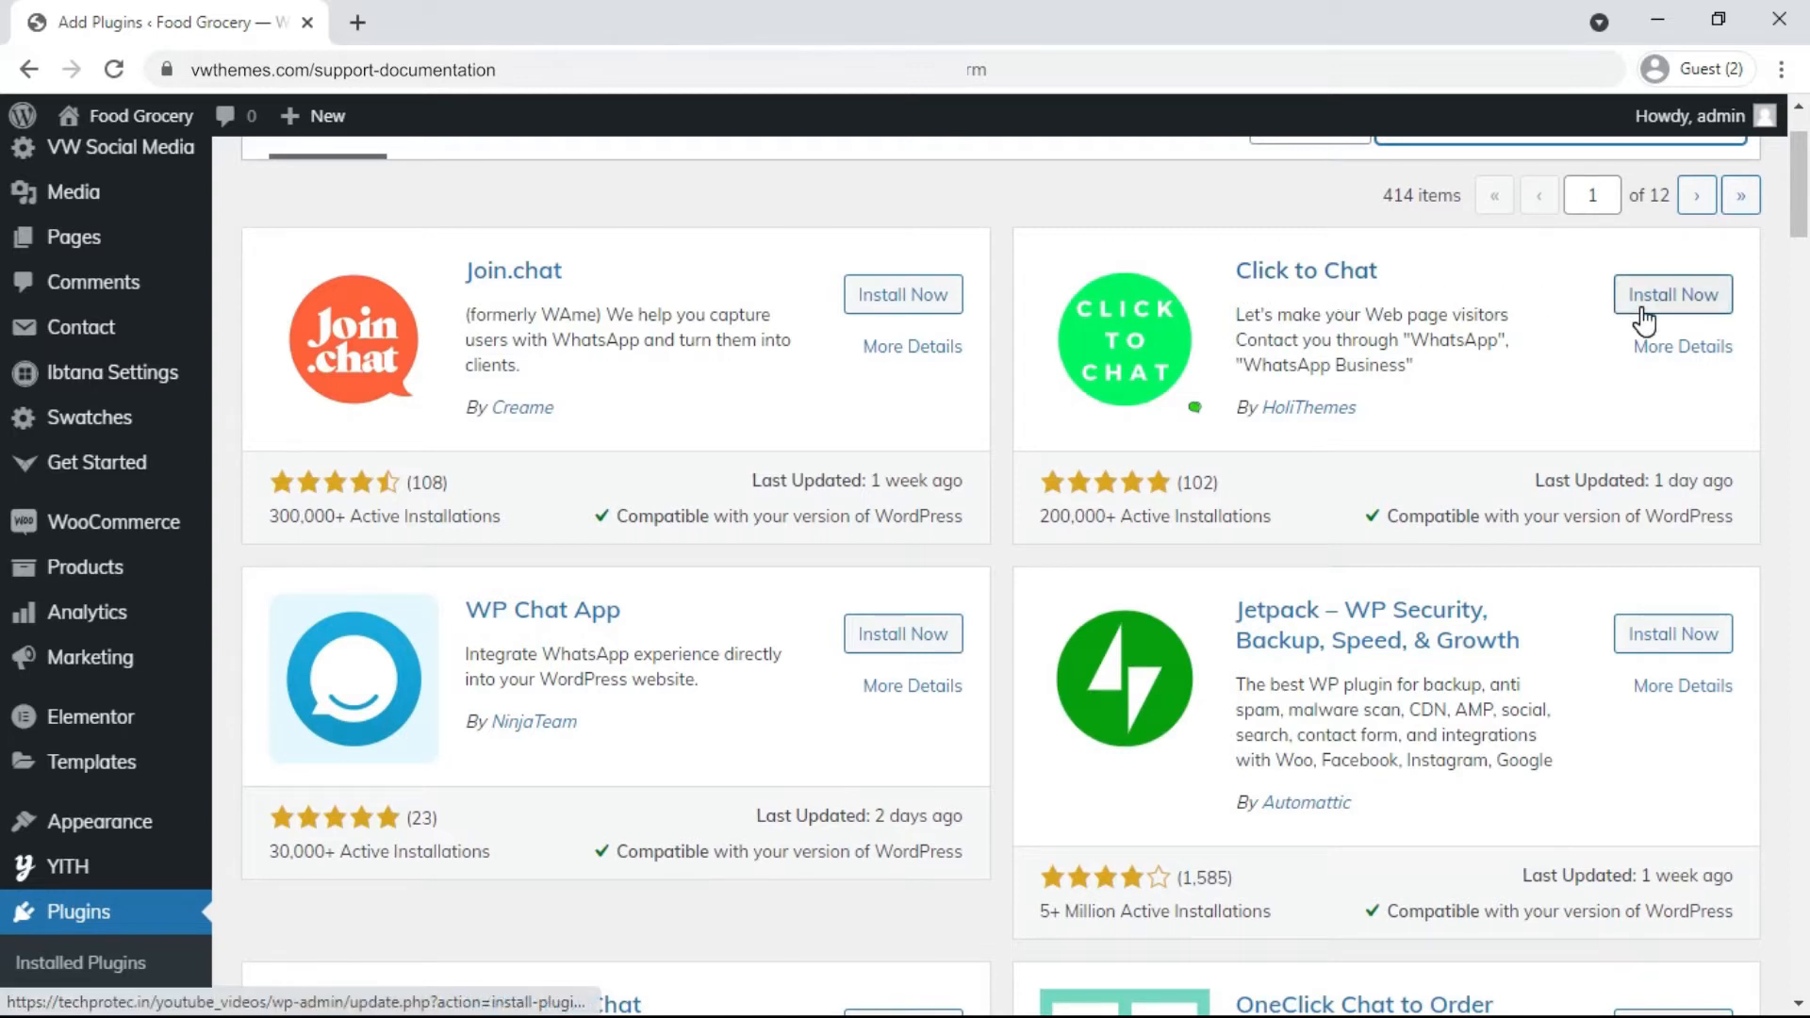
left_click(1672, 294)
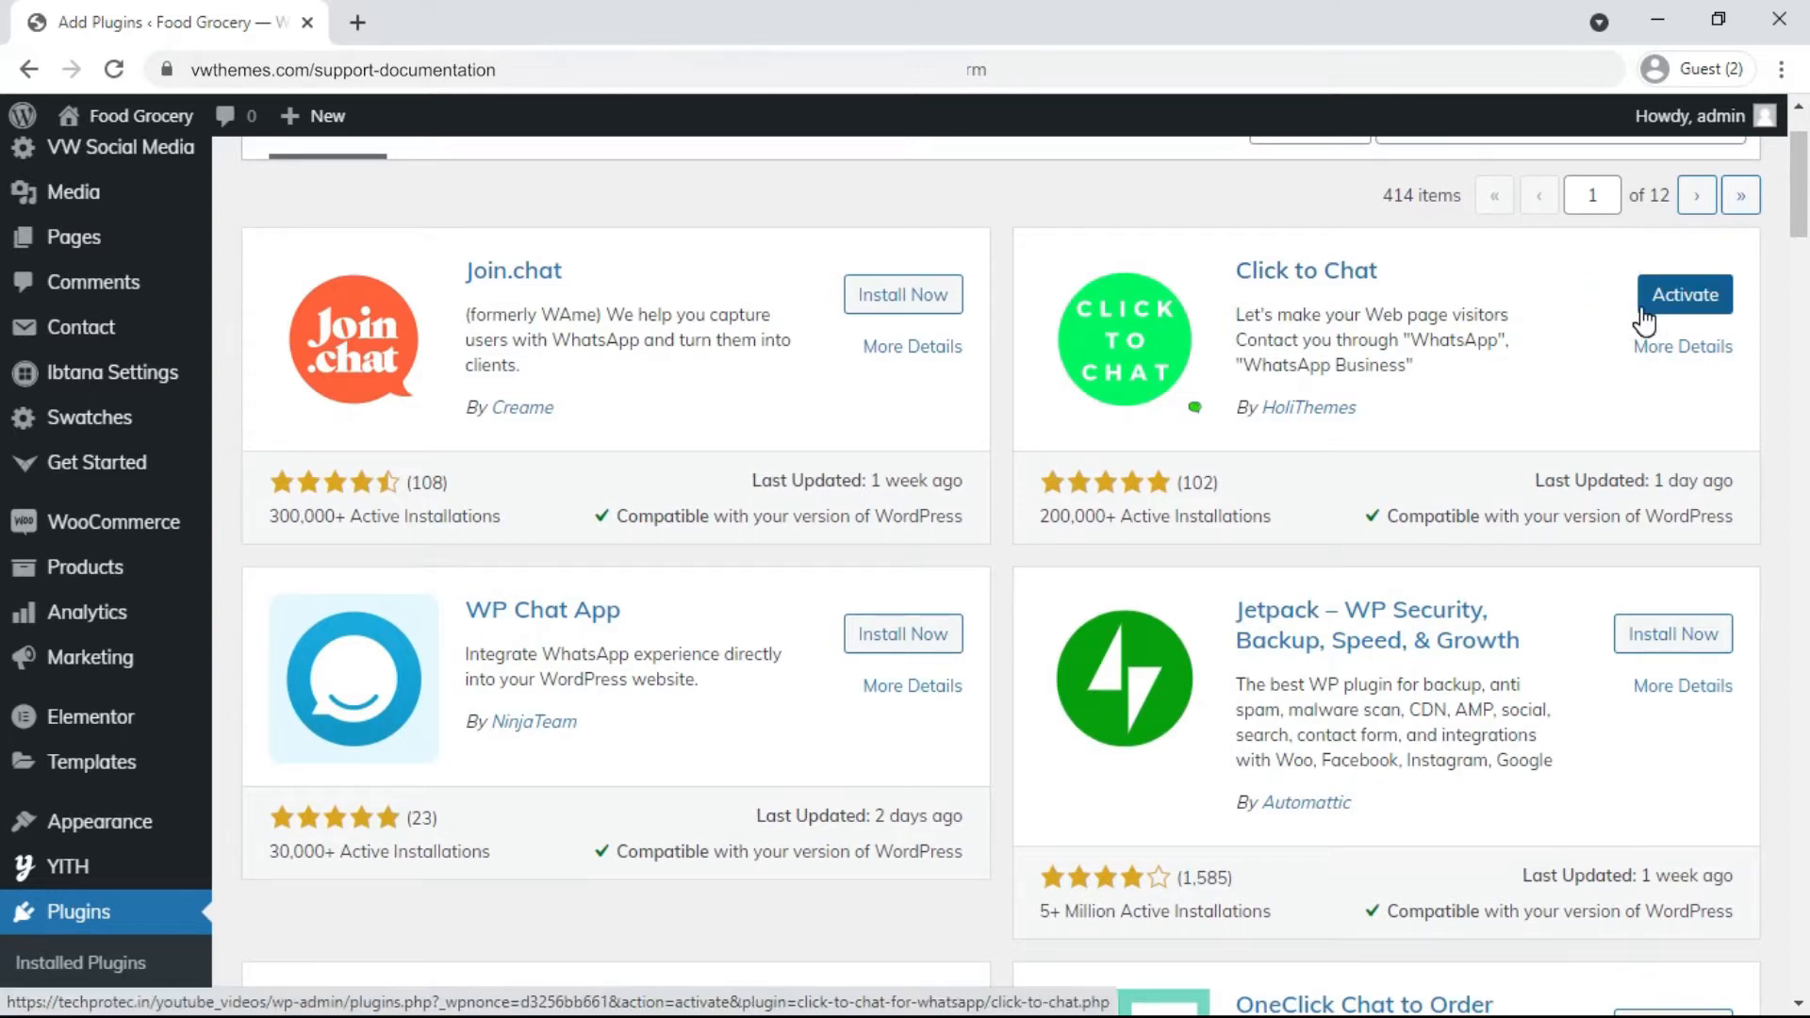
left_click(1684, 295)
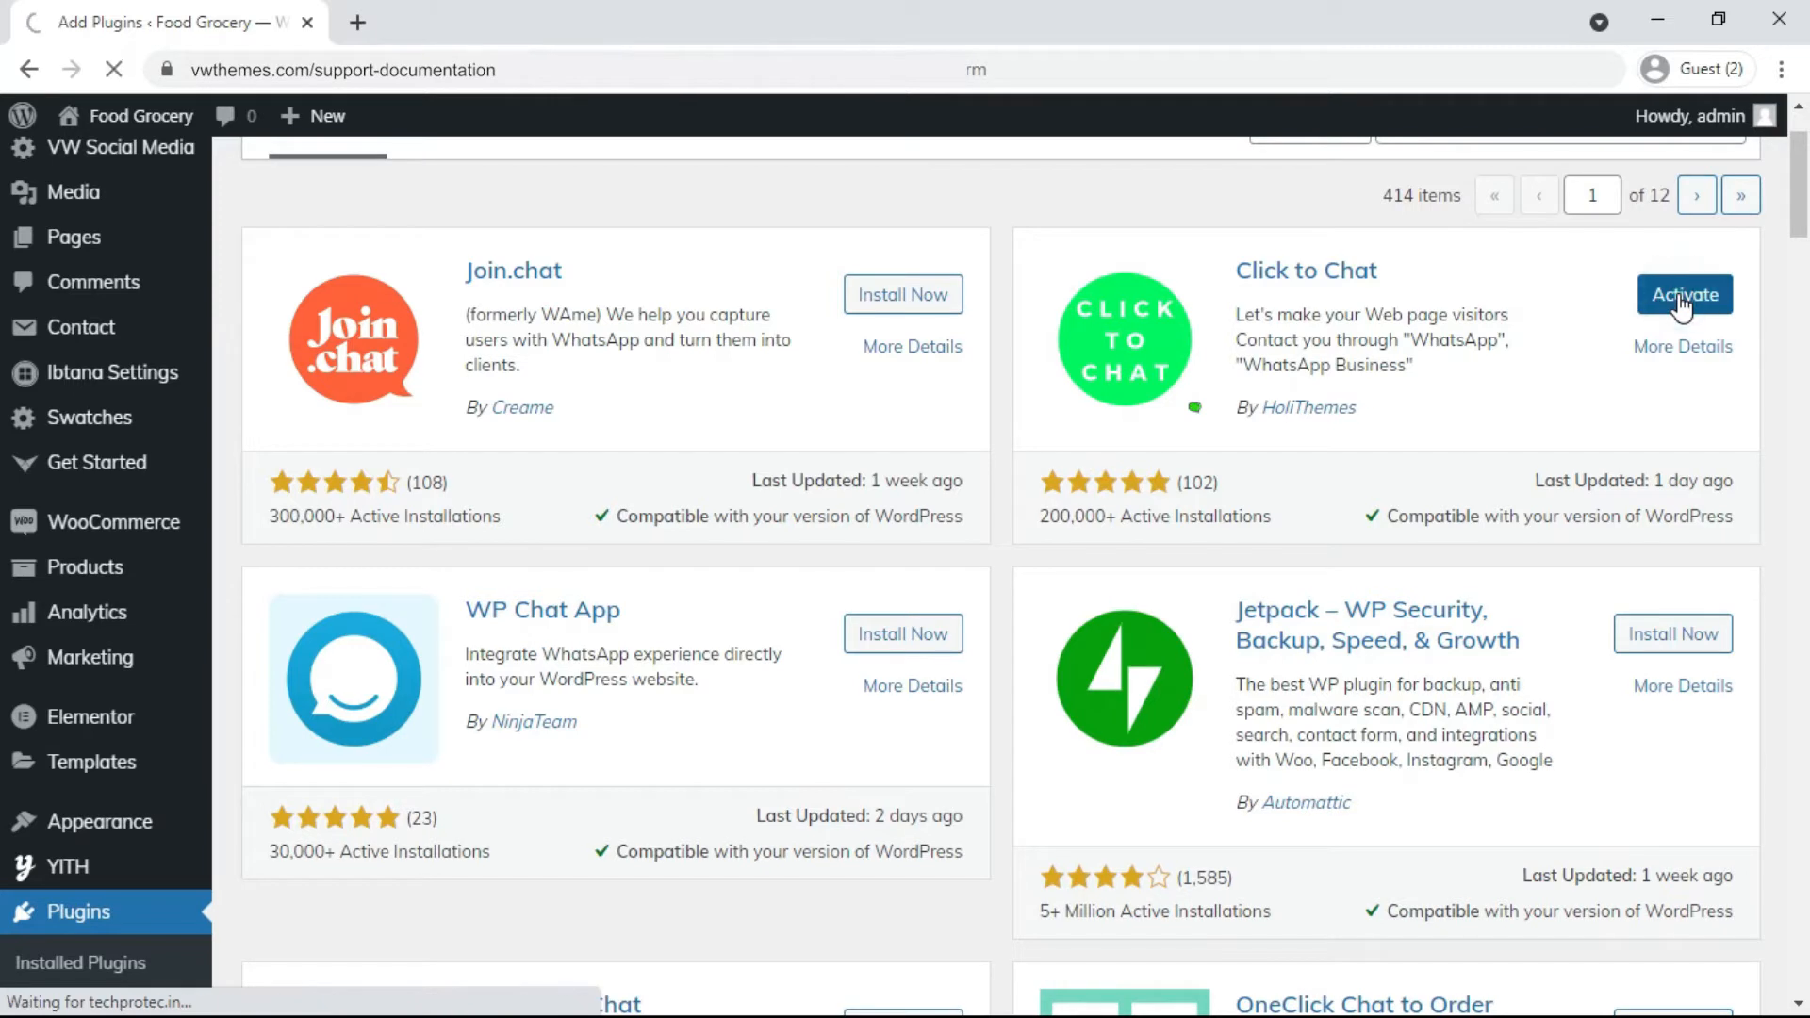
left_click(1684, 294)
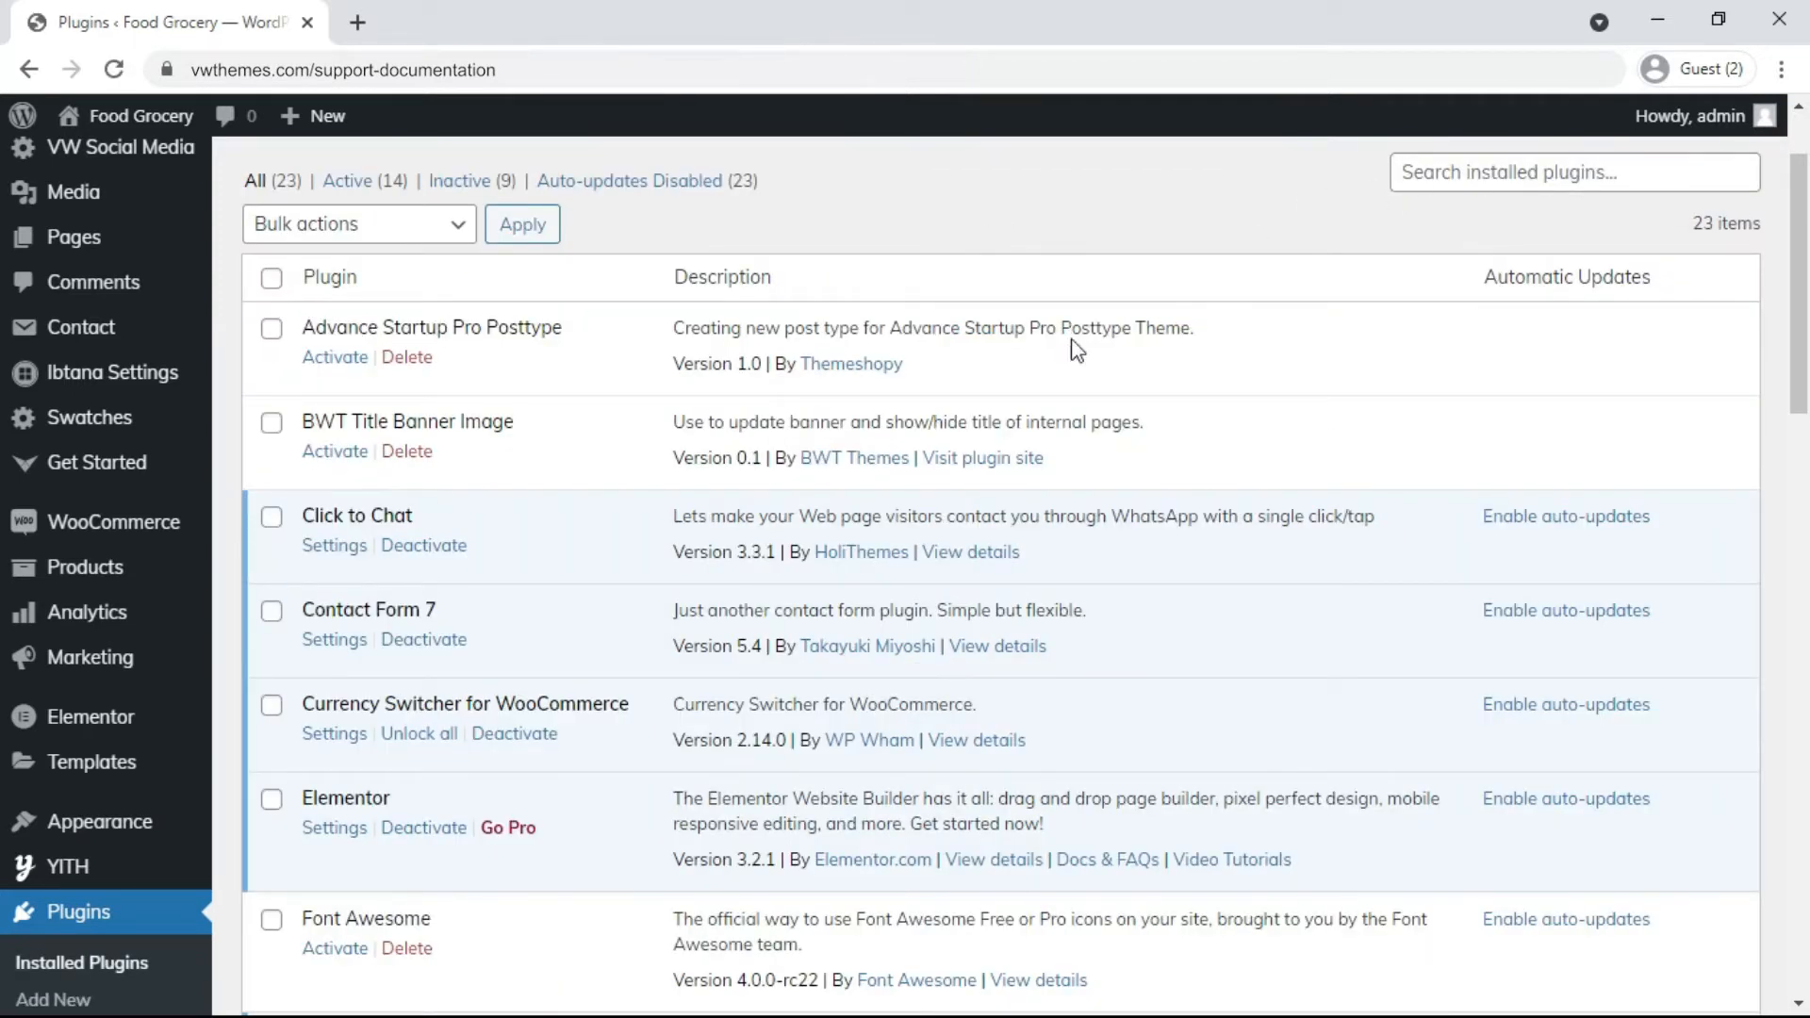
- Go to the Click to Chat plugin's Settings page
left_click(334, 545)
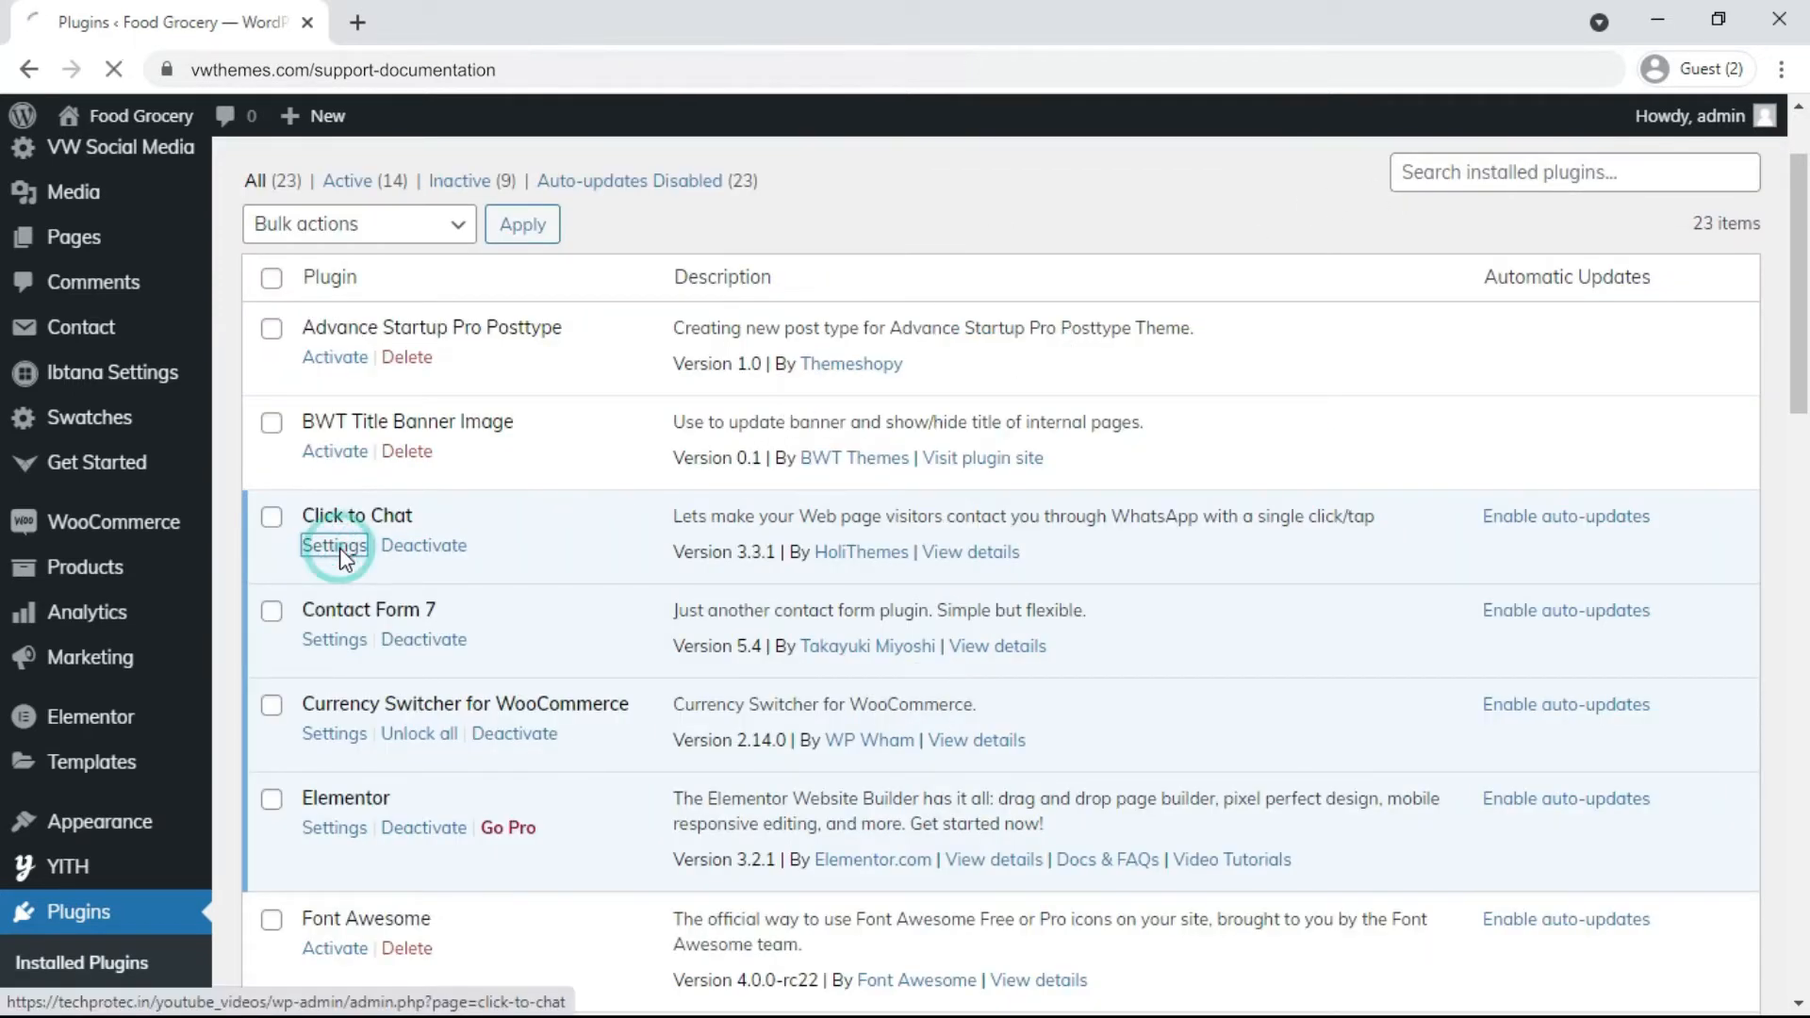
left_click(334, 545)
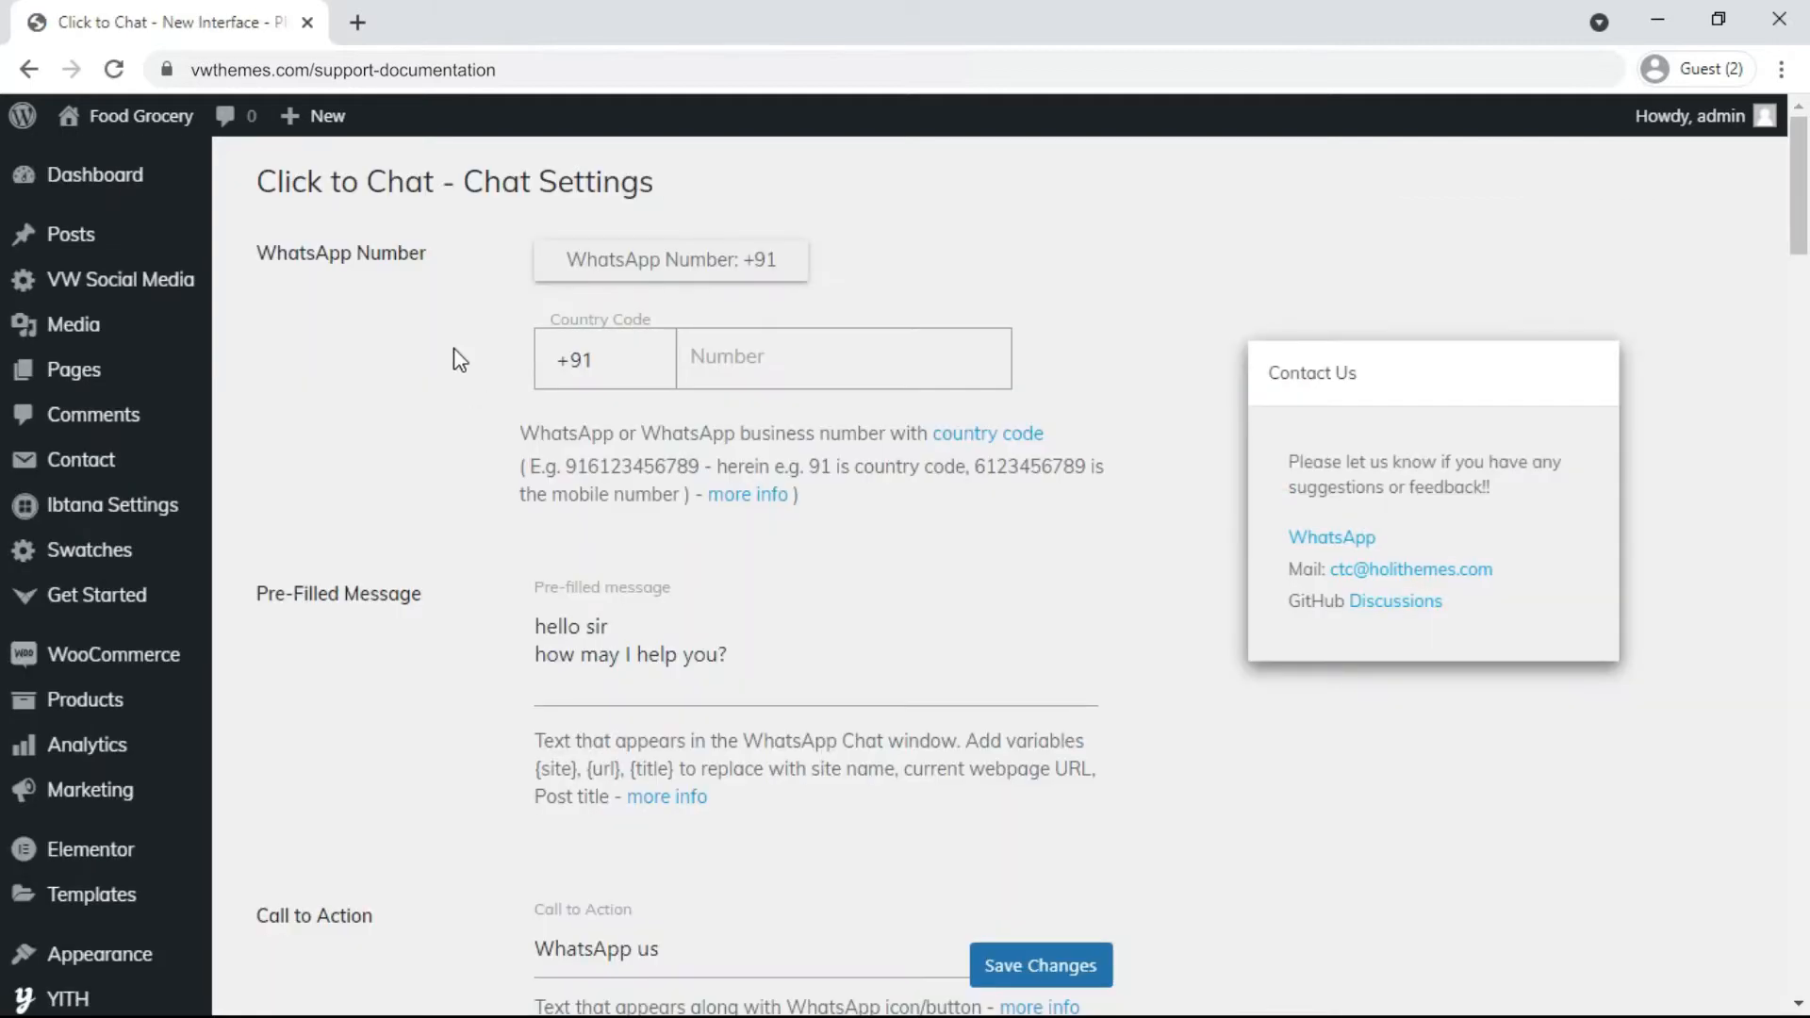
left_click(842, 356)
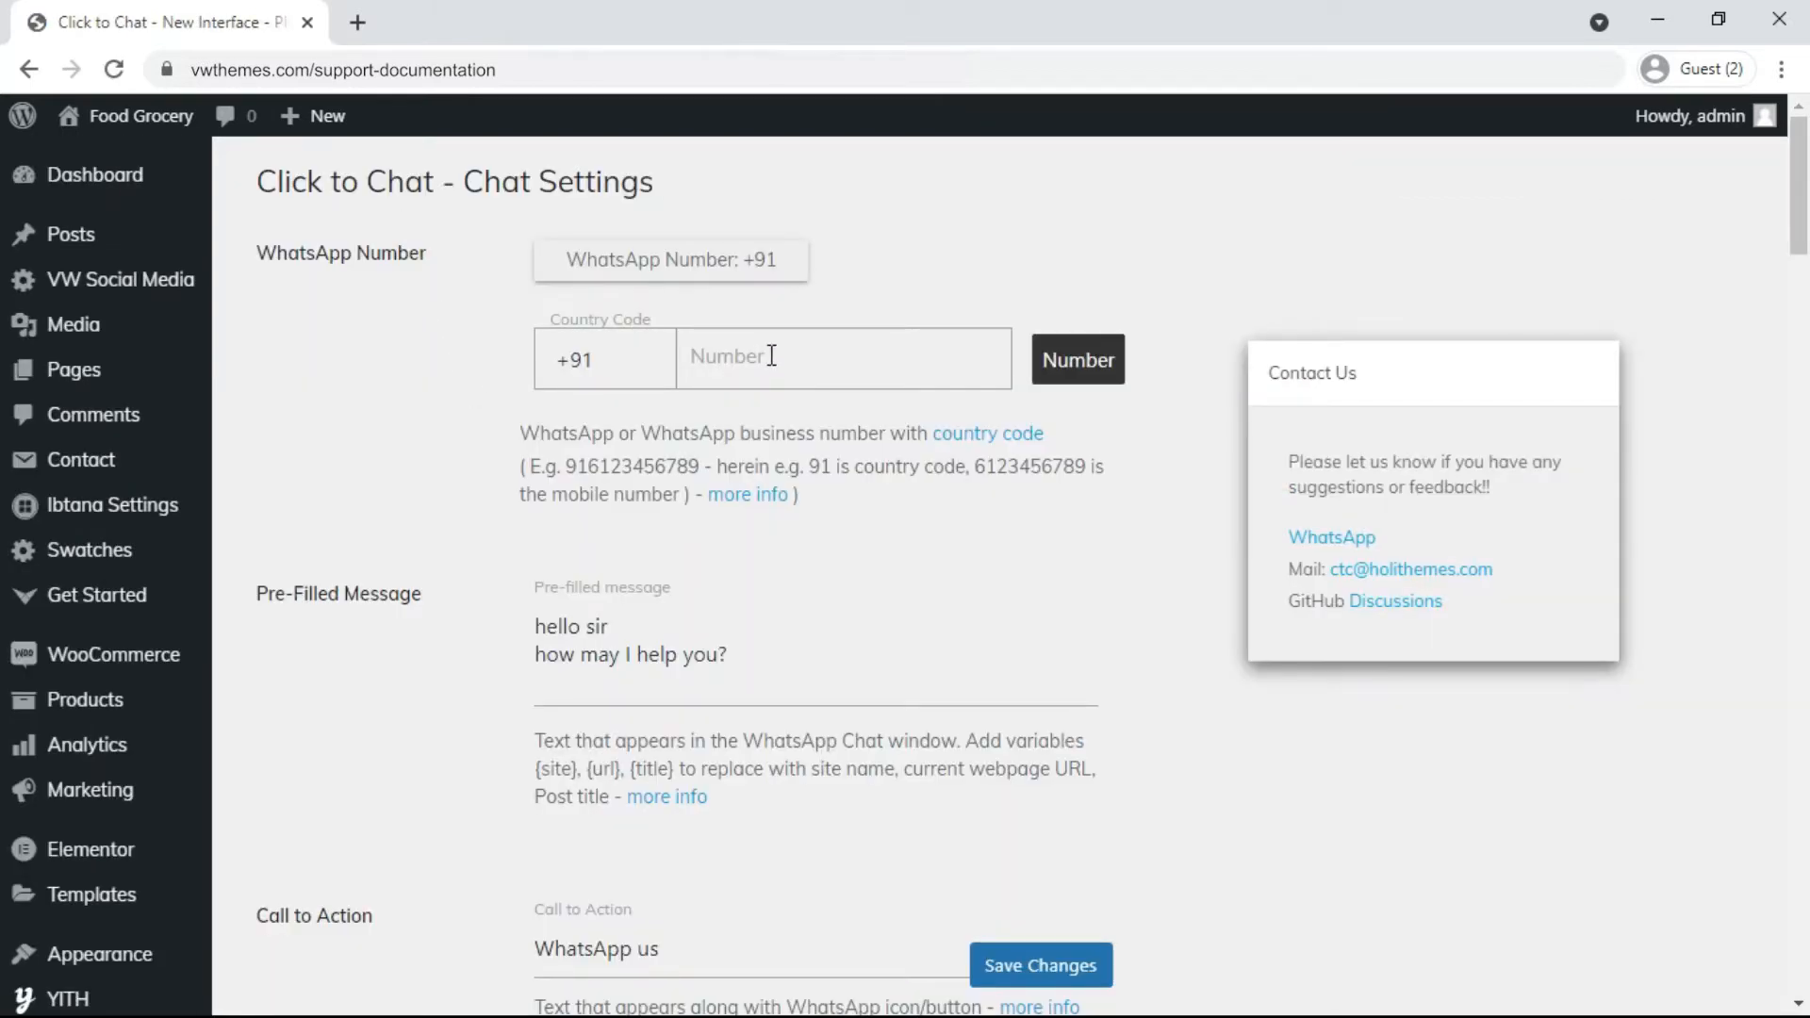
left_click(843, 359)
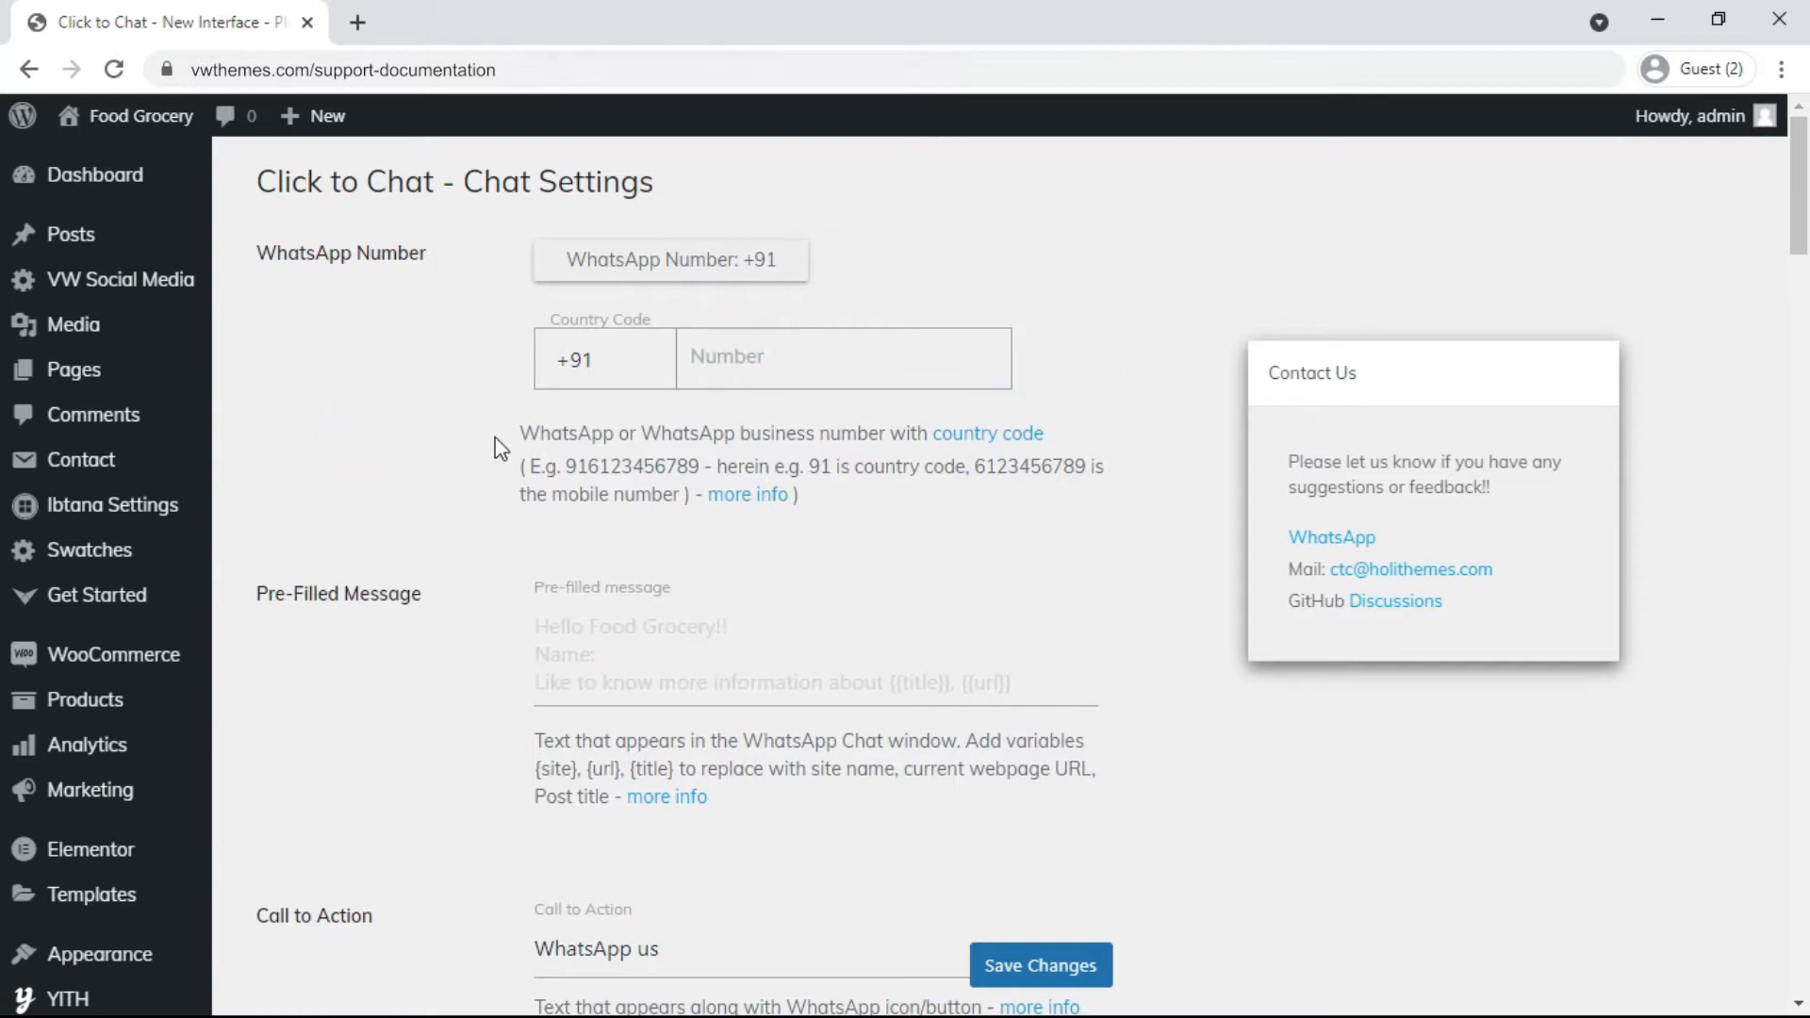
type("1234567890")
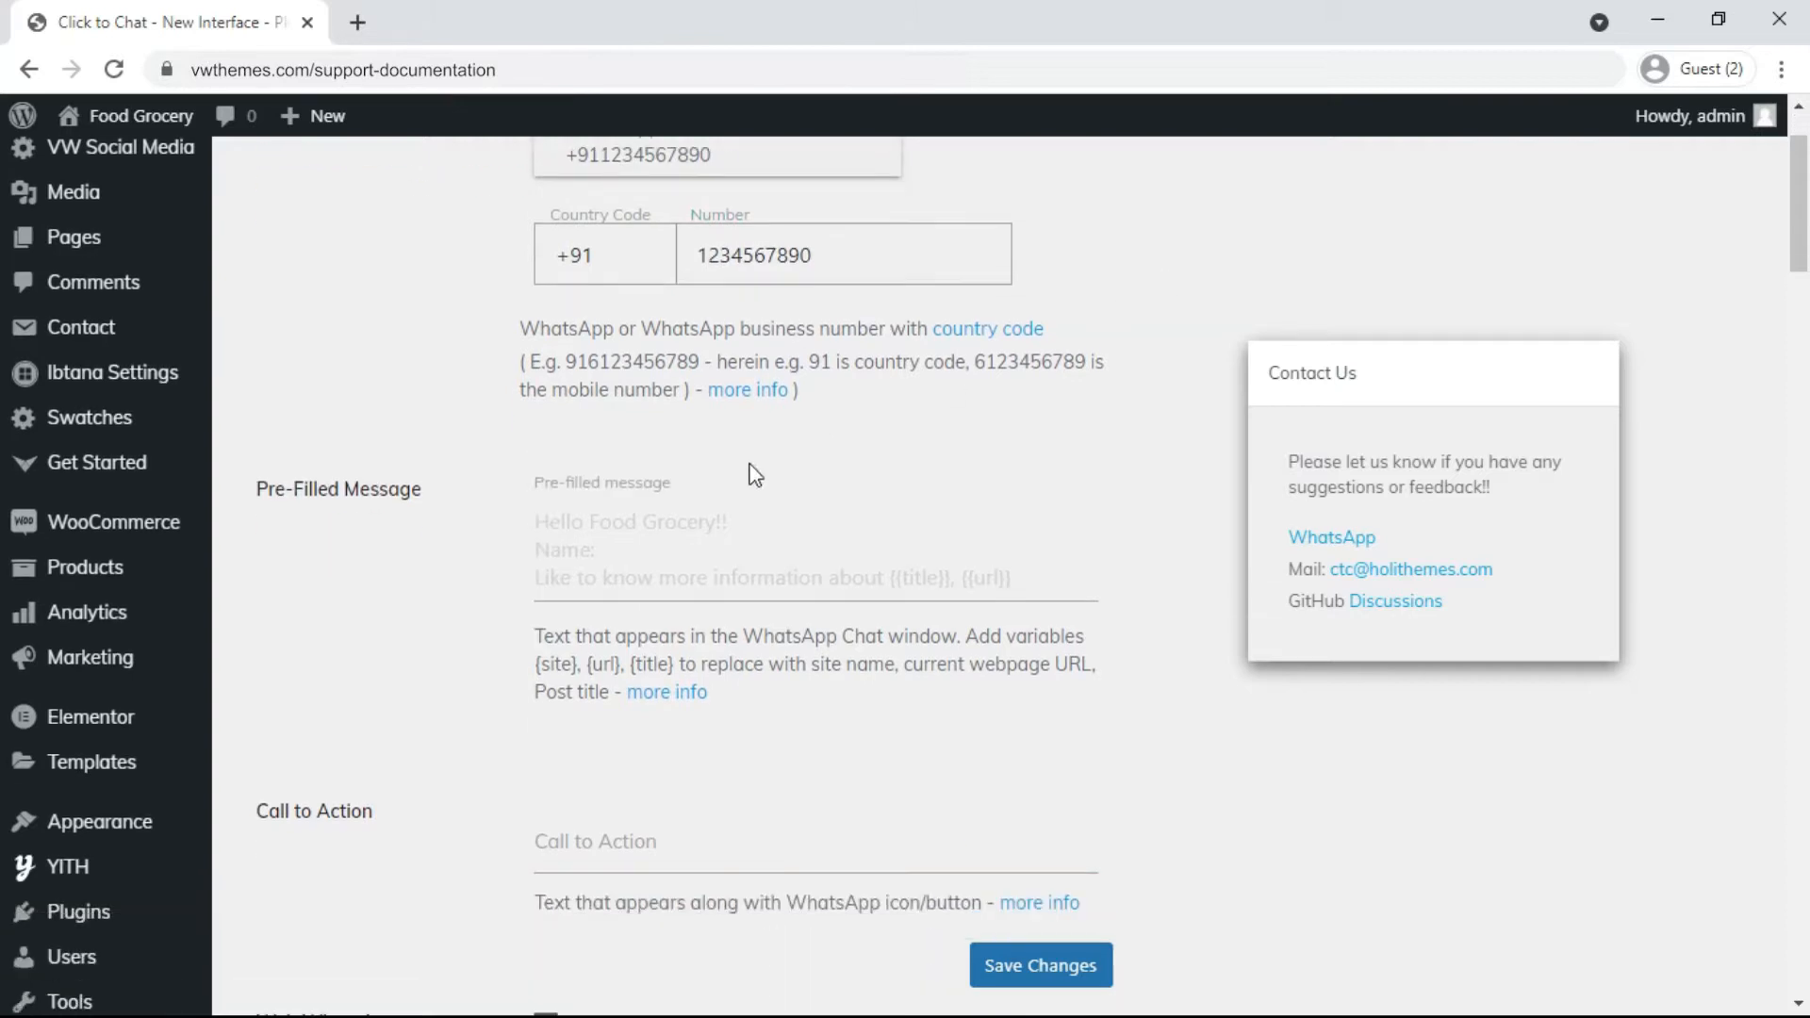
- Set the call to action to 'Whatsapp Us' and enable Web WhatsApp on desktop
left_click(692, 549)
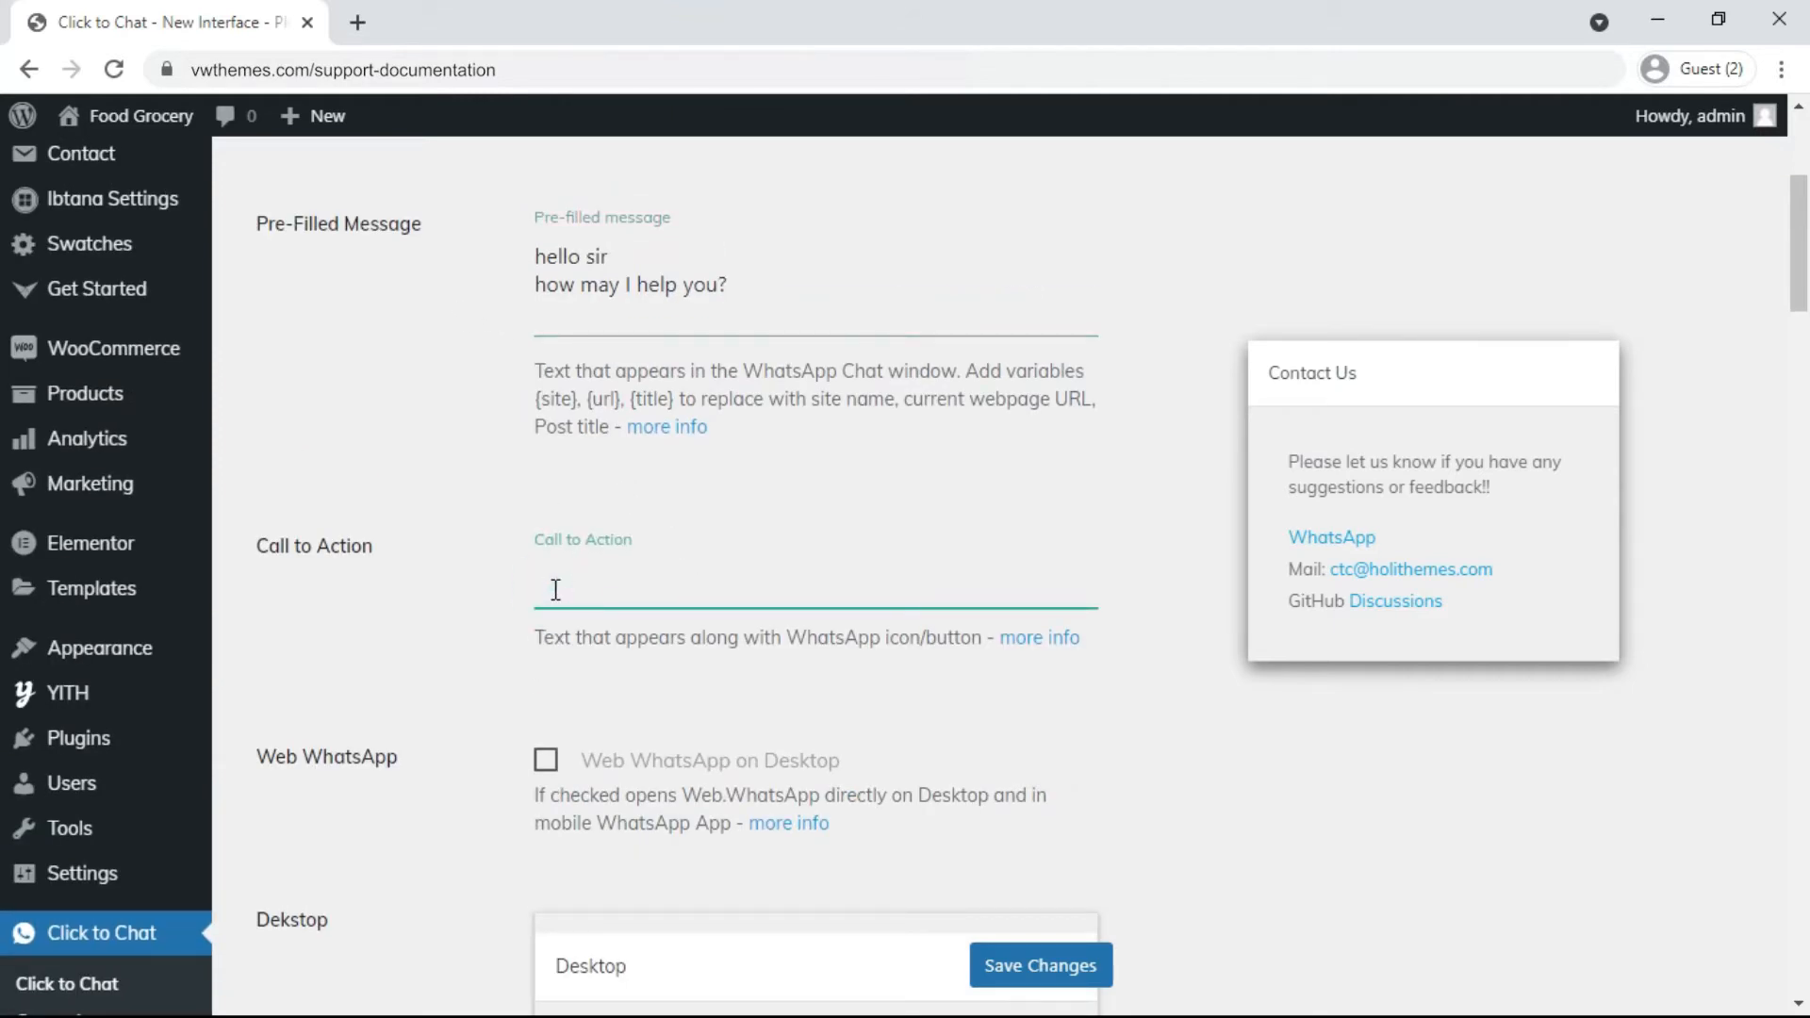
type("W")
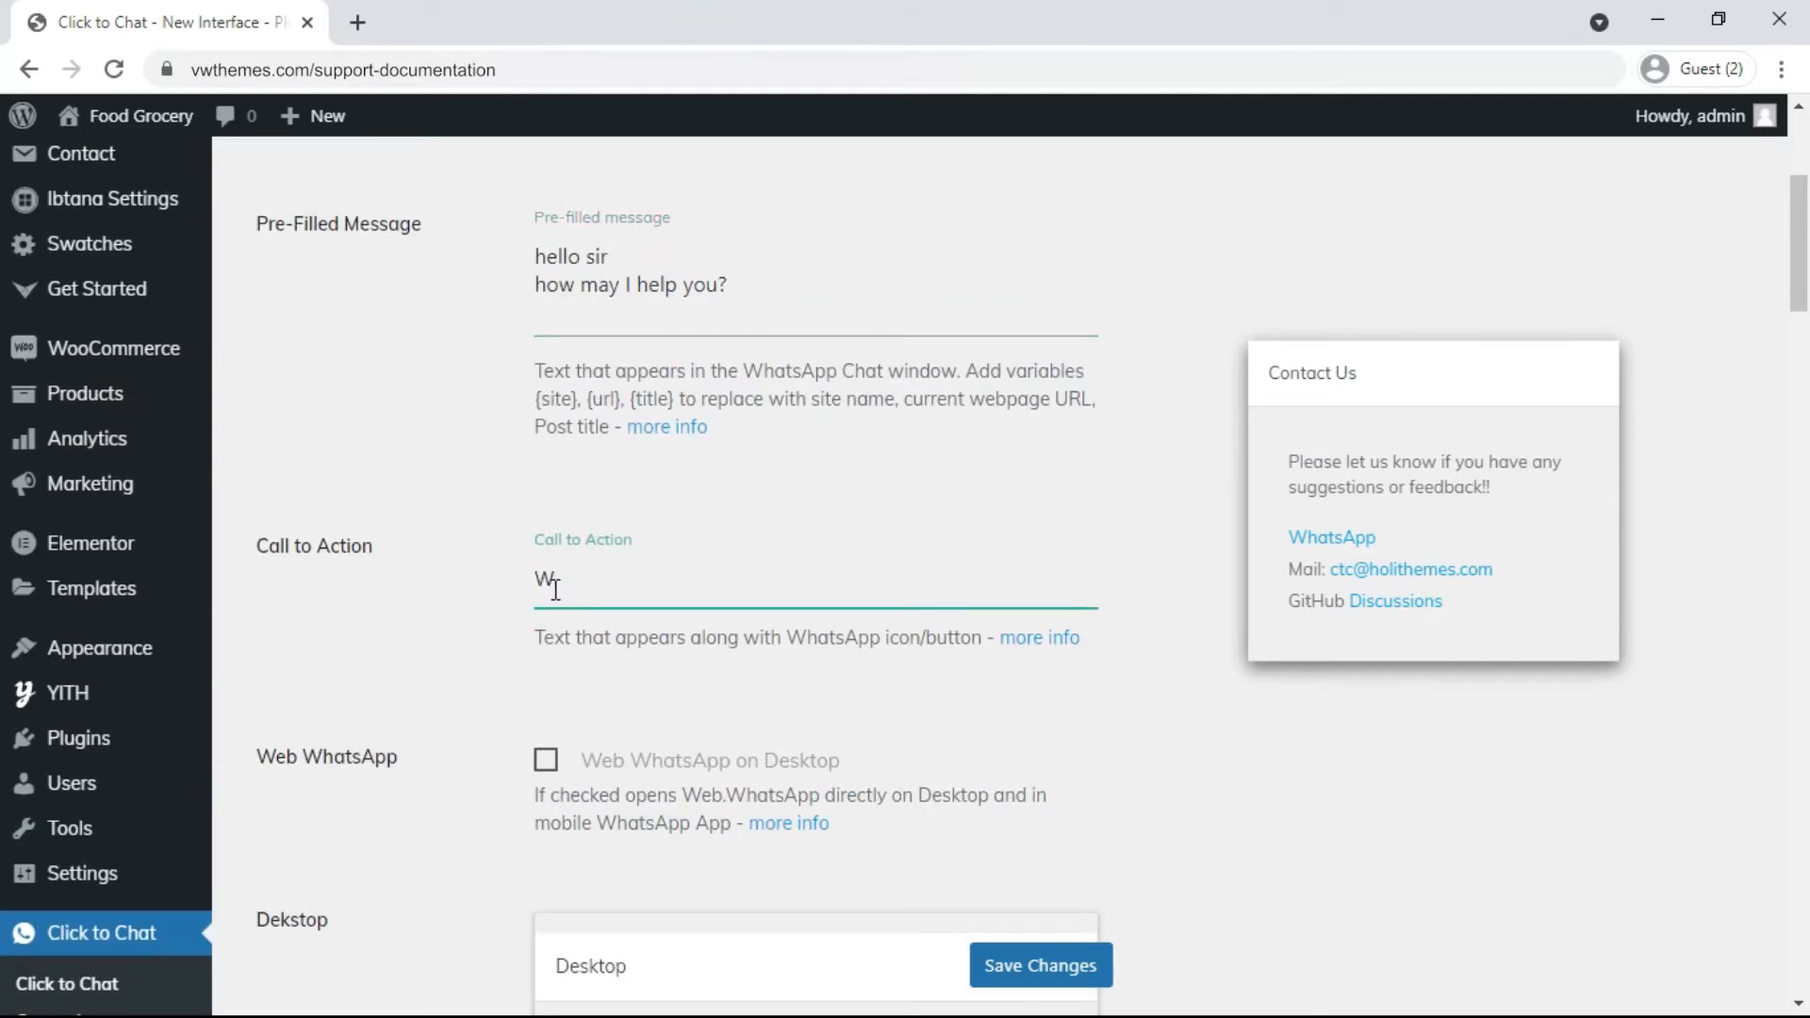
type("hatsapp Us")
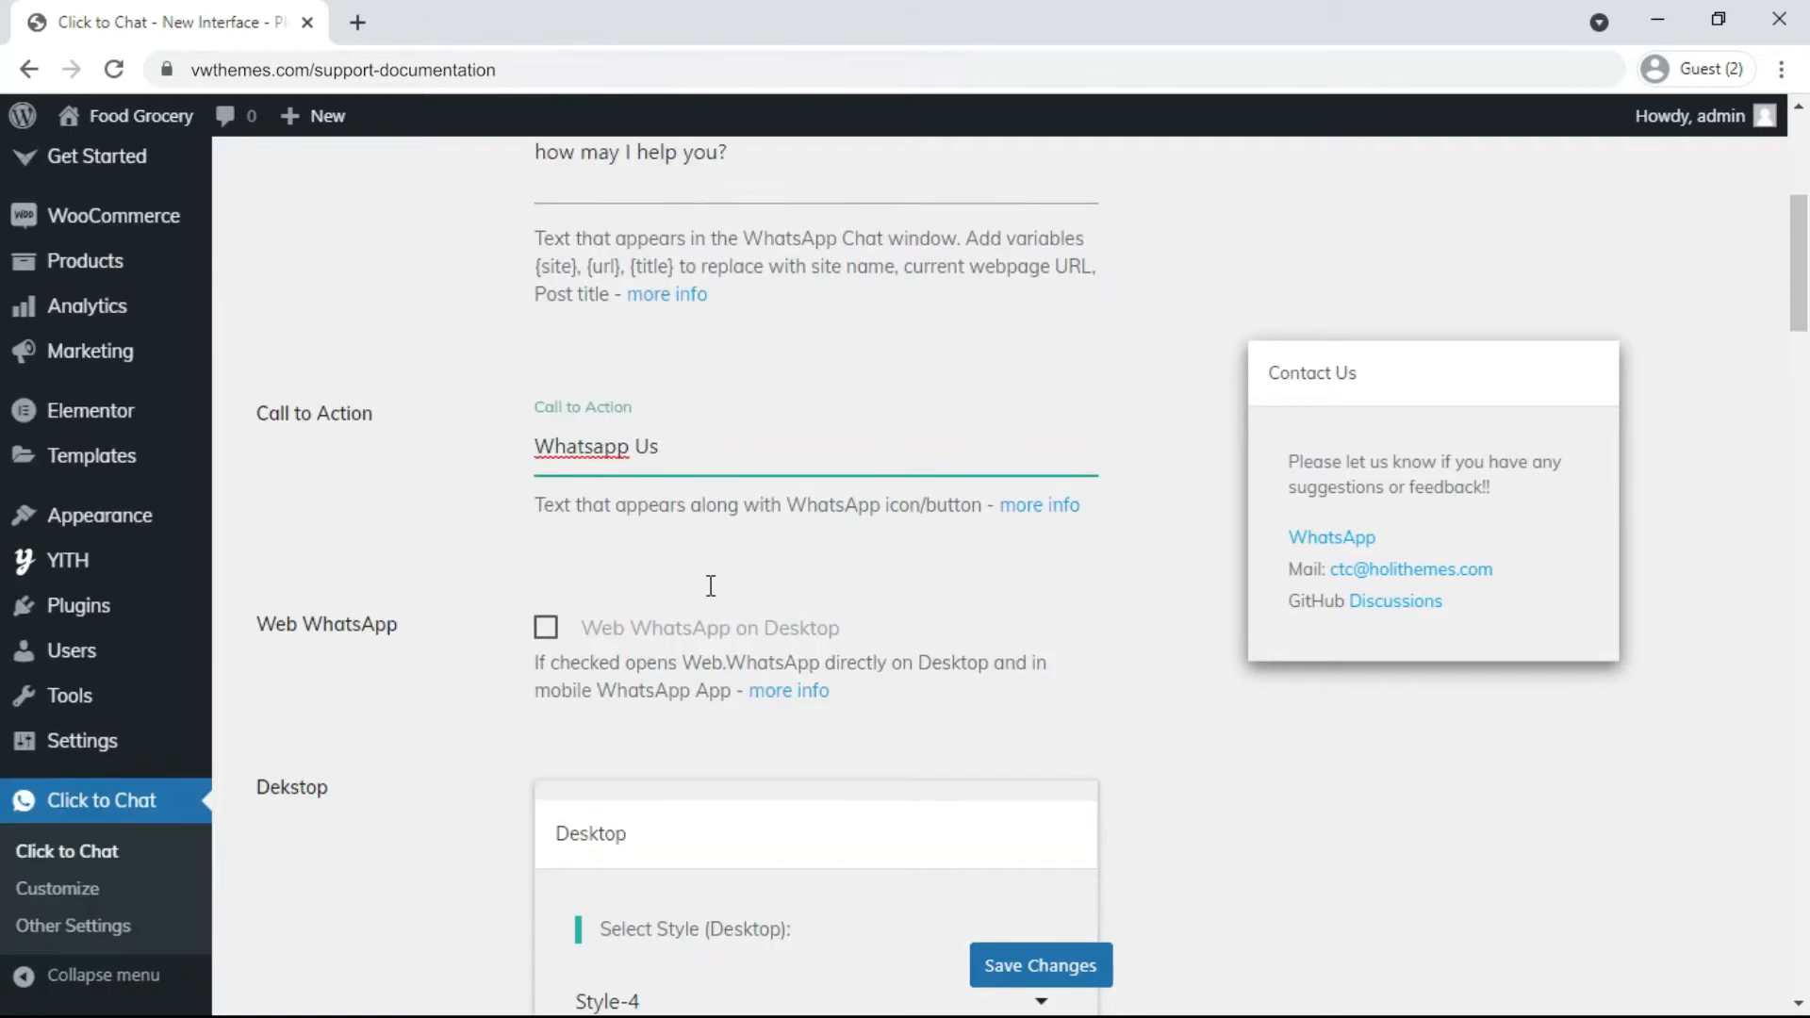
scroll("down", 3)
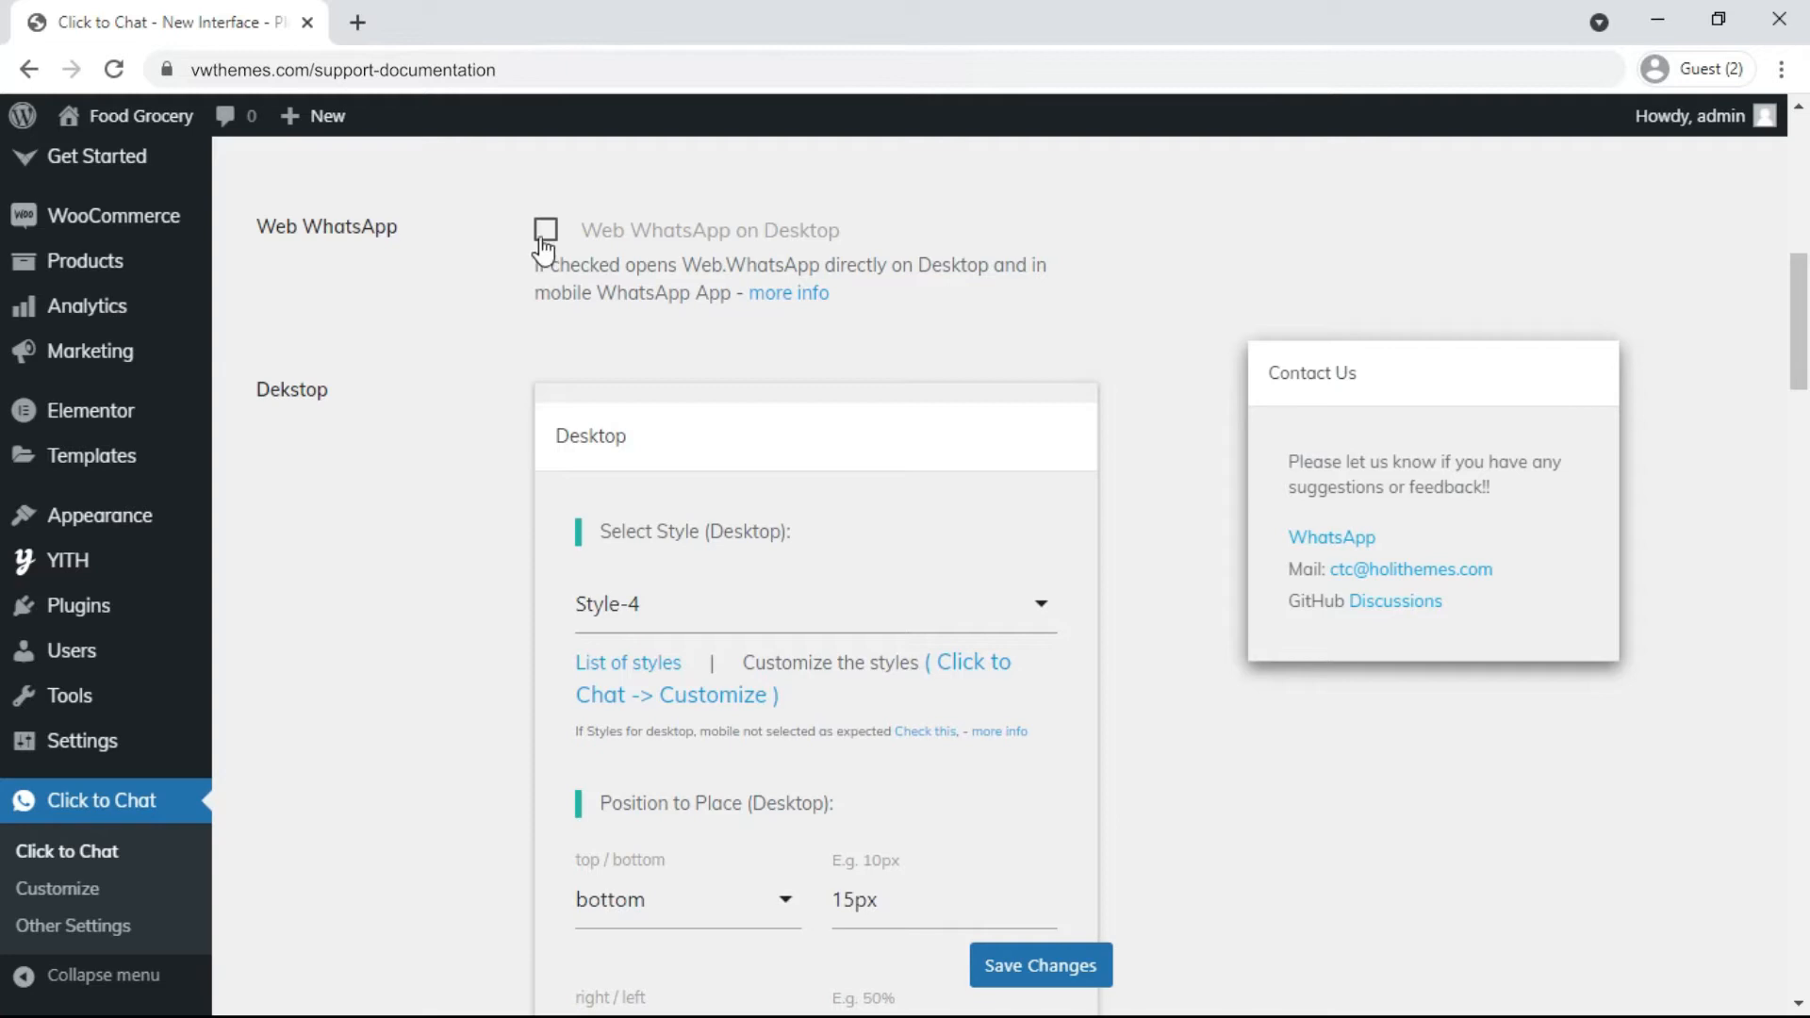
left_click(545, 230)
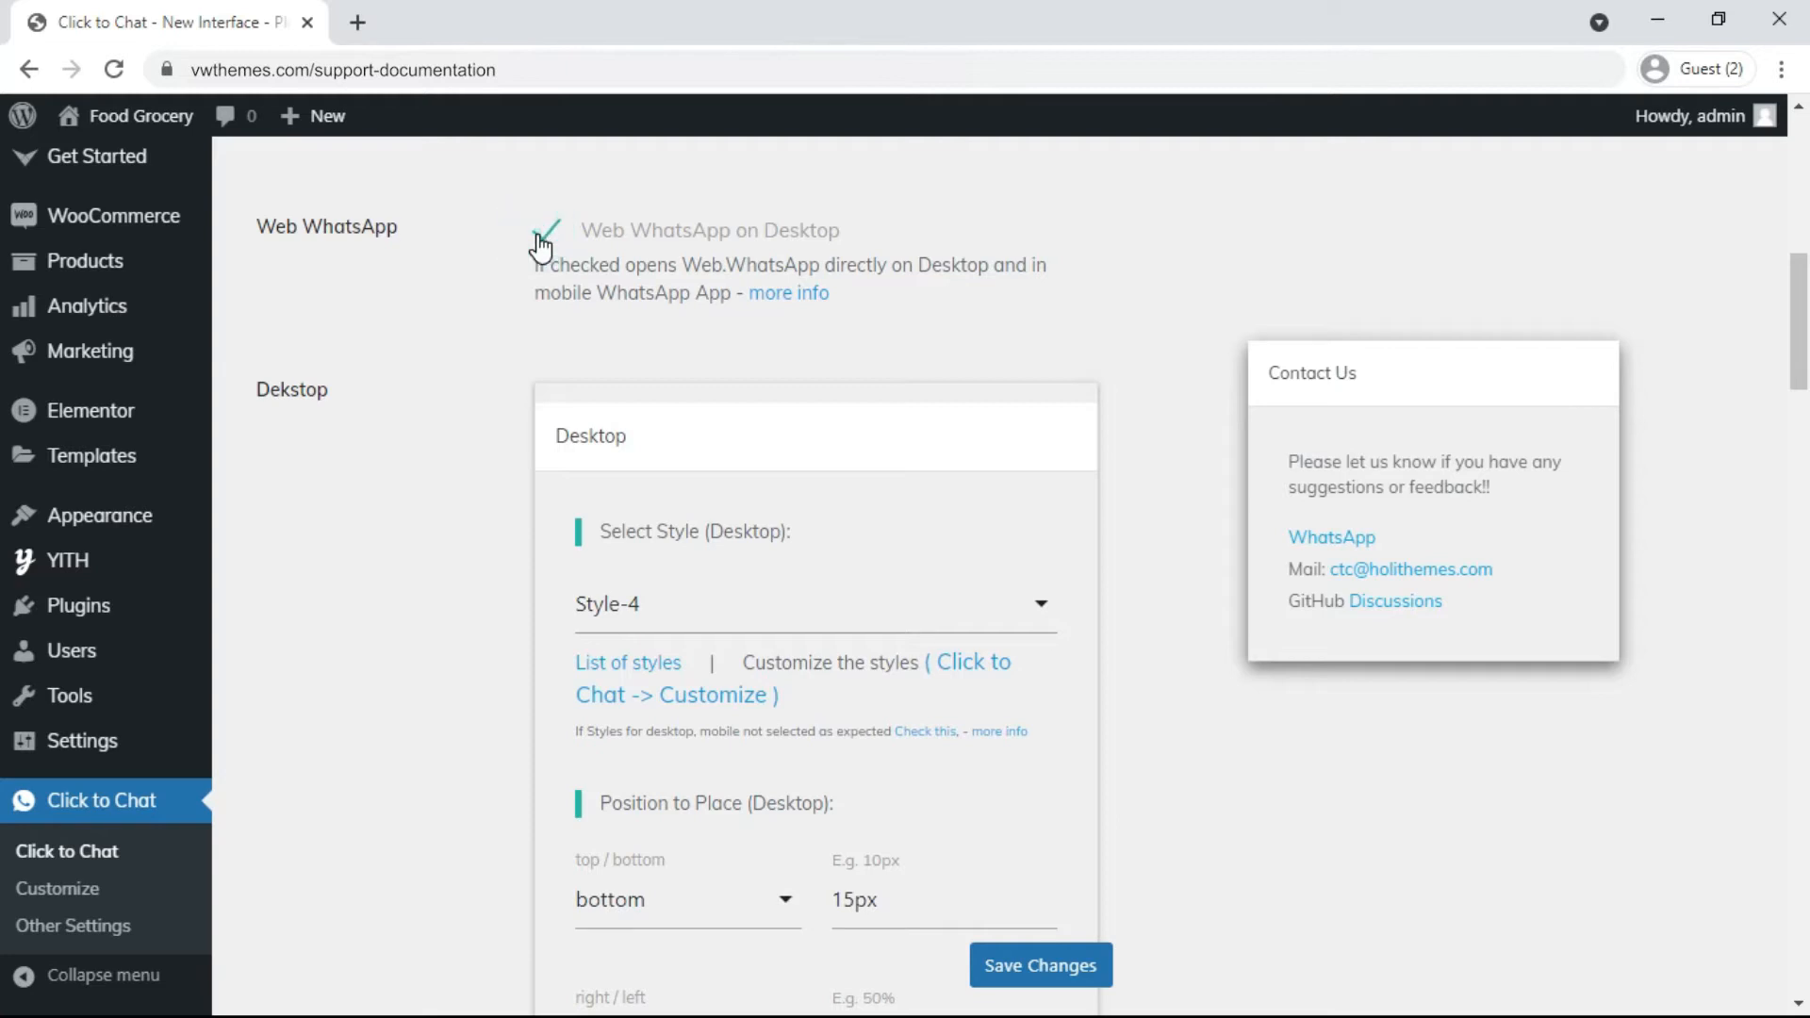
- Choose Style-3 Extend as the desktop chat button style
scroll("down", 3)
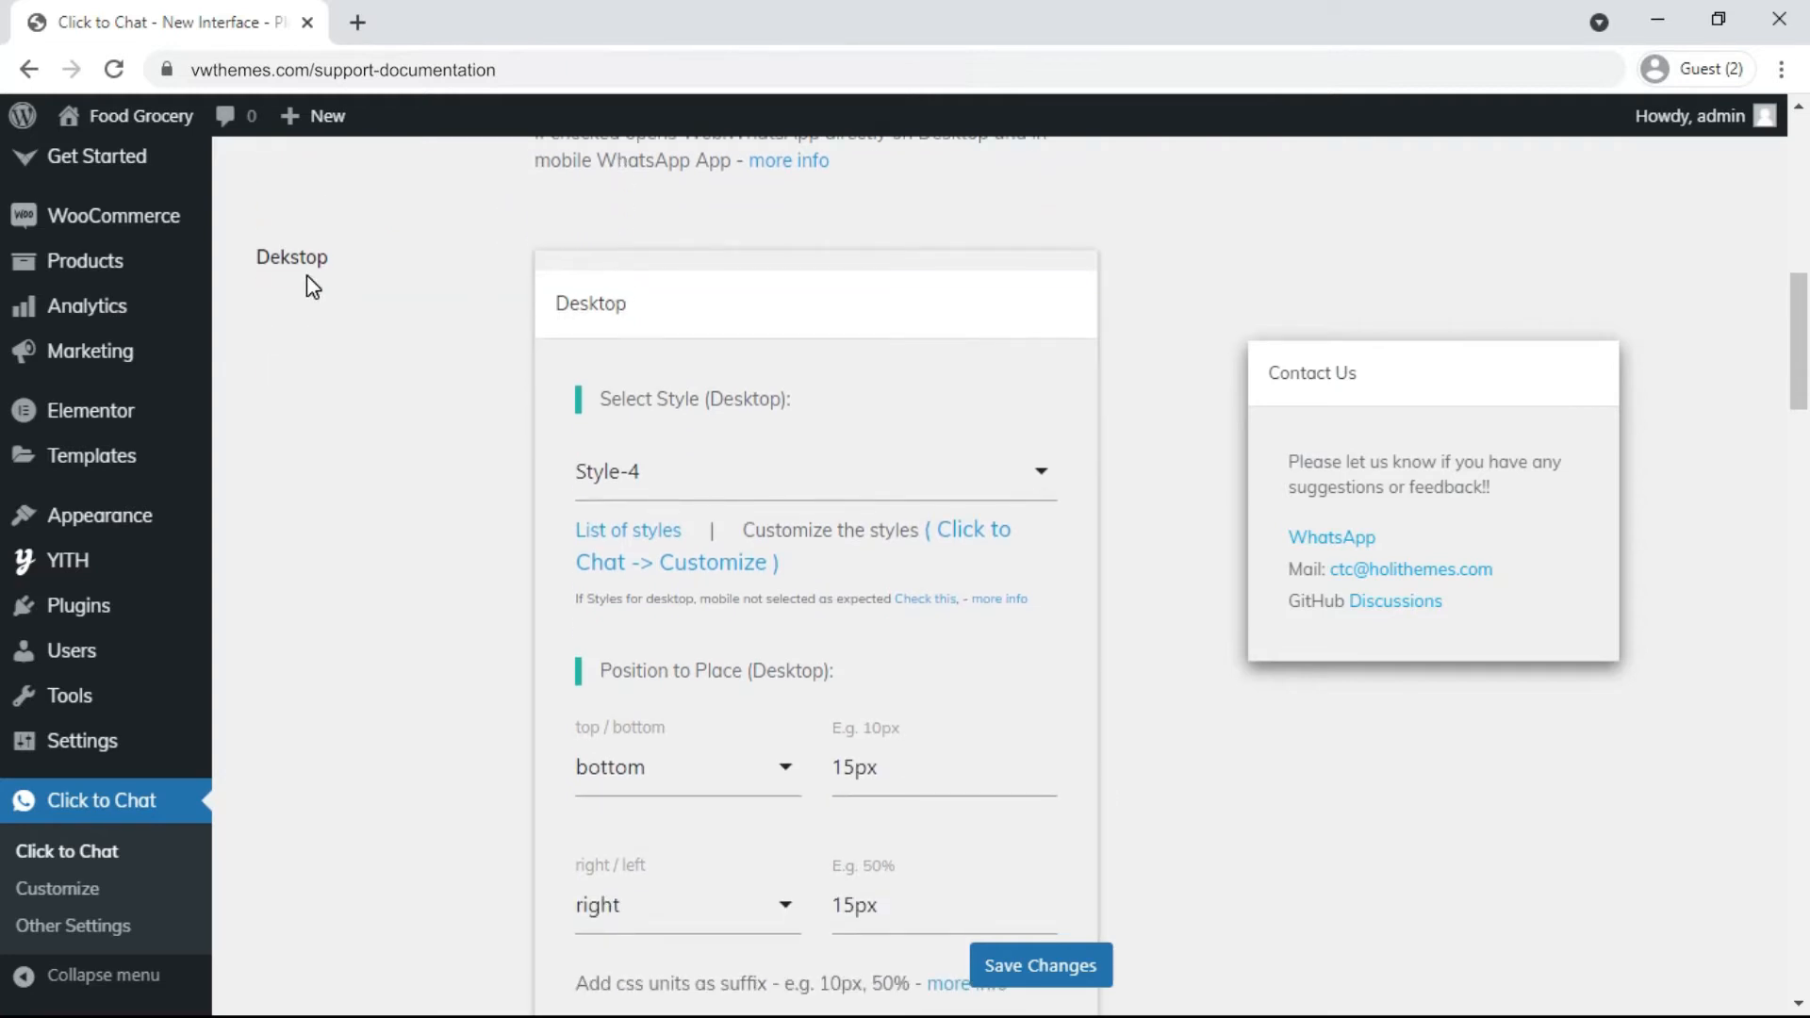
scroll("down", 3)
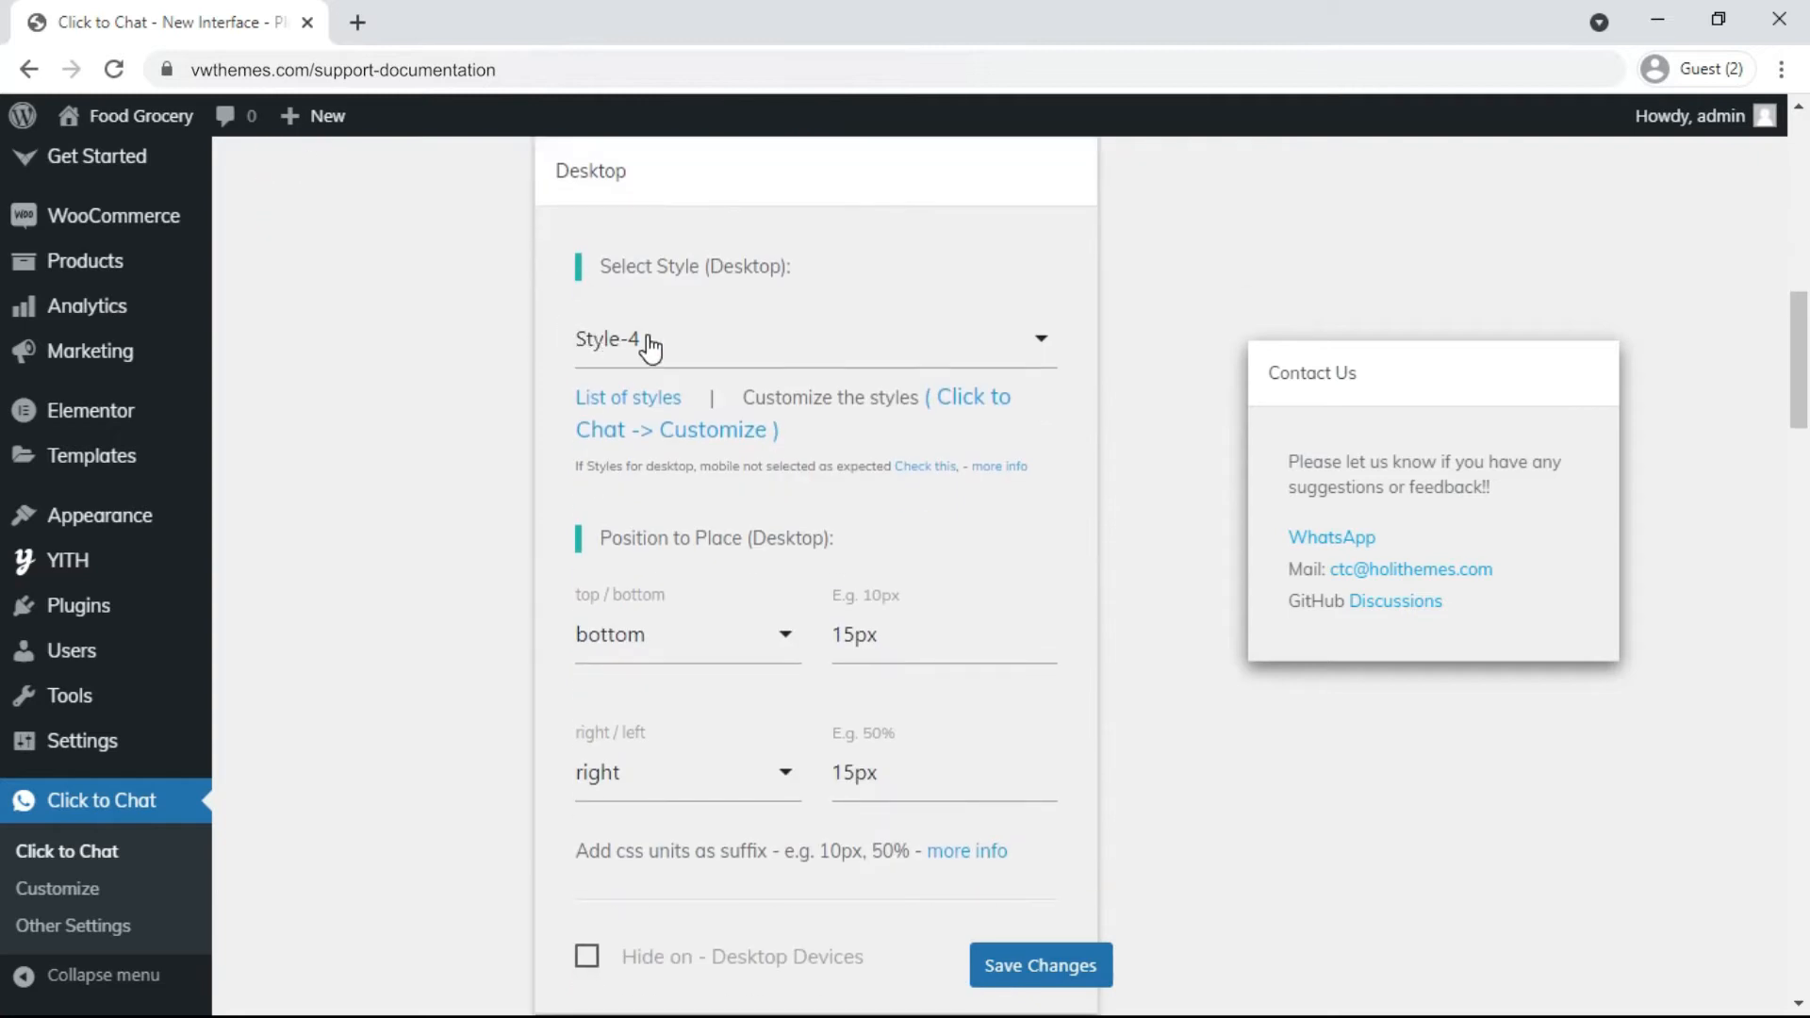
left_click(809, 337)
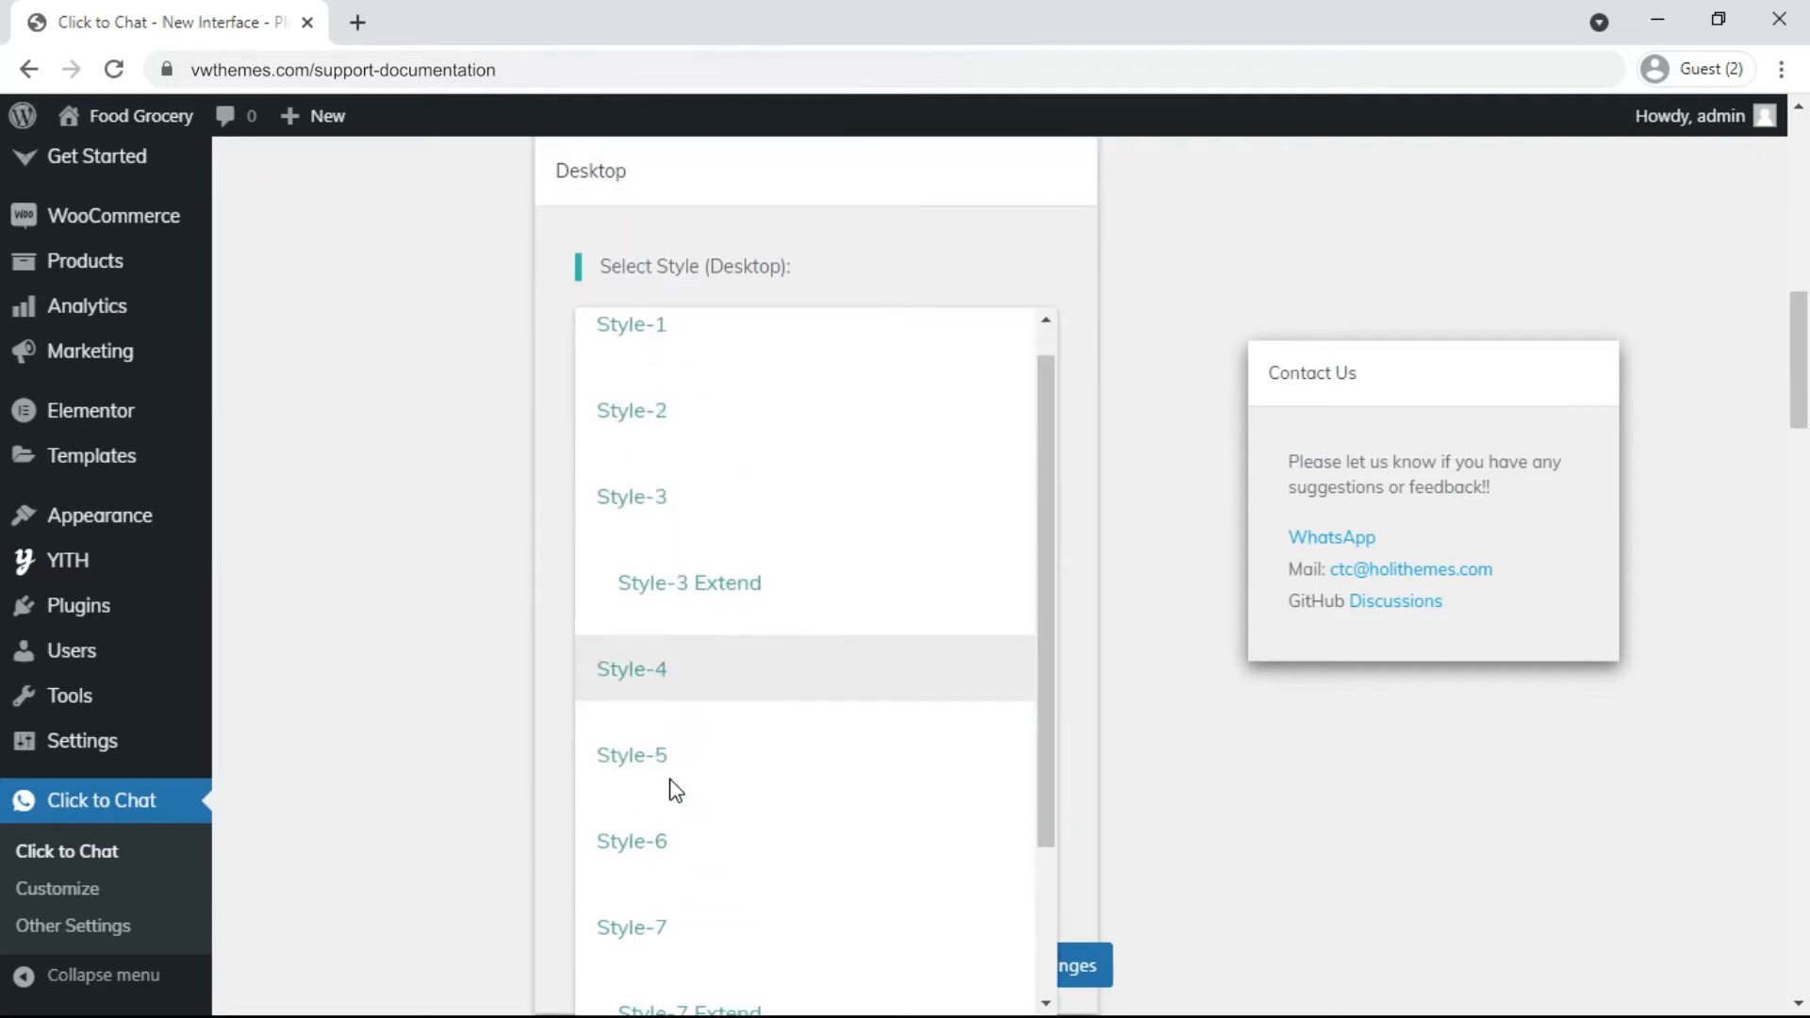
left_click(688, 582)
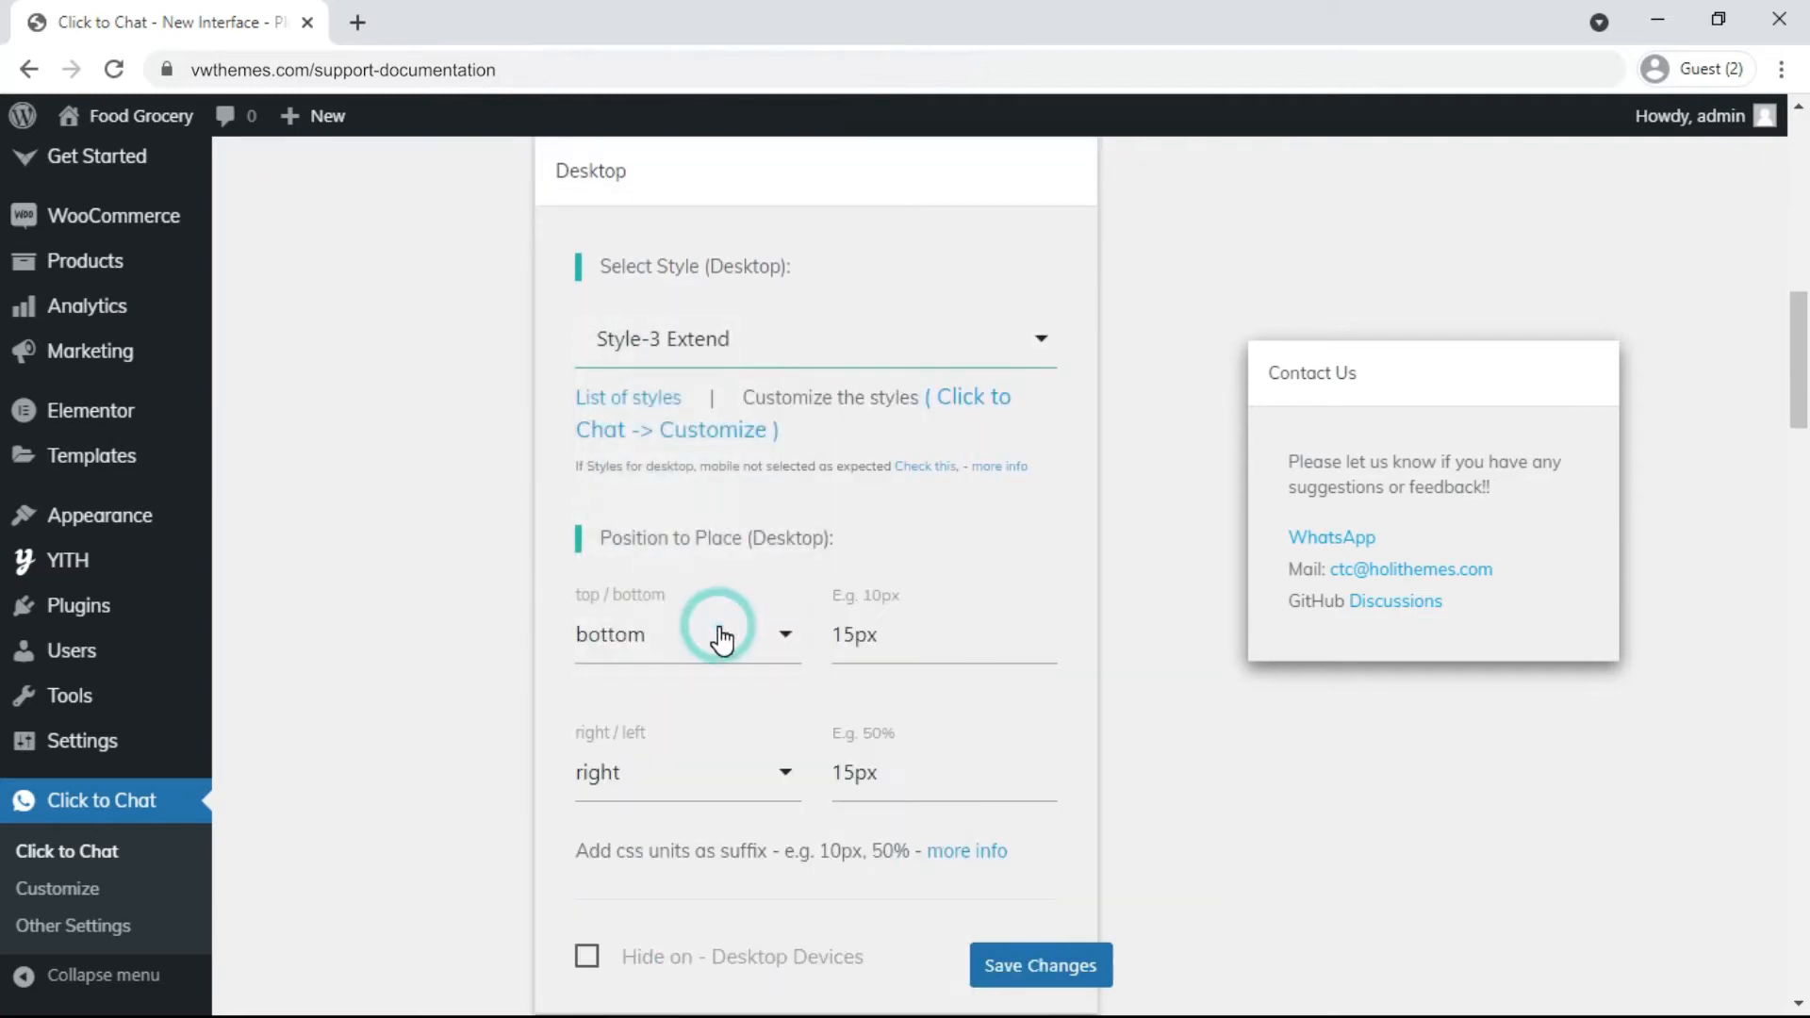
- Keep the desktop button positioned bottom-right with 15px offsets
left_click(687, 633)
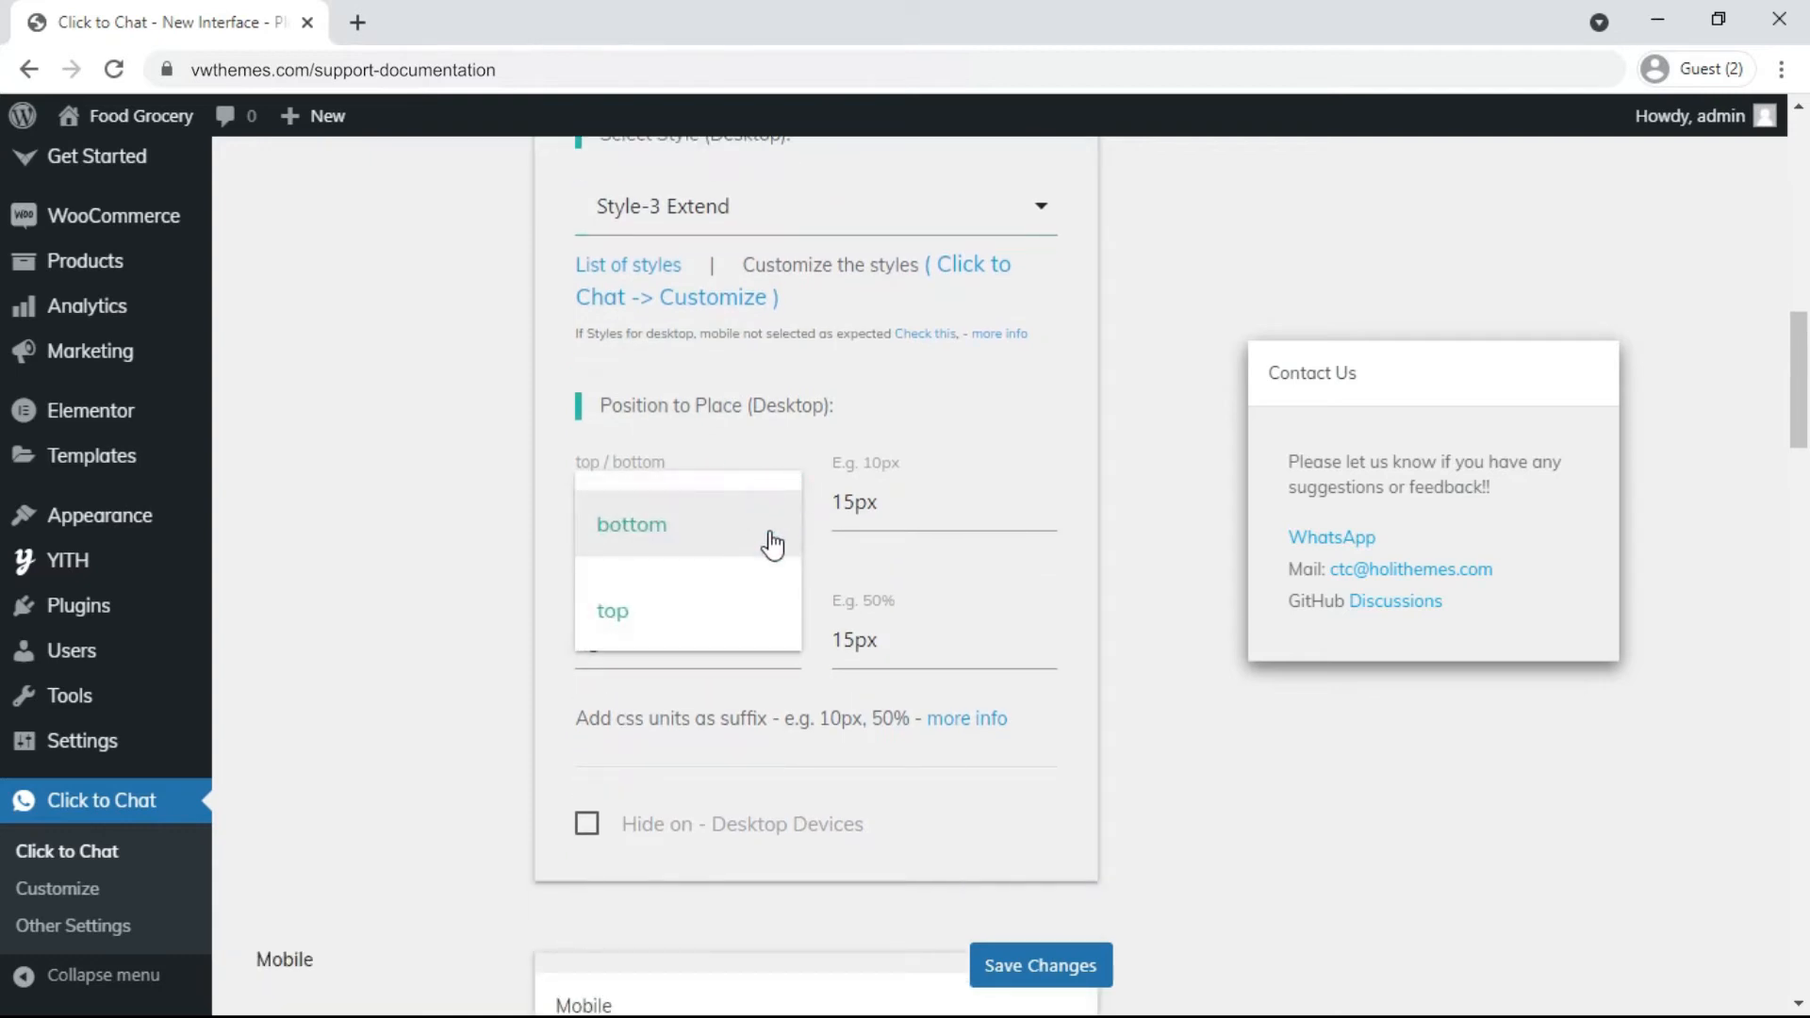
left_click(632, 524)
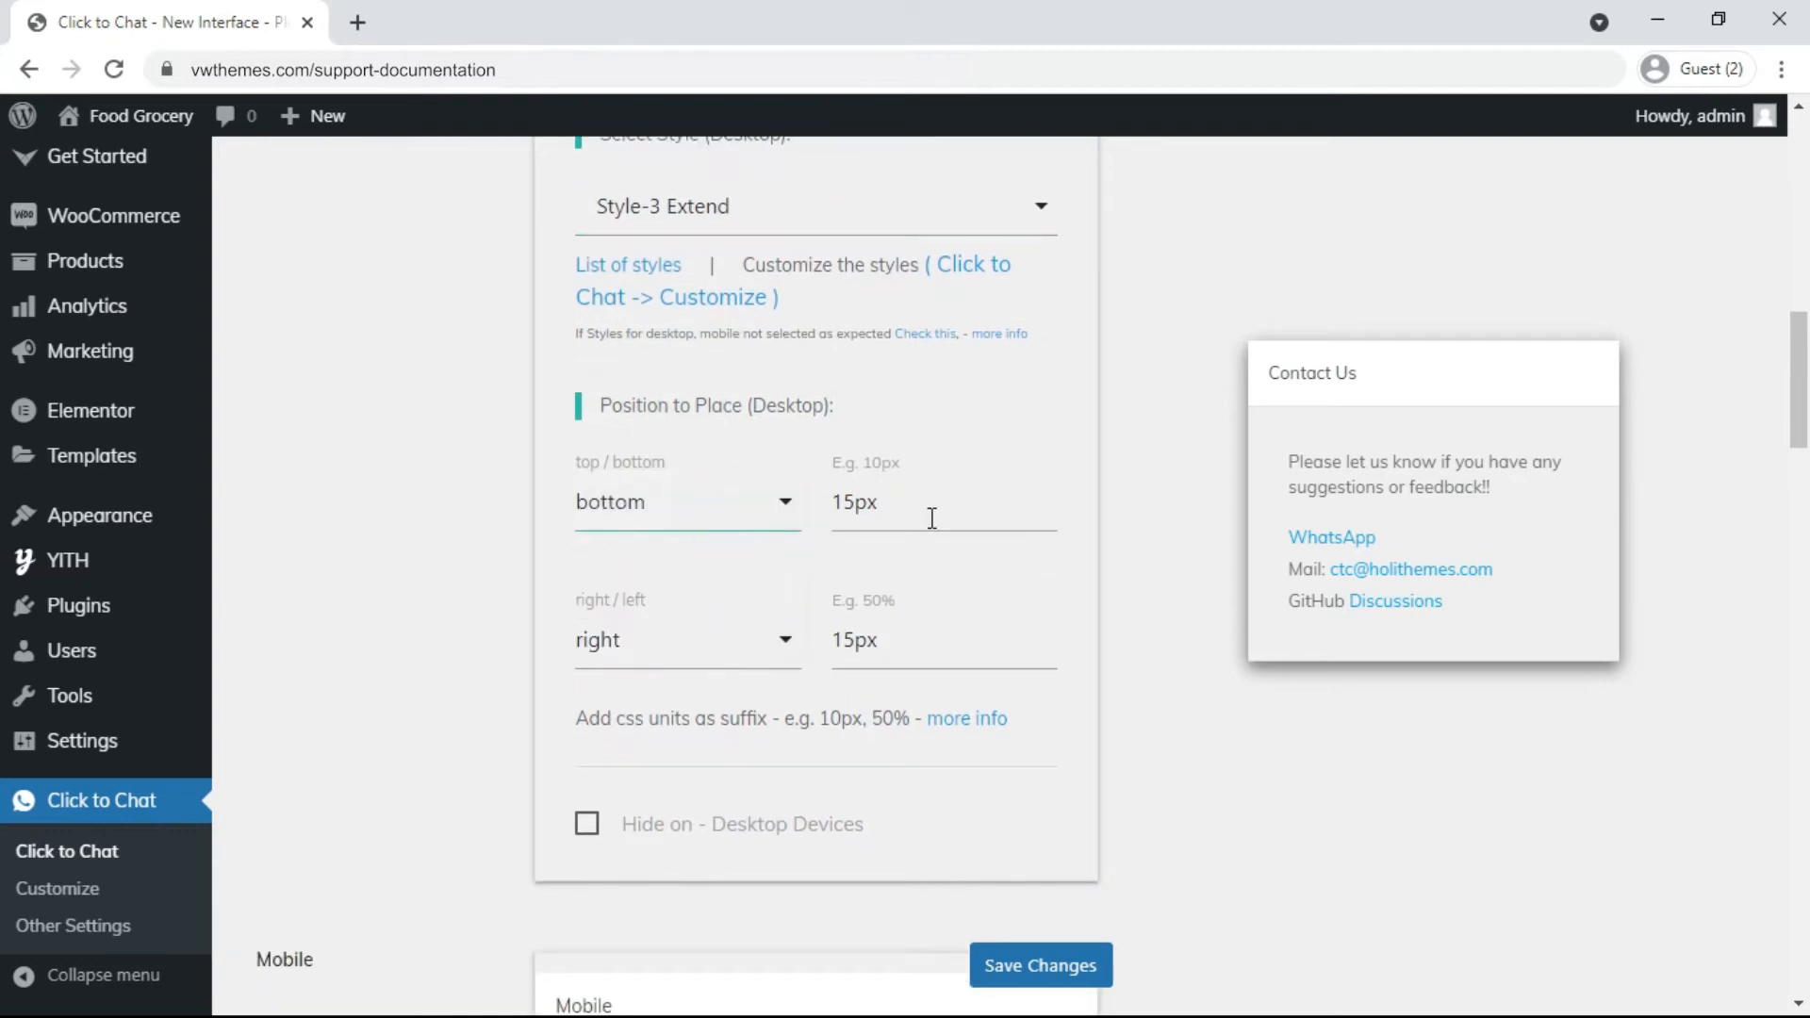
left_click(943, 502)
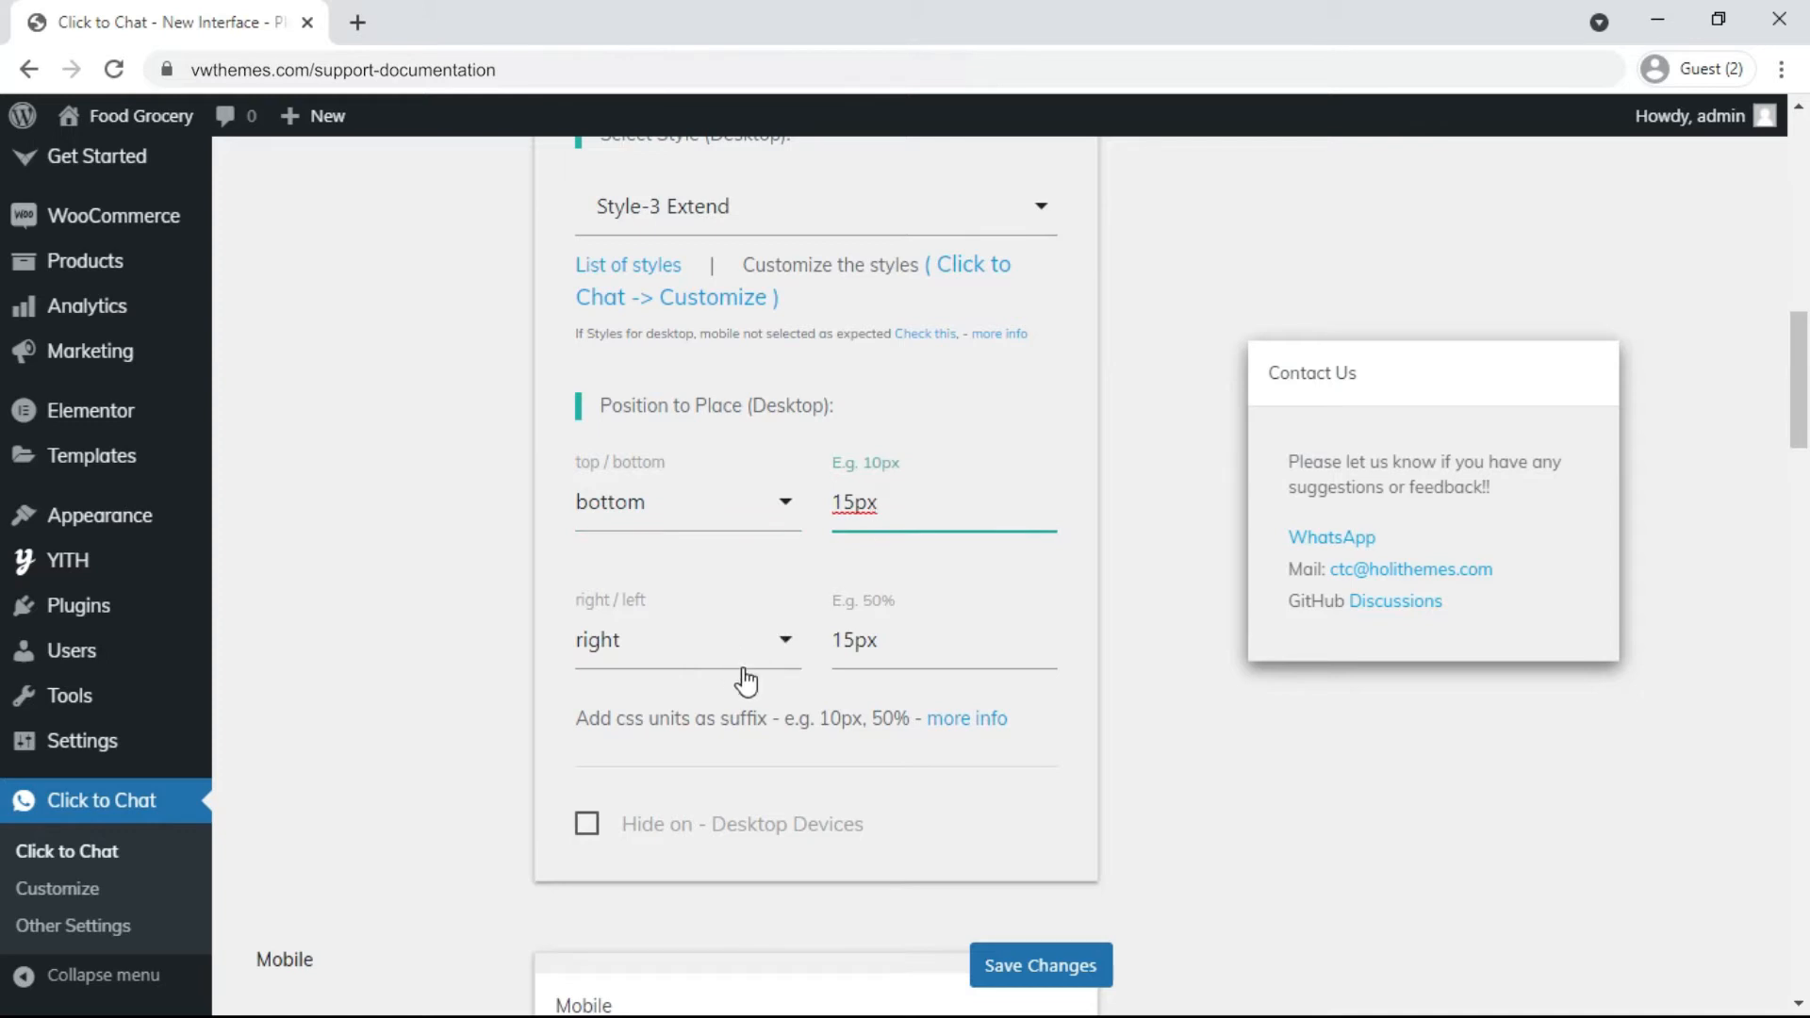
left_click(687, 639)
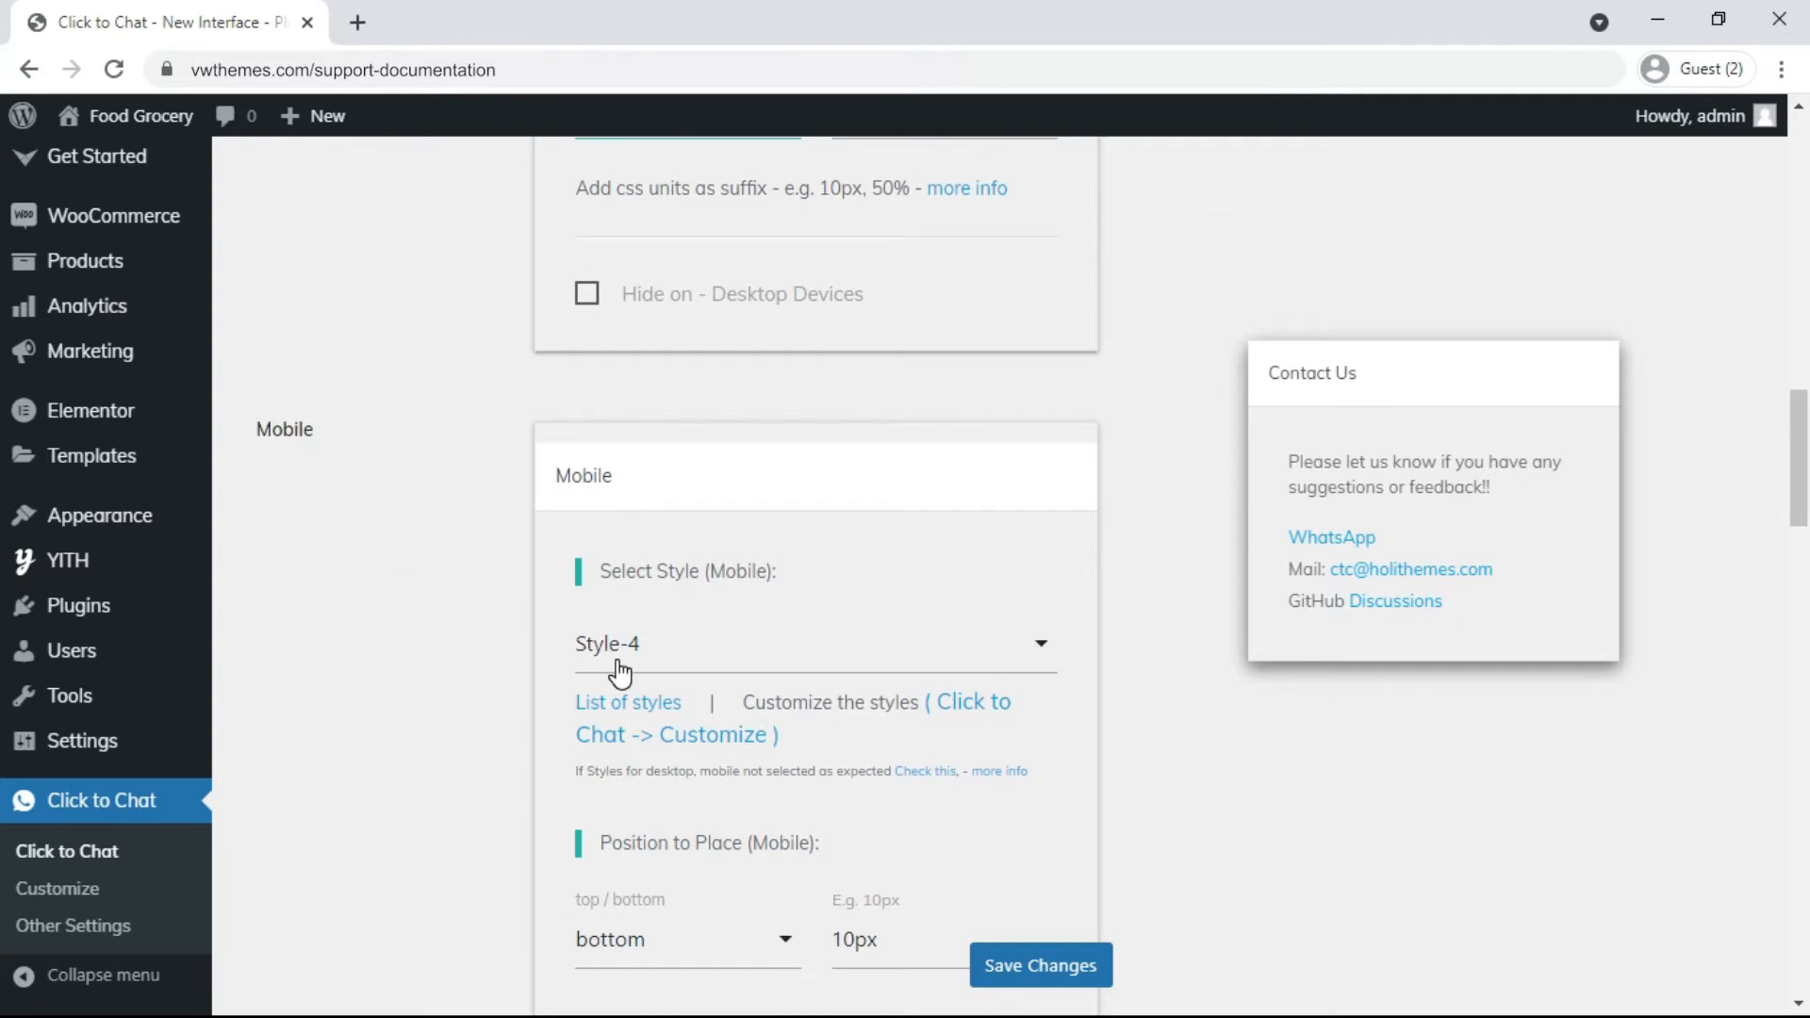
- Set the mobile style to Style-3 Extend and save the Click to Chat settings
left_click(809, 645)
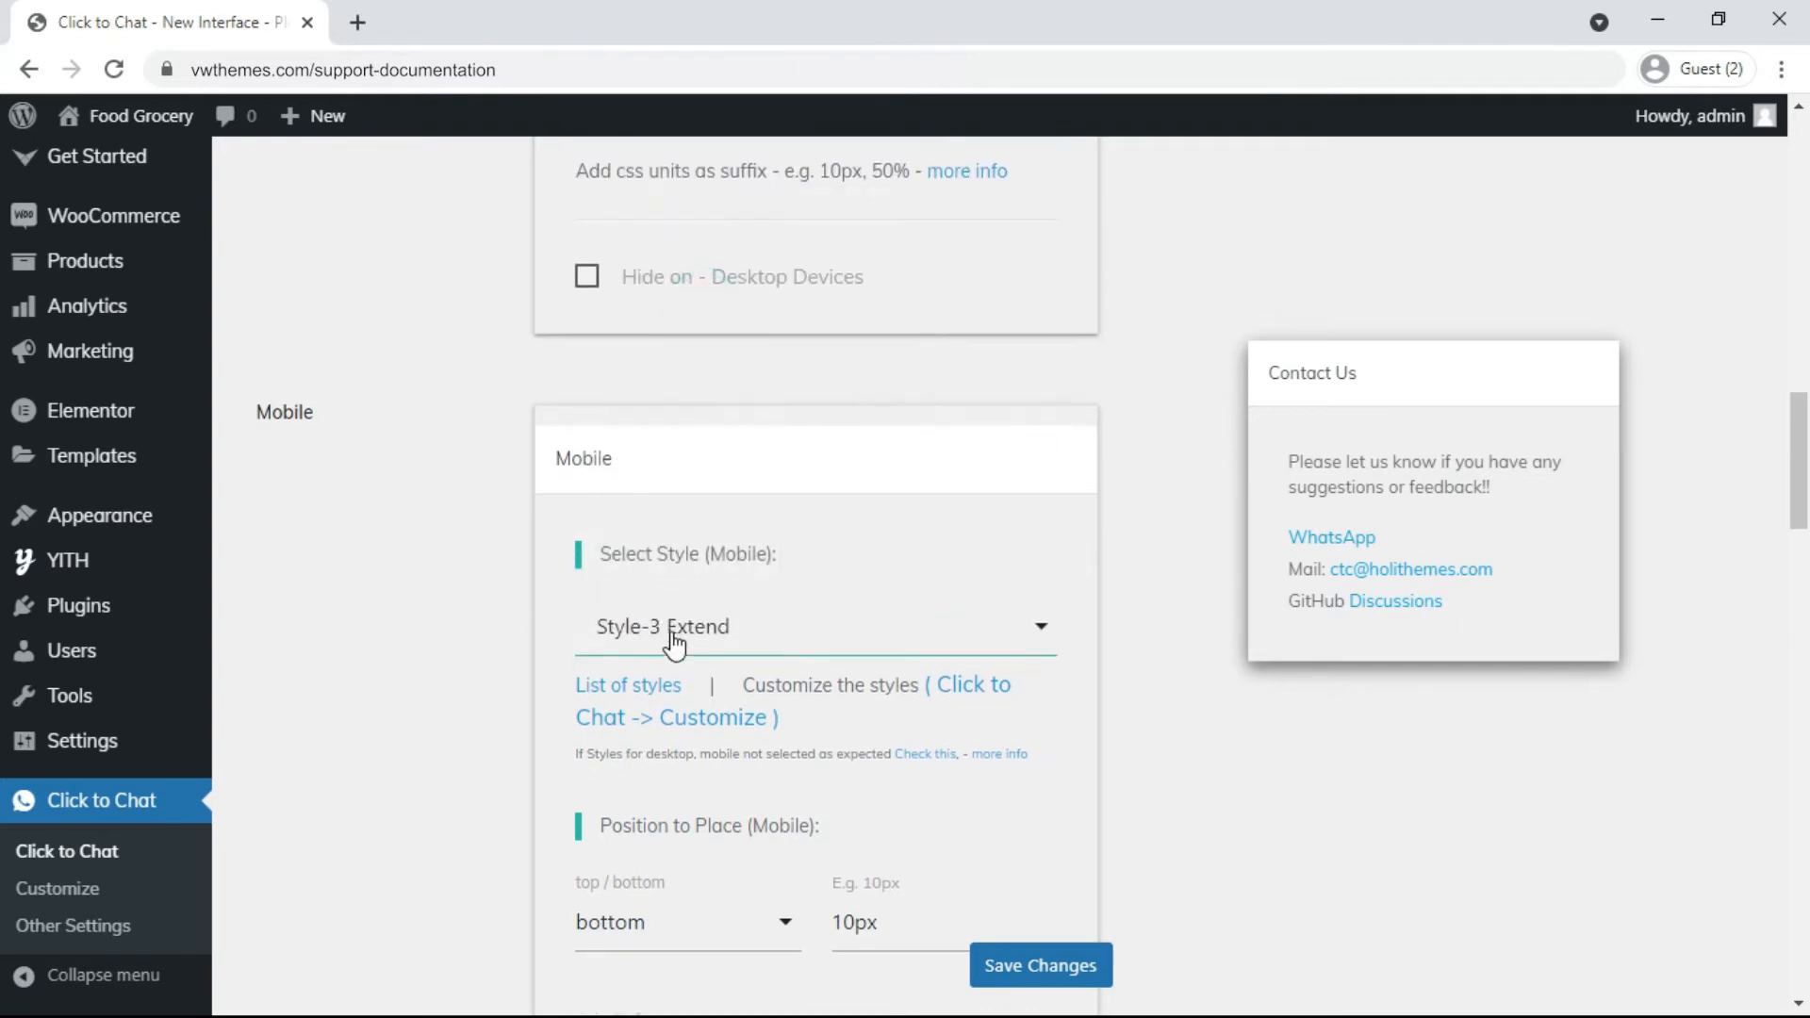
scroll("down", 3)
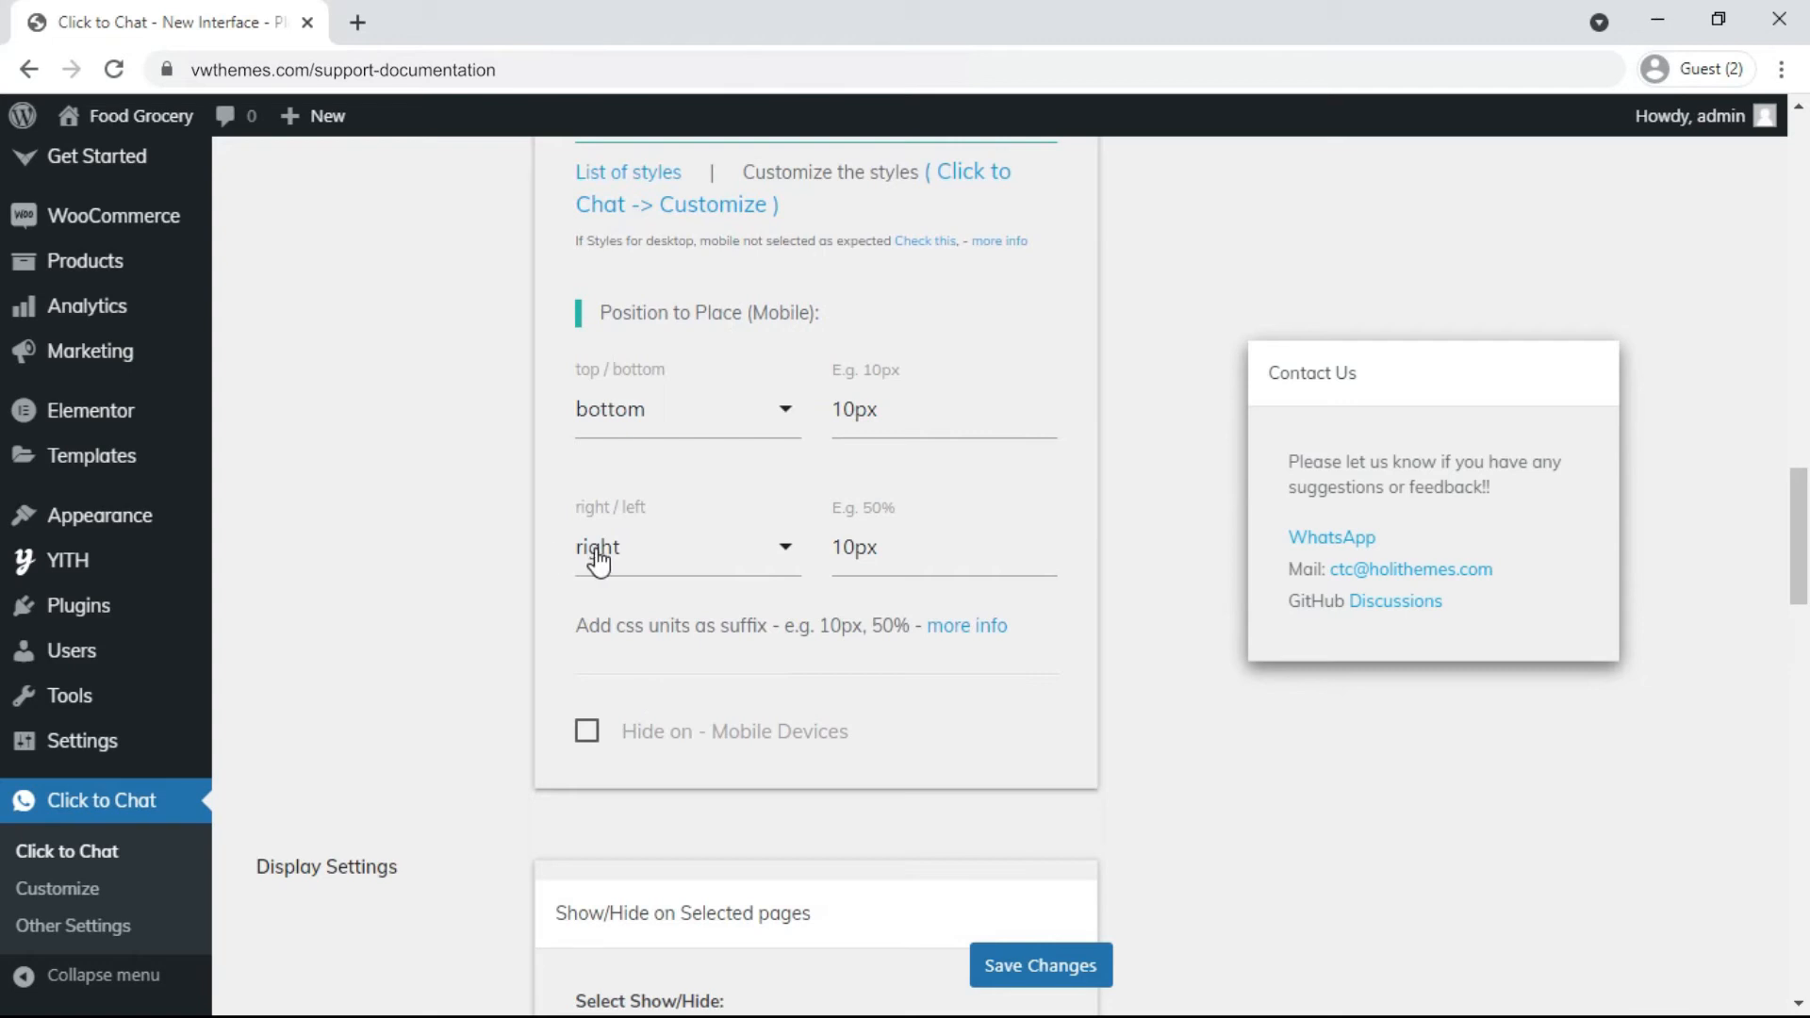
scroll("down", 3)
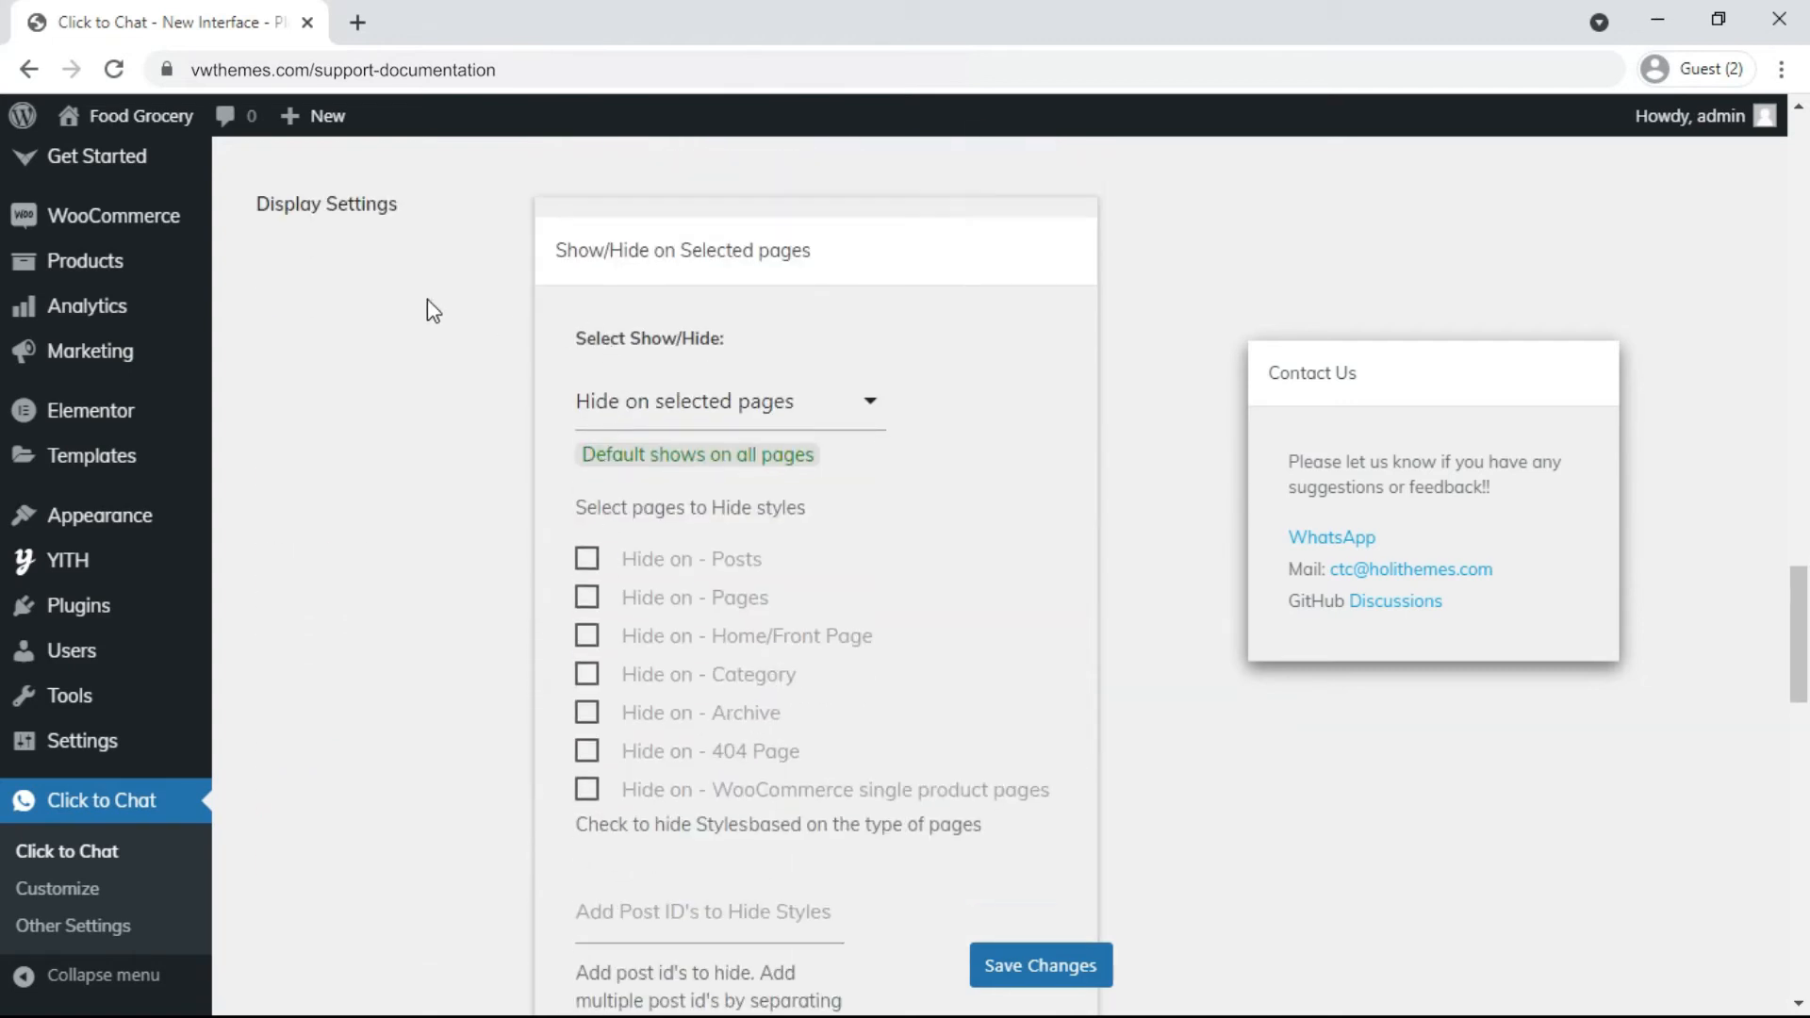
scroll("down", 3)
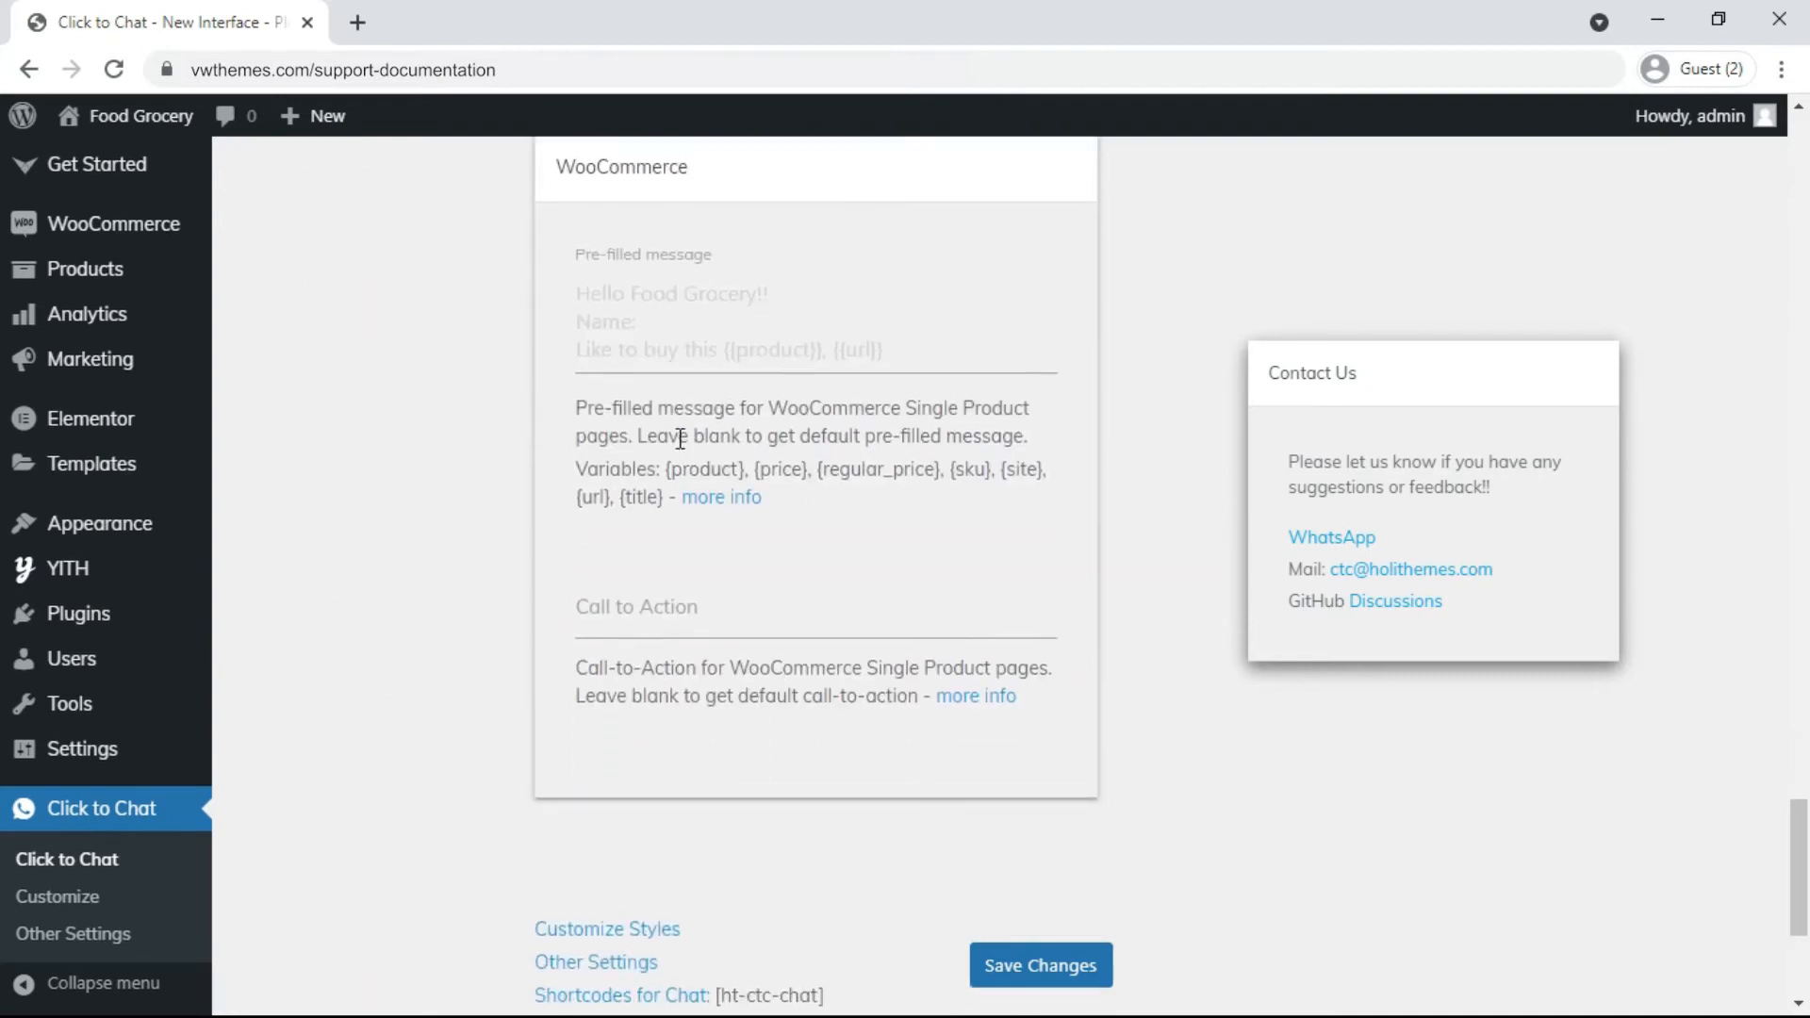
scroll("down", 3)
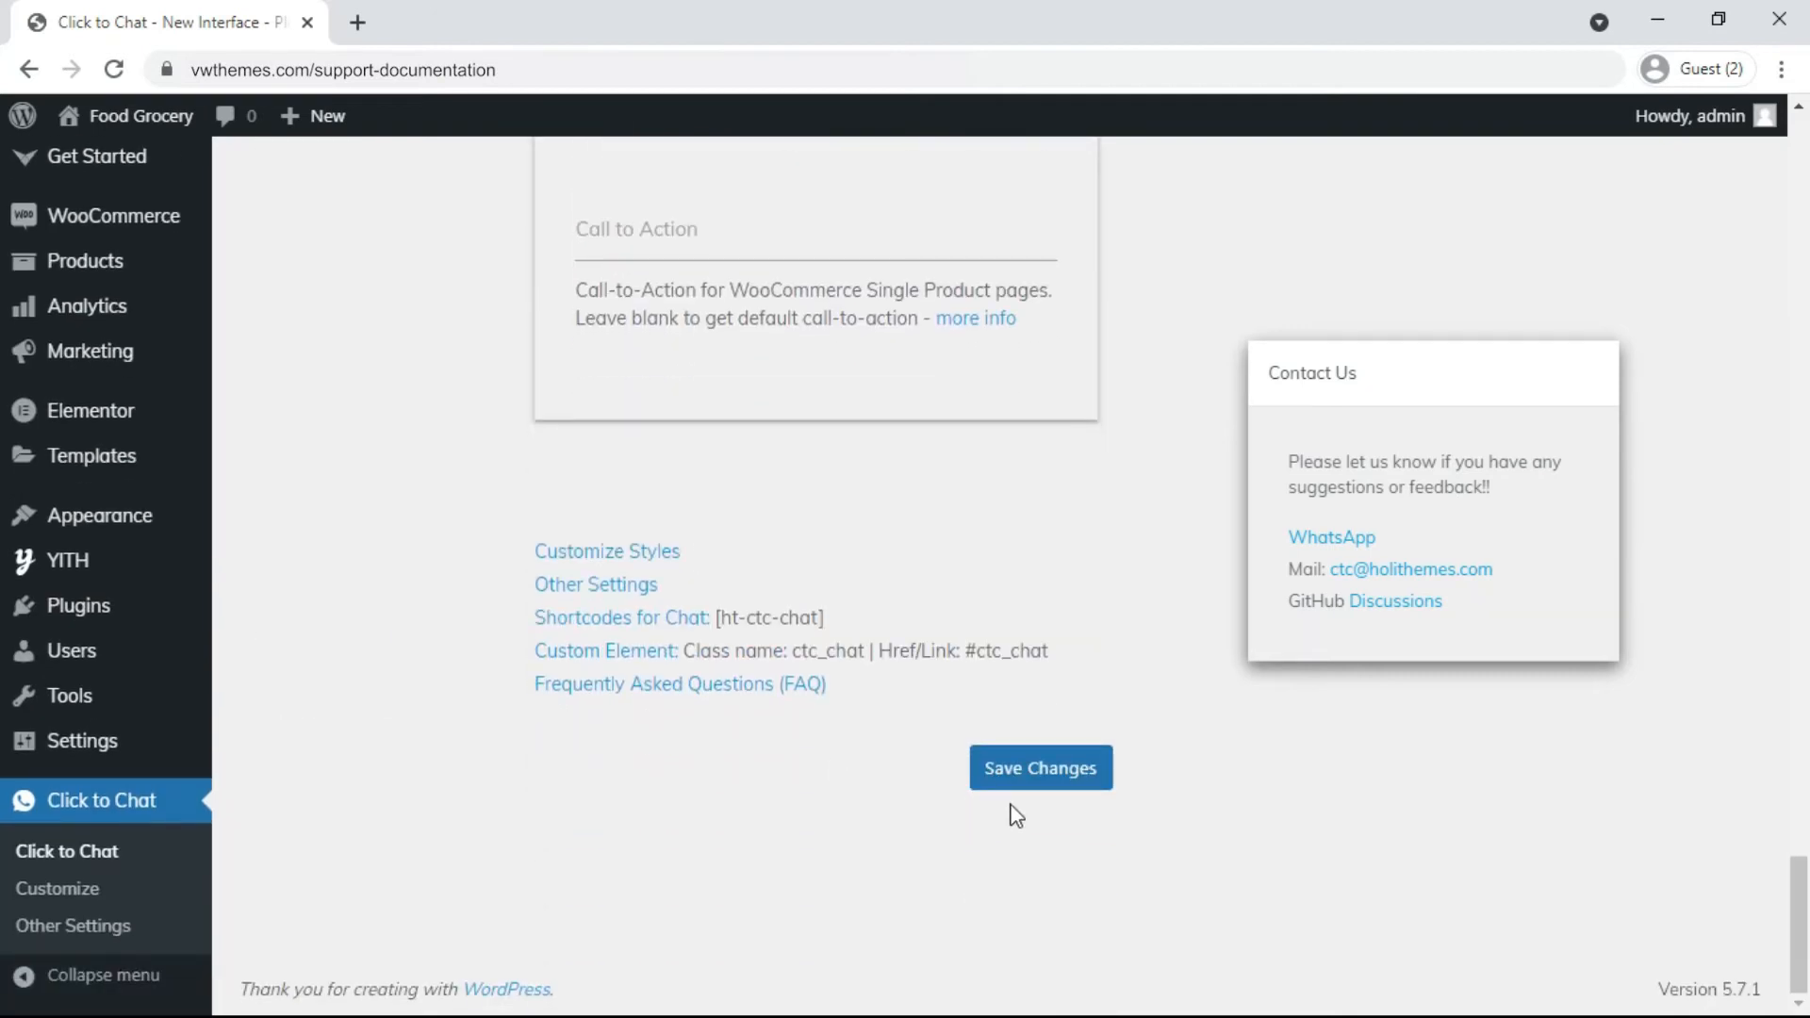
left_click(1037, 768)
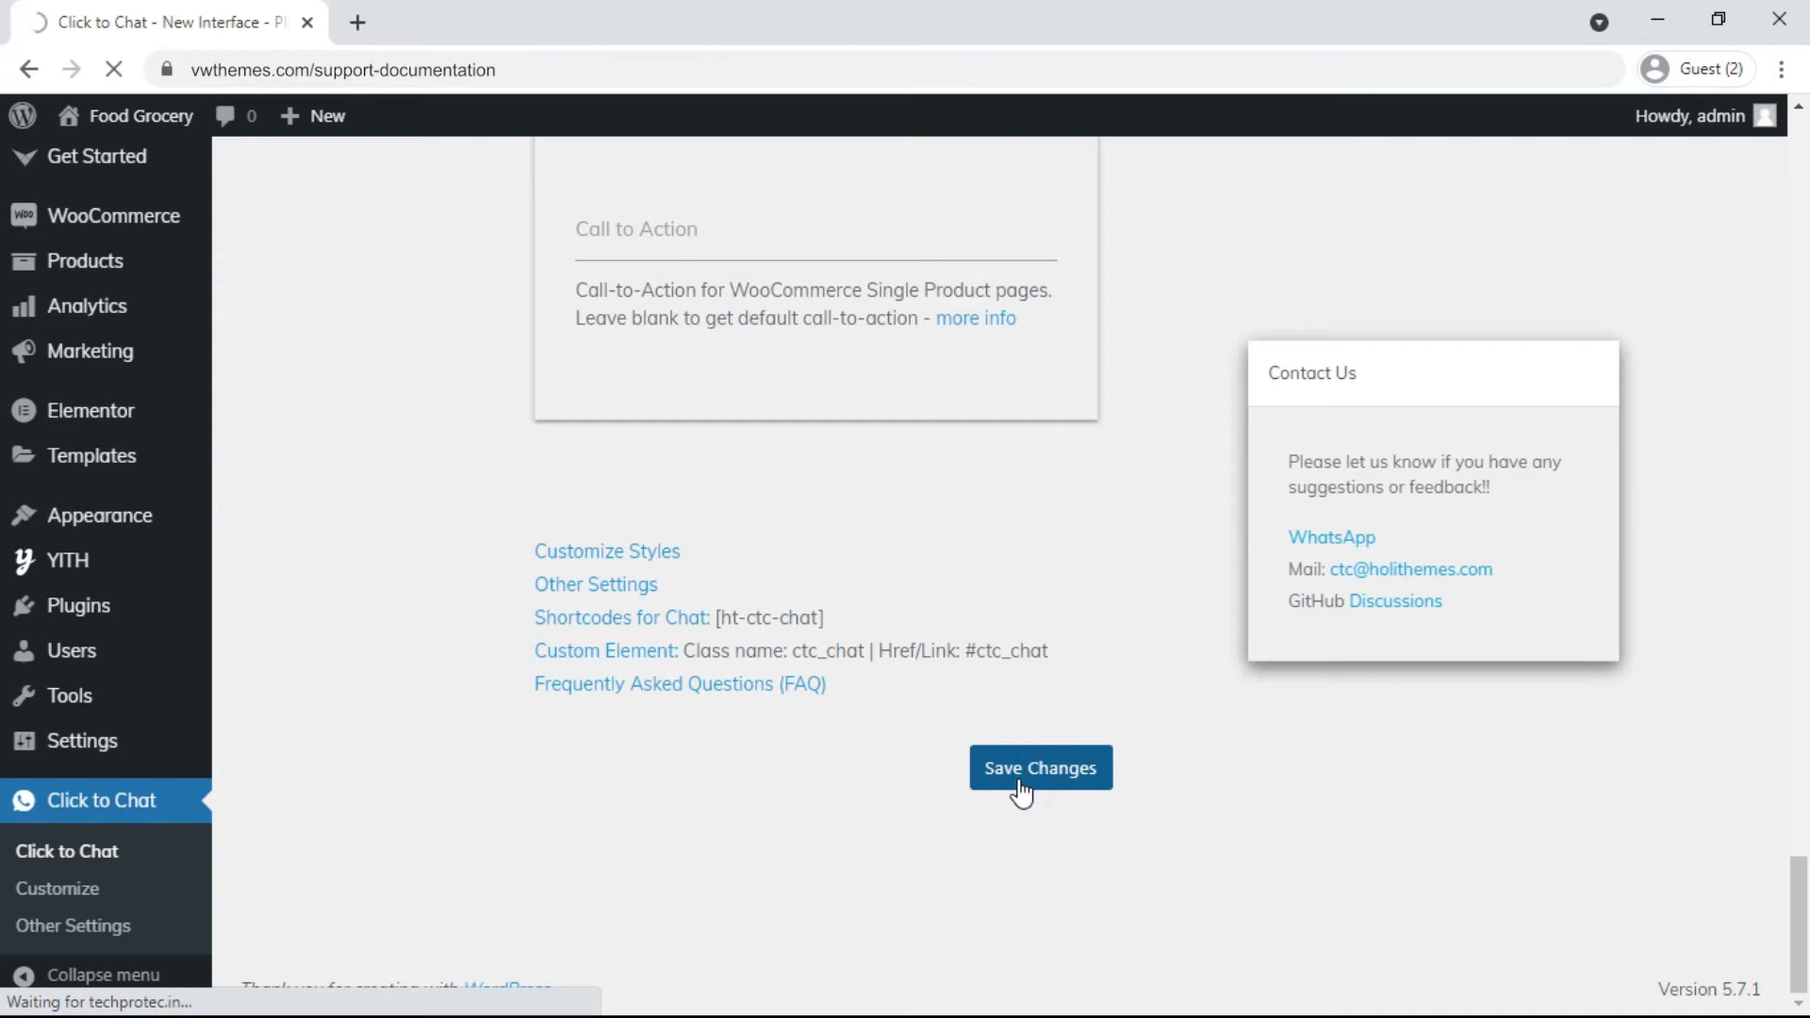
left_click(1037, 767)
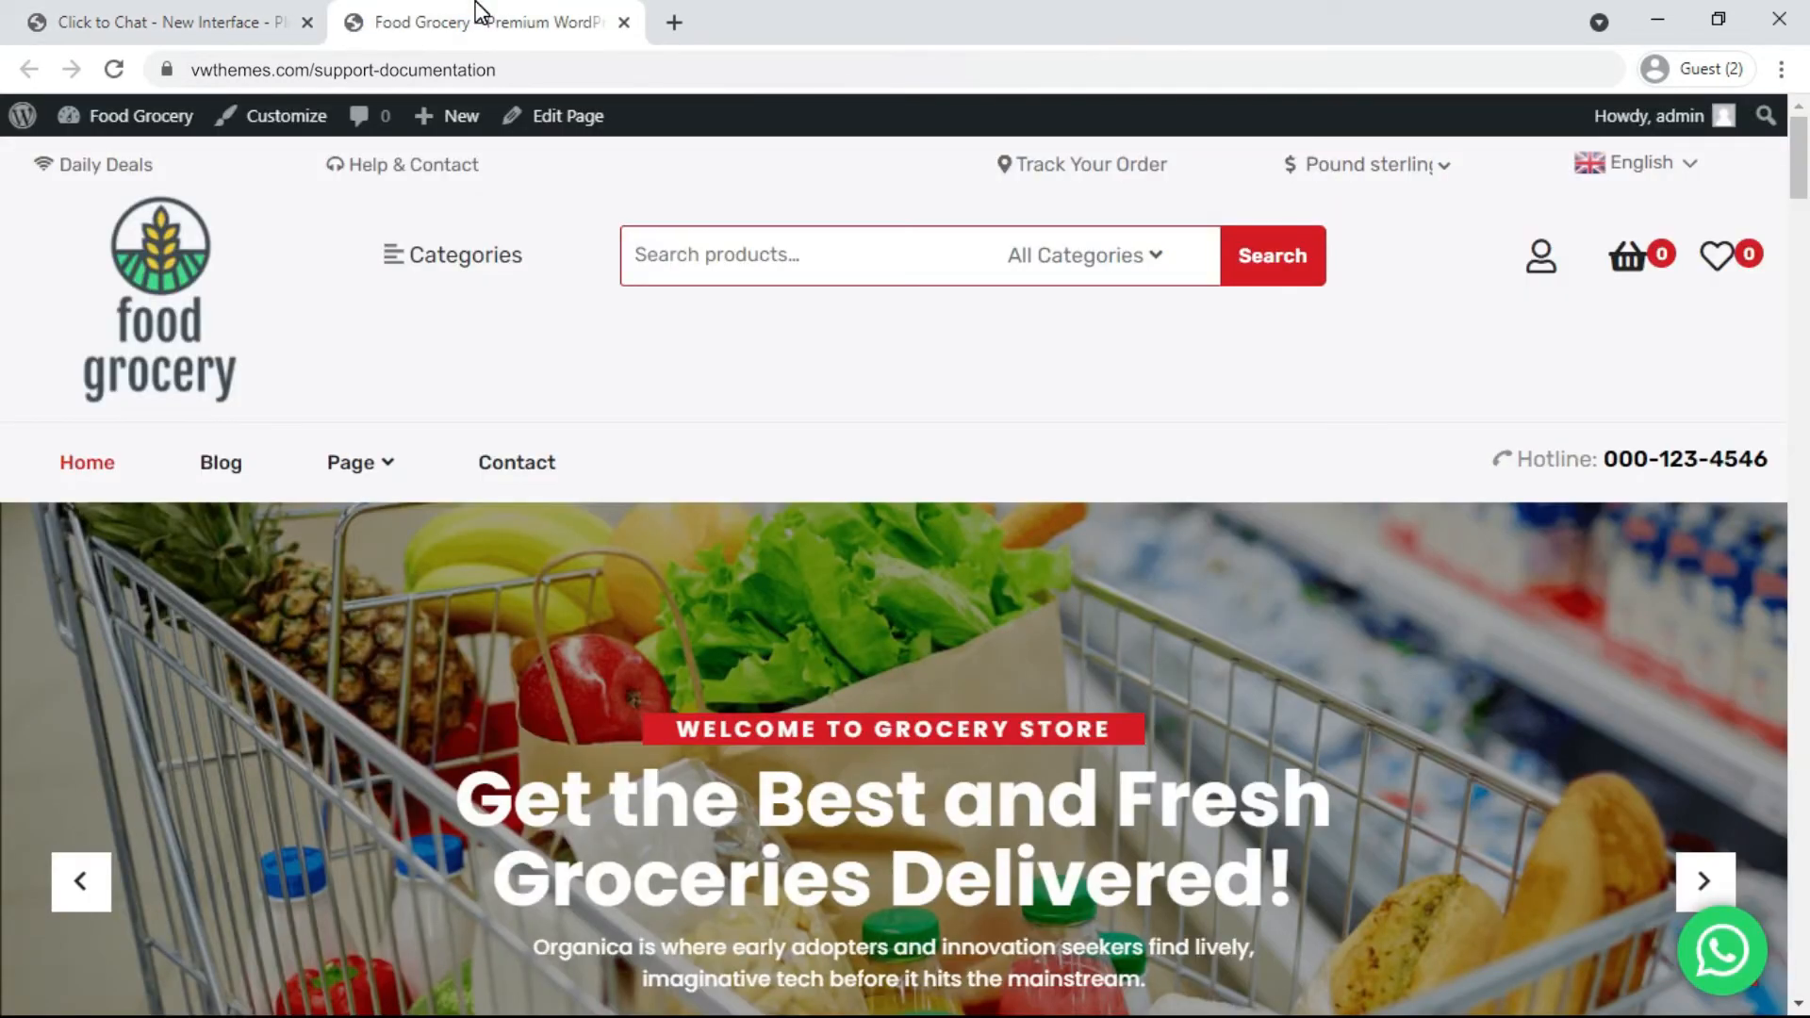
- Start a chat from the WhatsApp floating button on the Food Grocery homepage
scroll("down", 3)
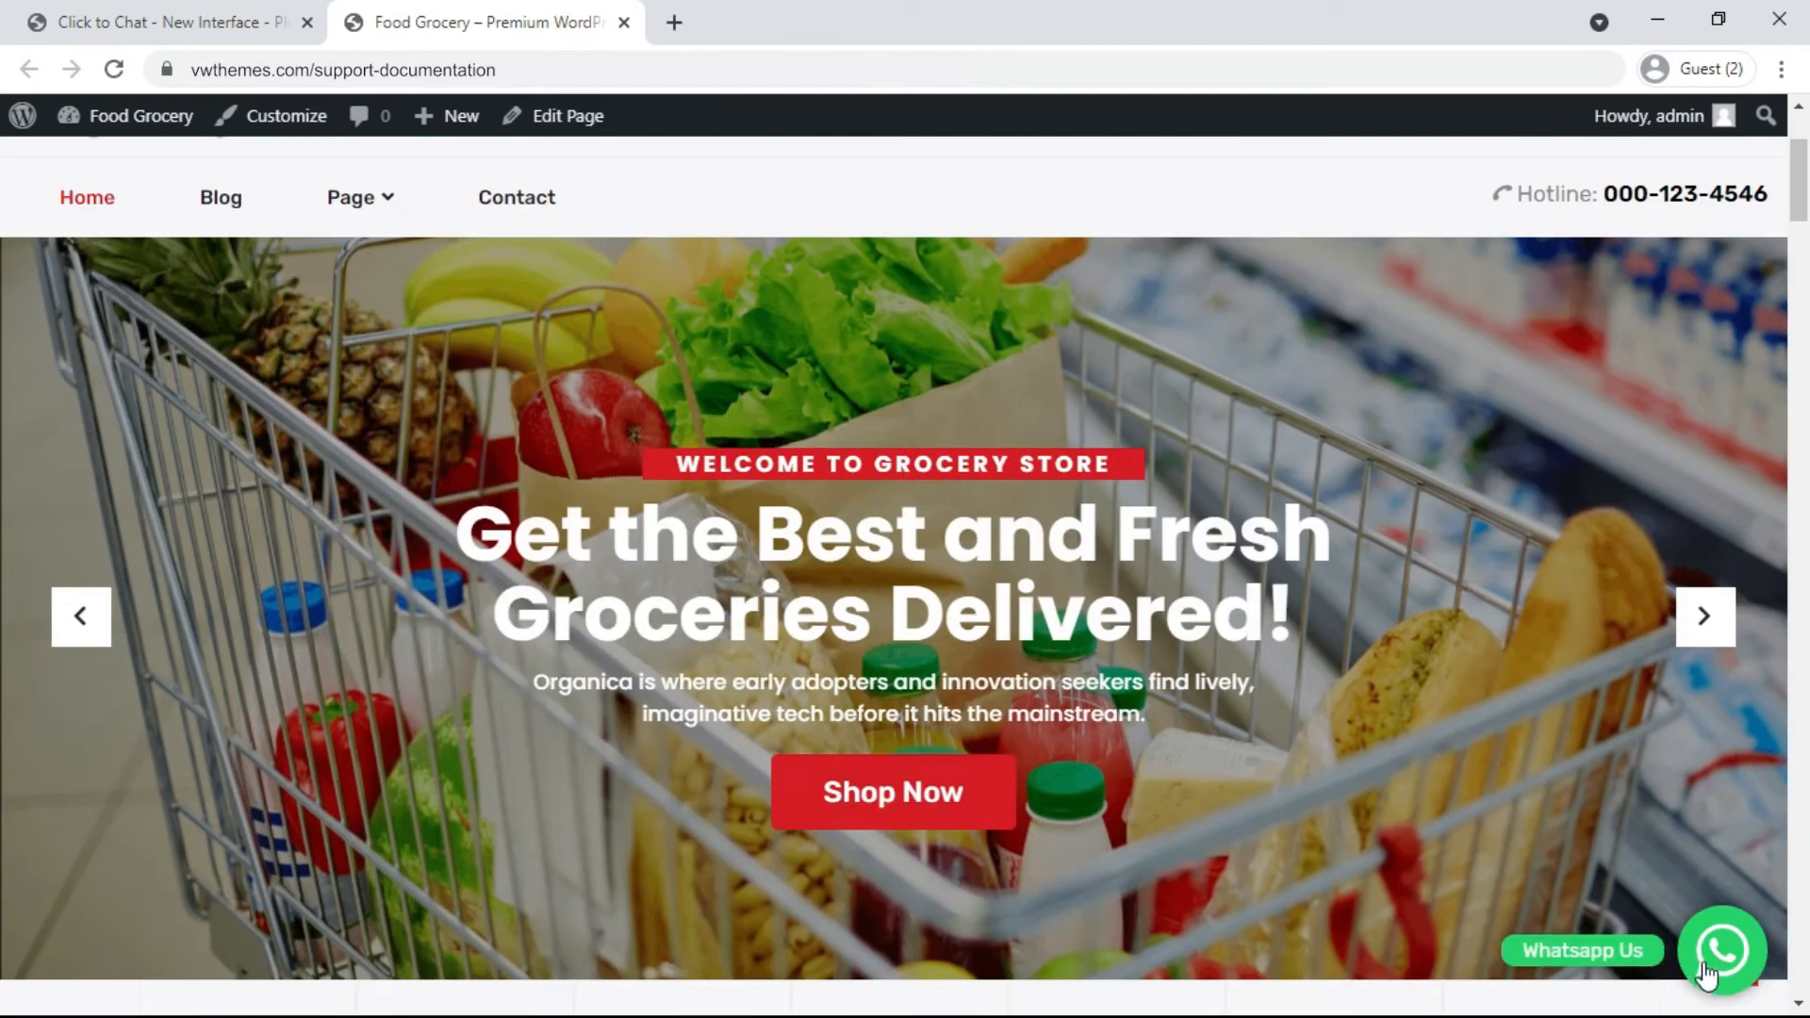
left_click(1721, 950)
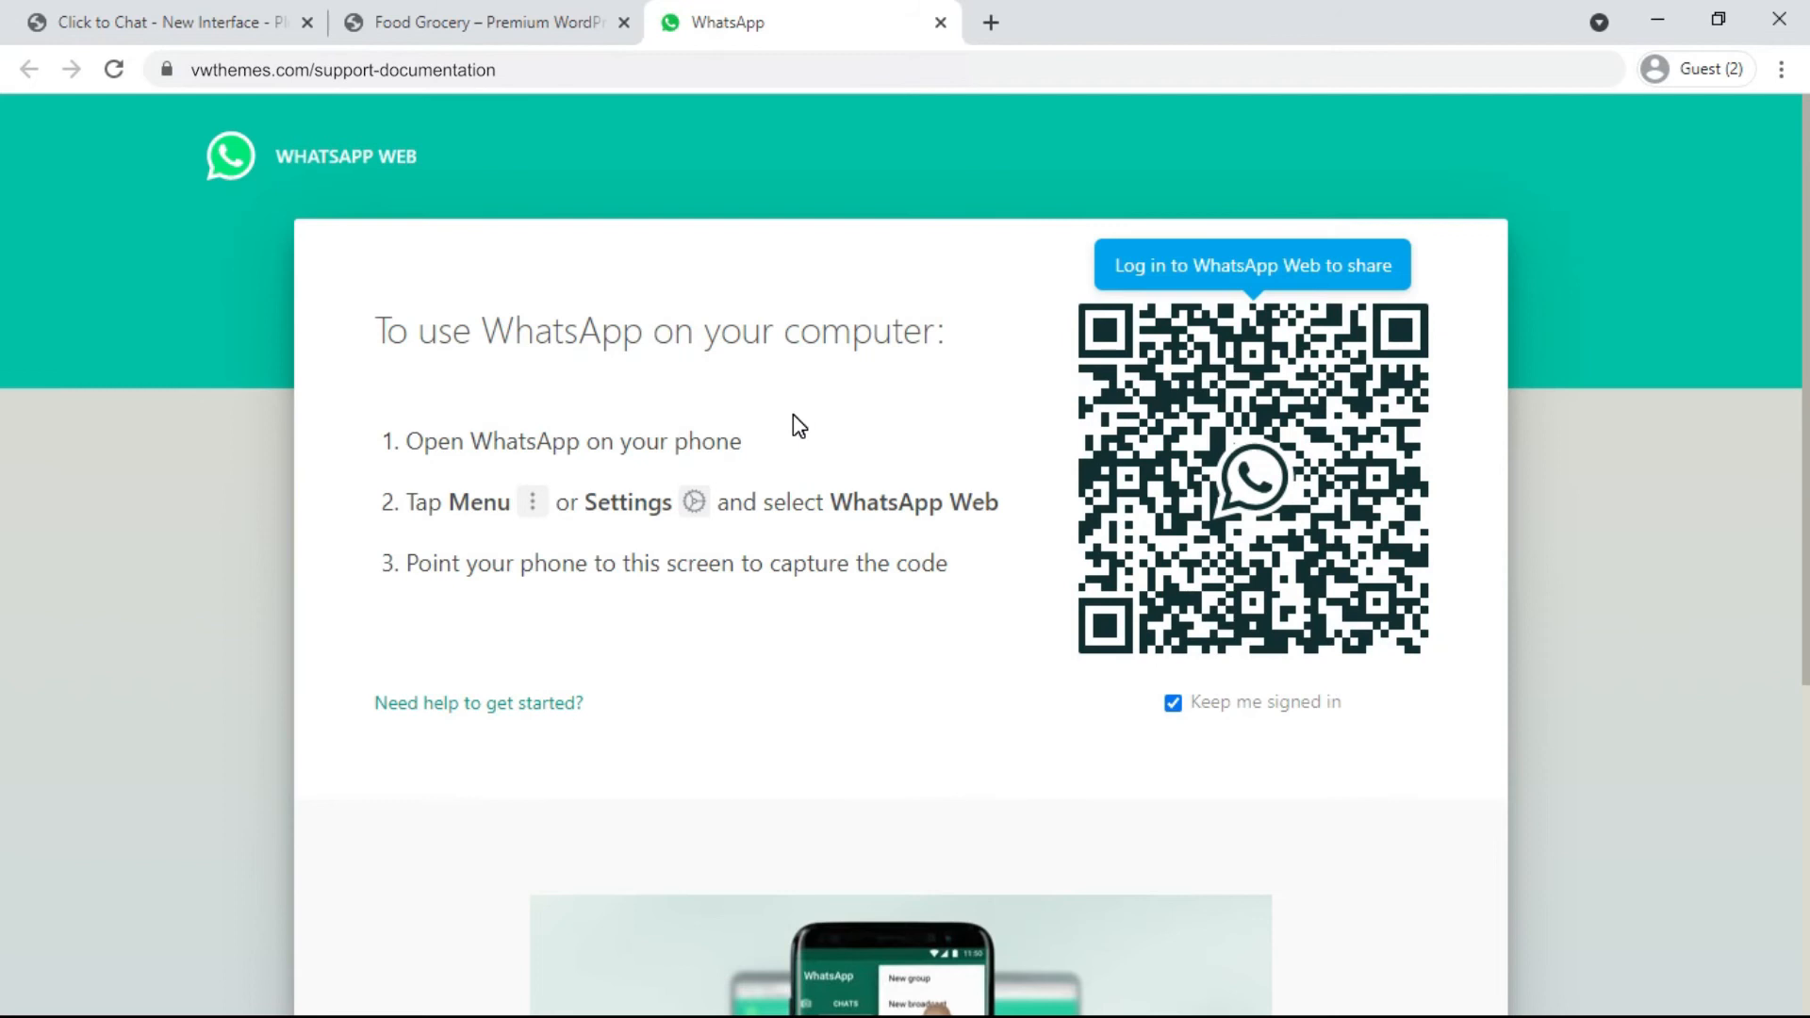
- Review the WhatsApp Web login page, then return to the Food Grocery tab
scroll("down", 3)
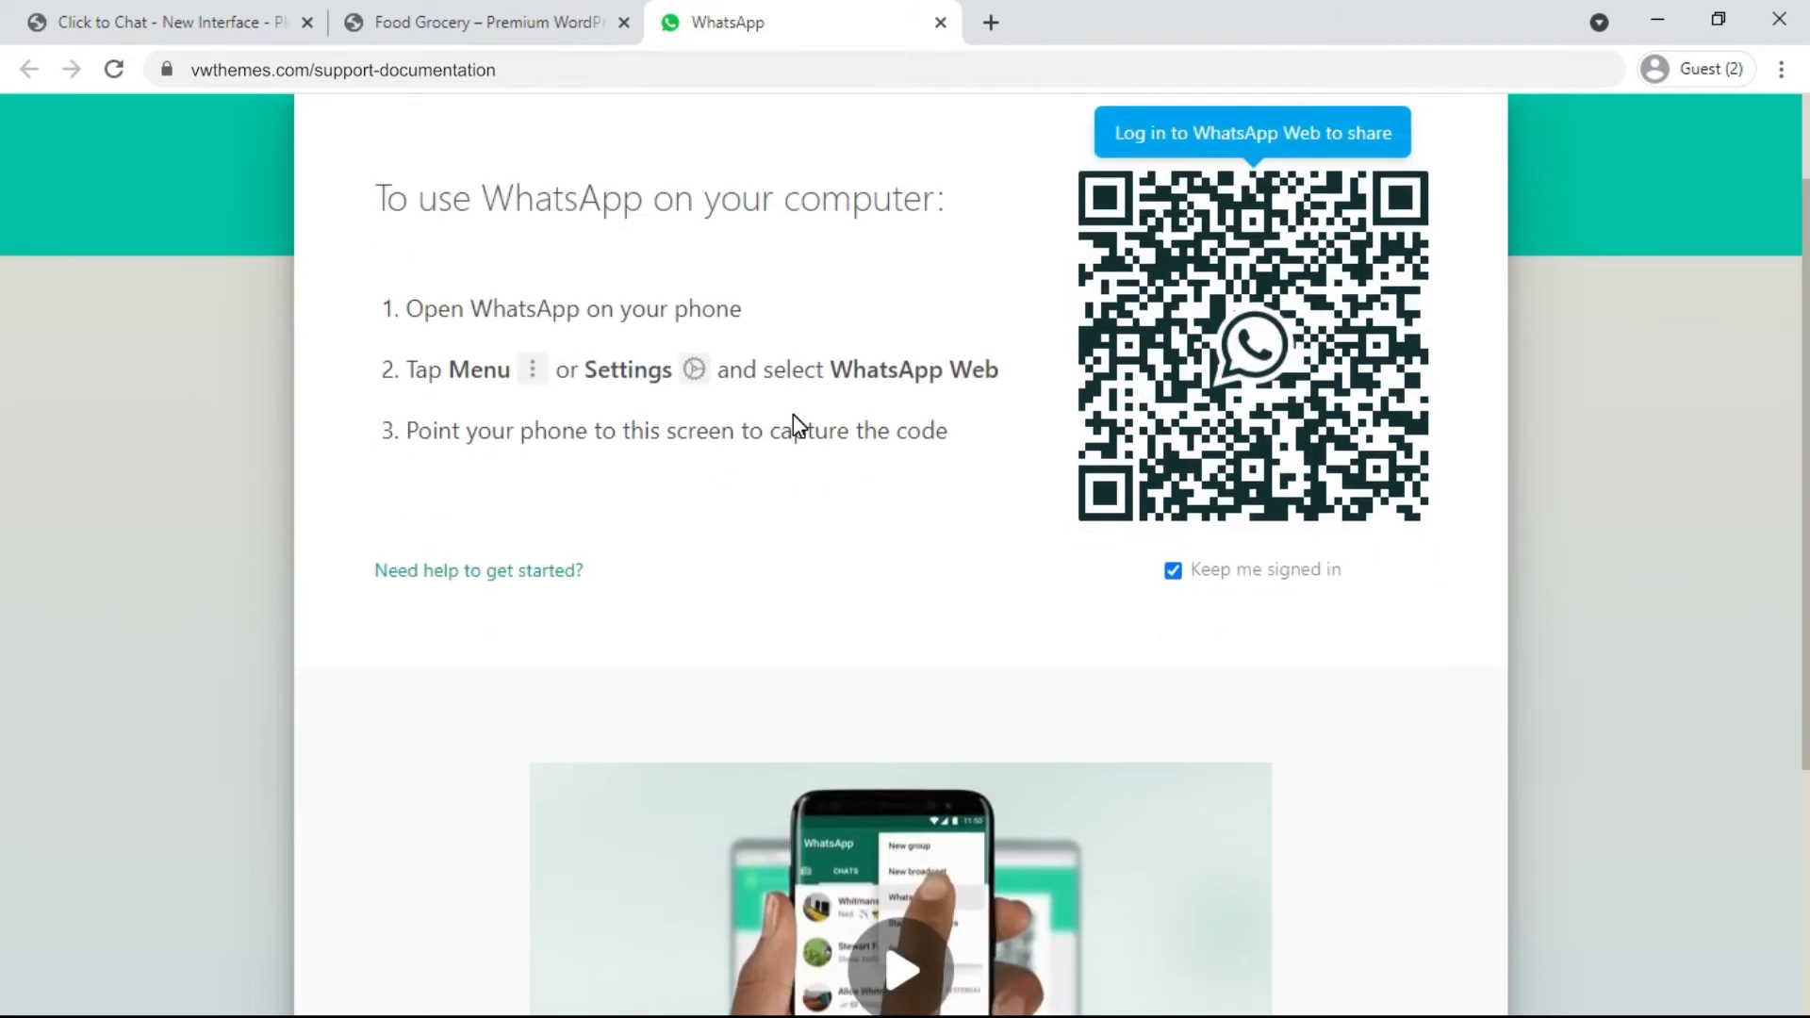
scroll("down", 3)
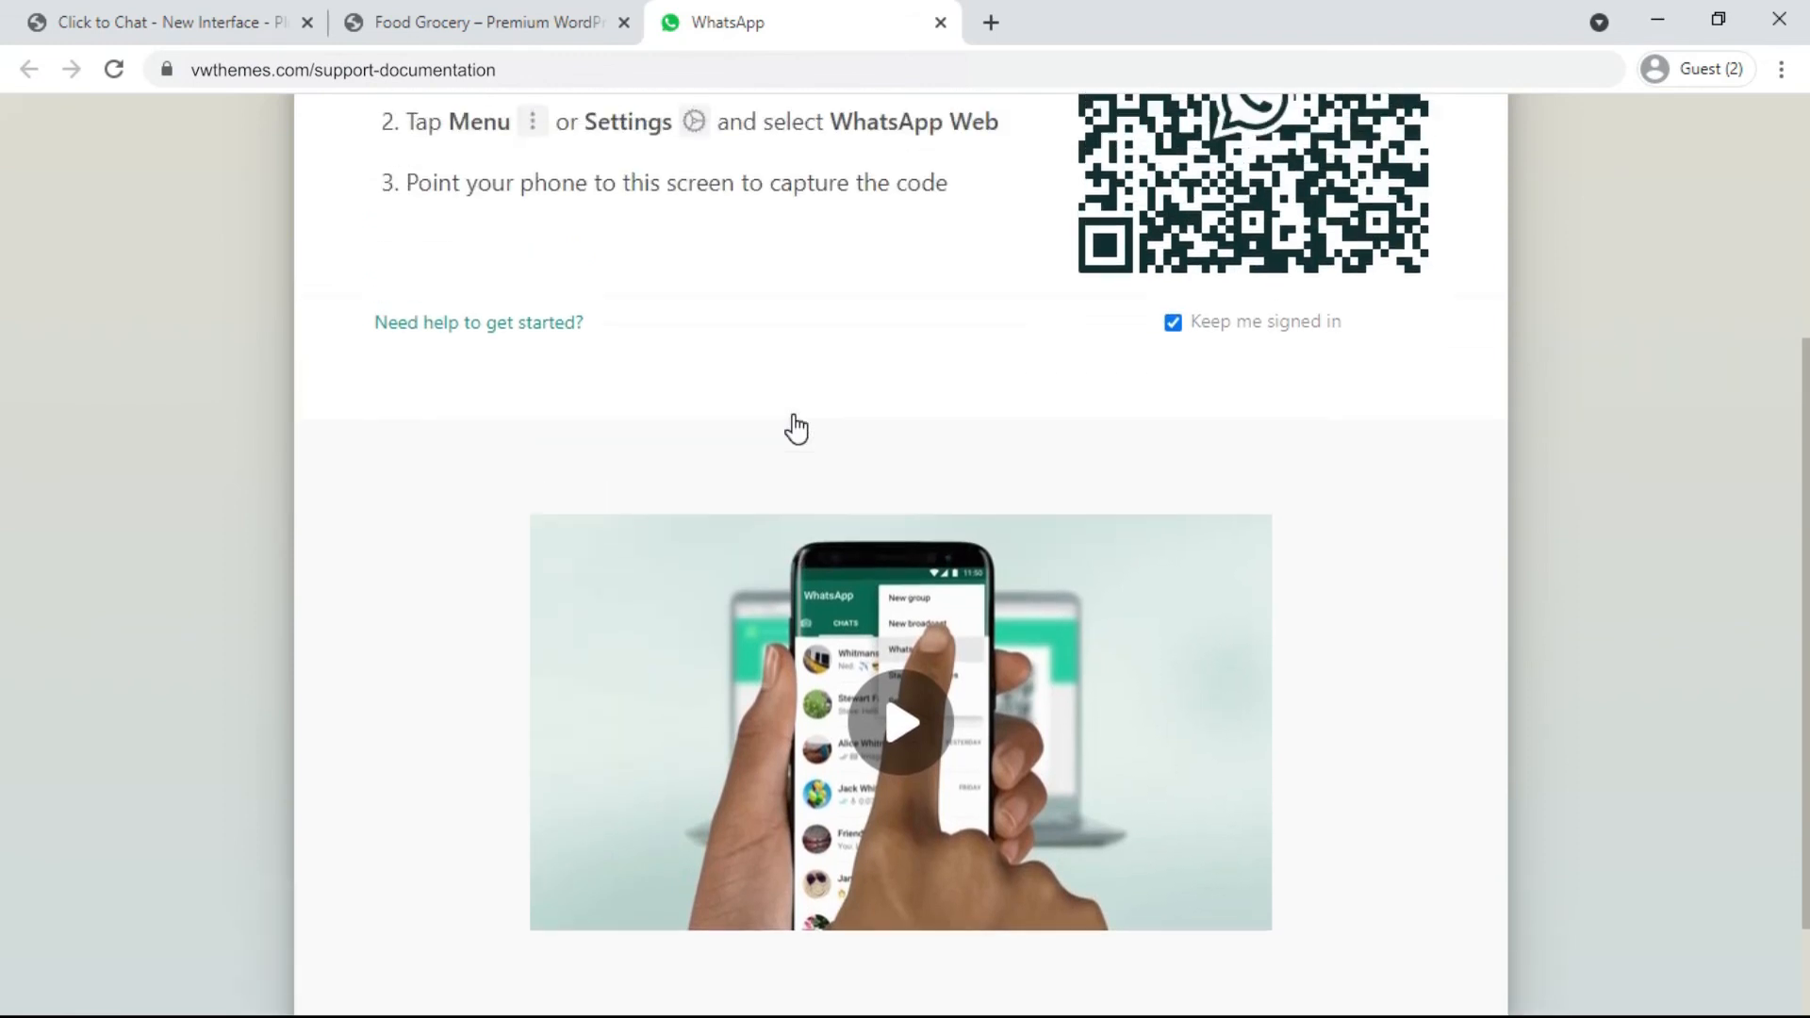
scroll("down", 3)
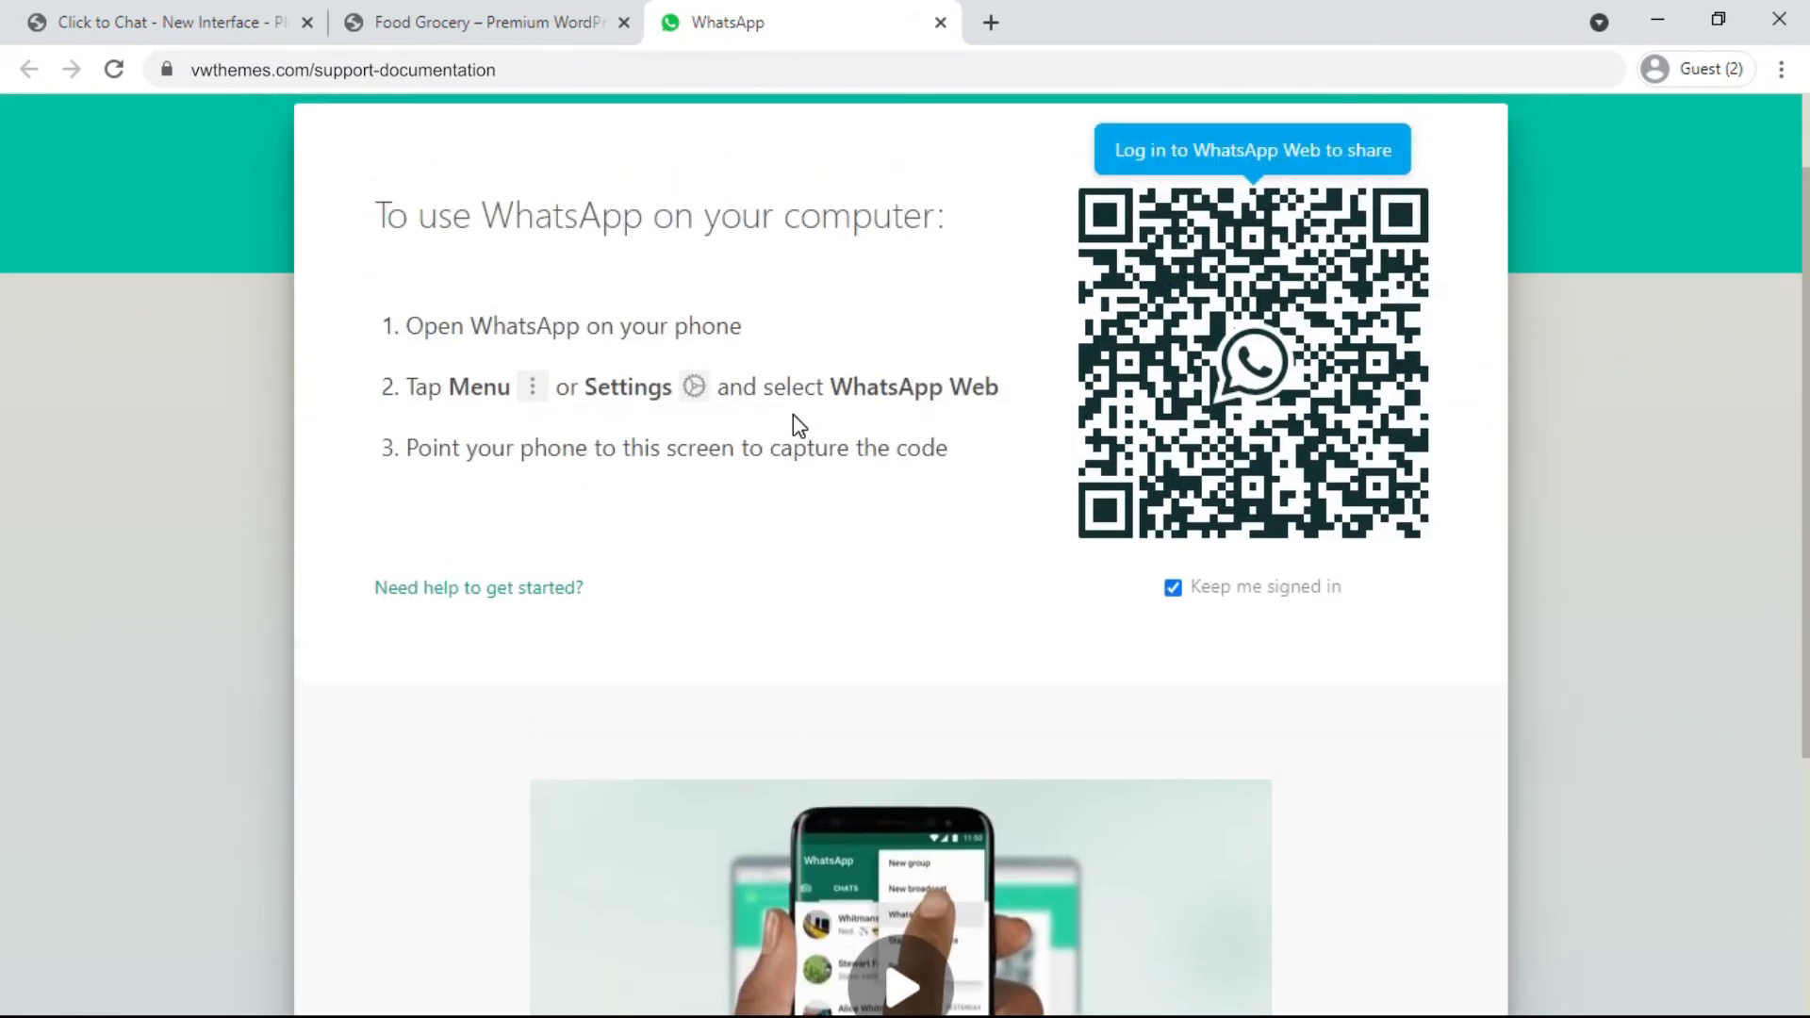
left_click(939, 22)
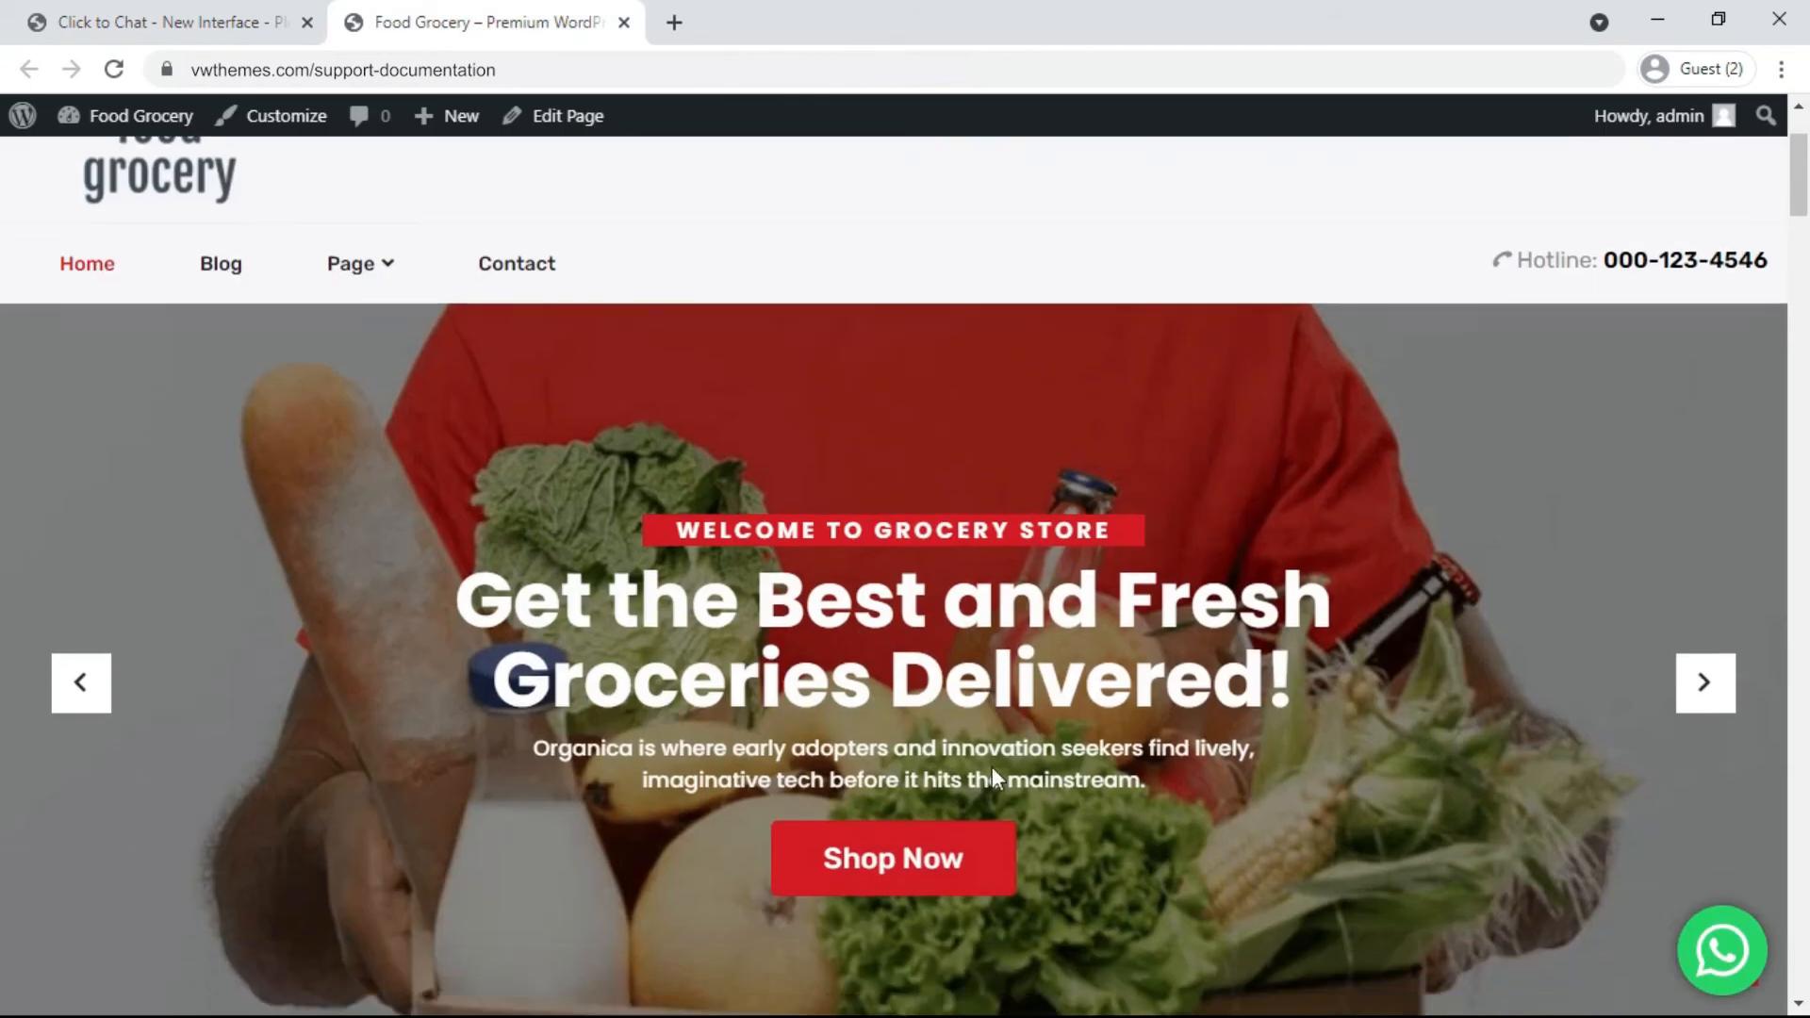